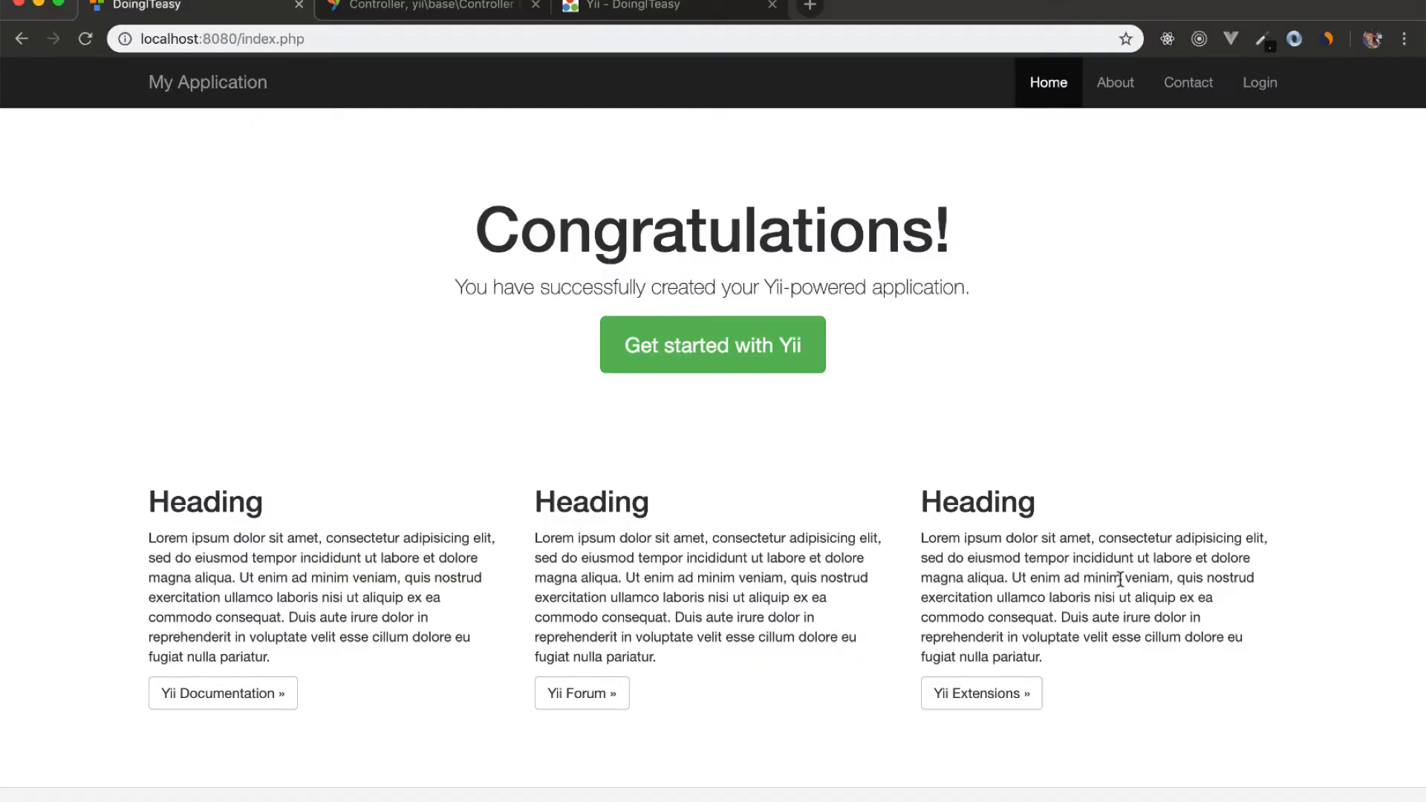
pyautogui.moveTo(987, 484)
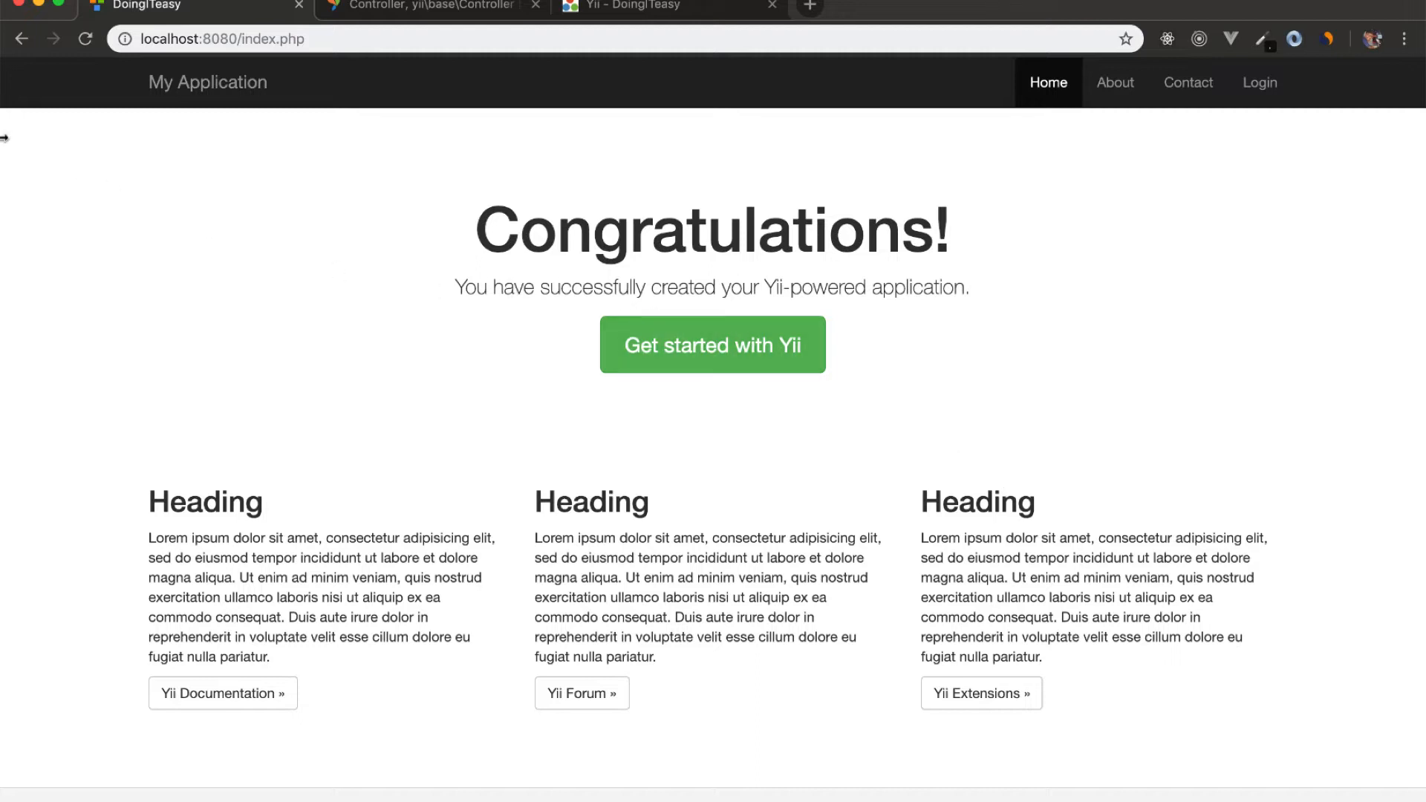
# Browse the running Yii app's Login, Contact and Home pages in the browser
pyautogui.press('Cmd+a')
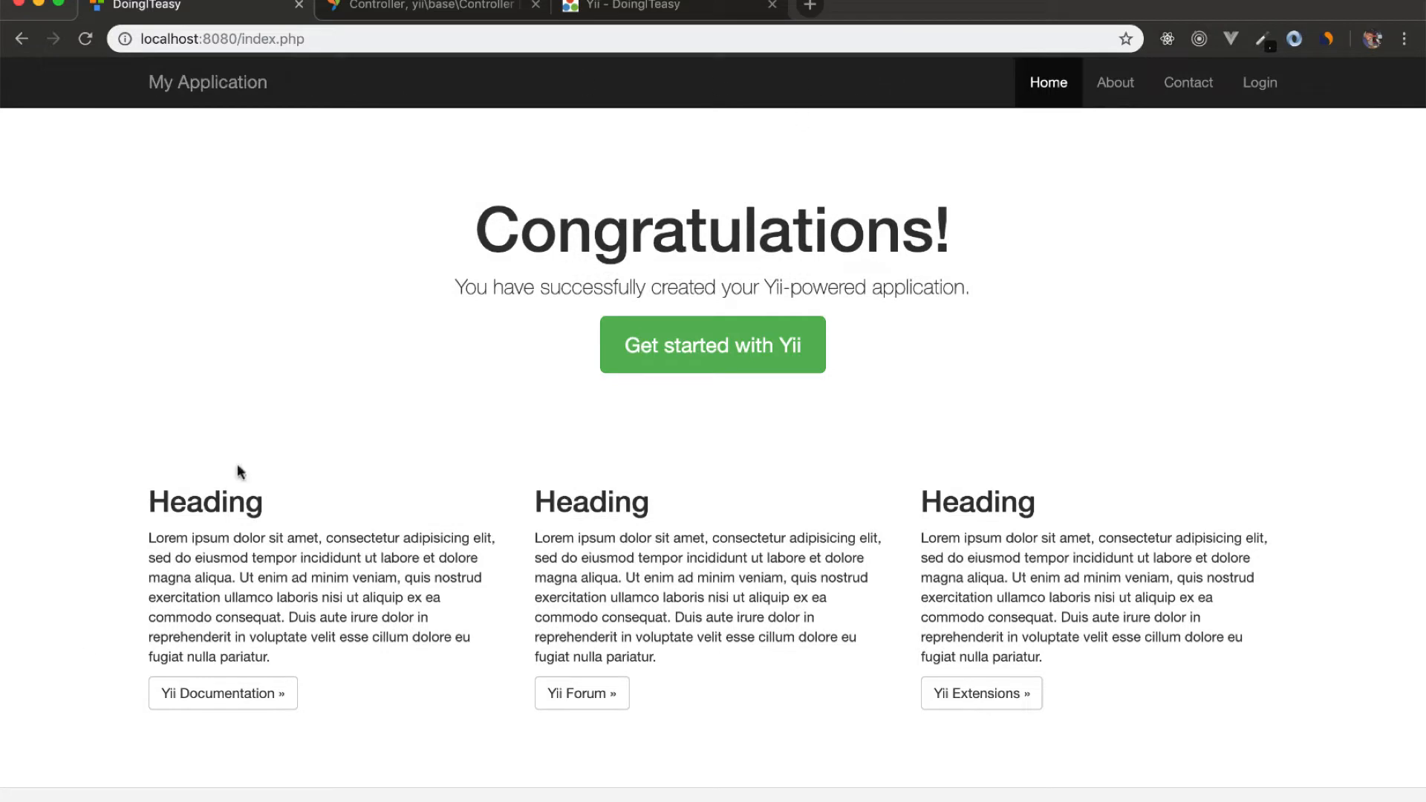
pyautogui.moveTo(1073, 546)
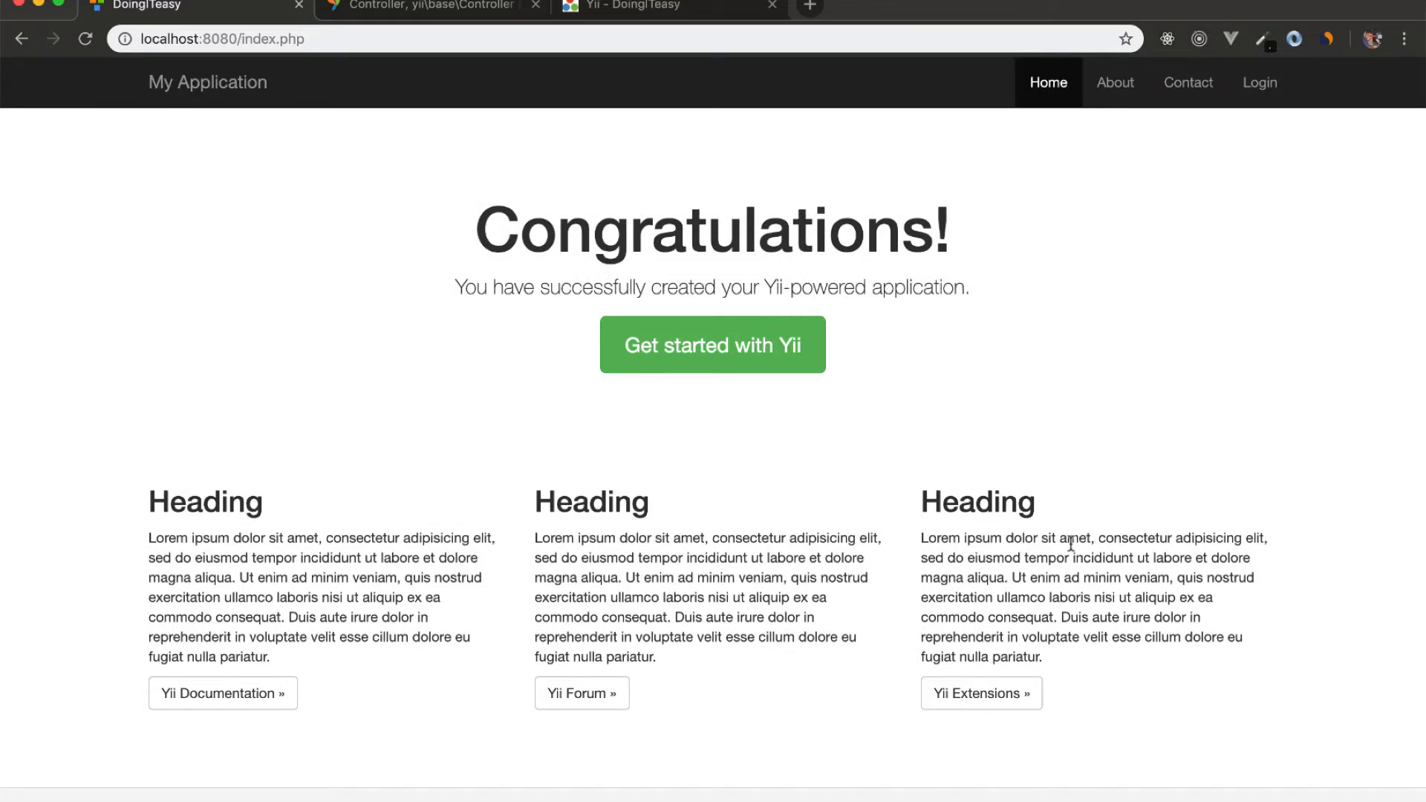
pyautogui.moveTo(1075, 789)
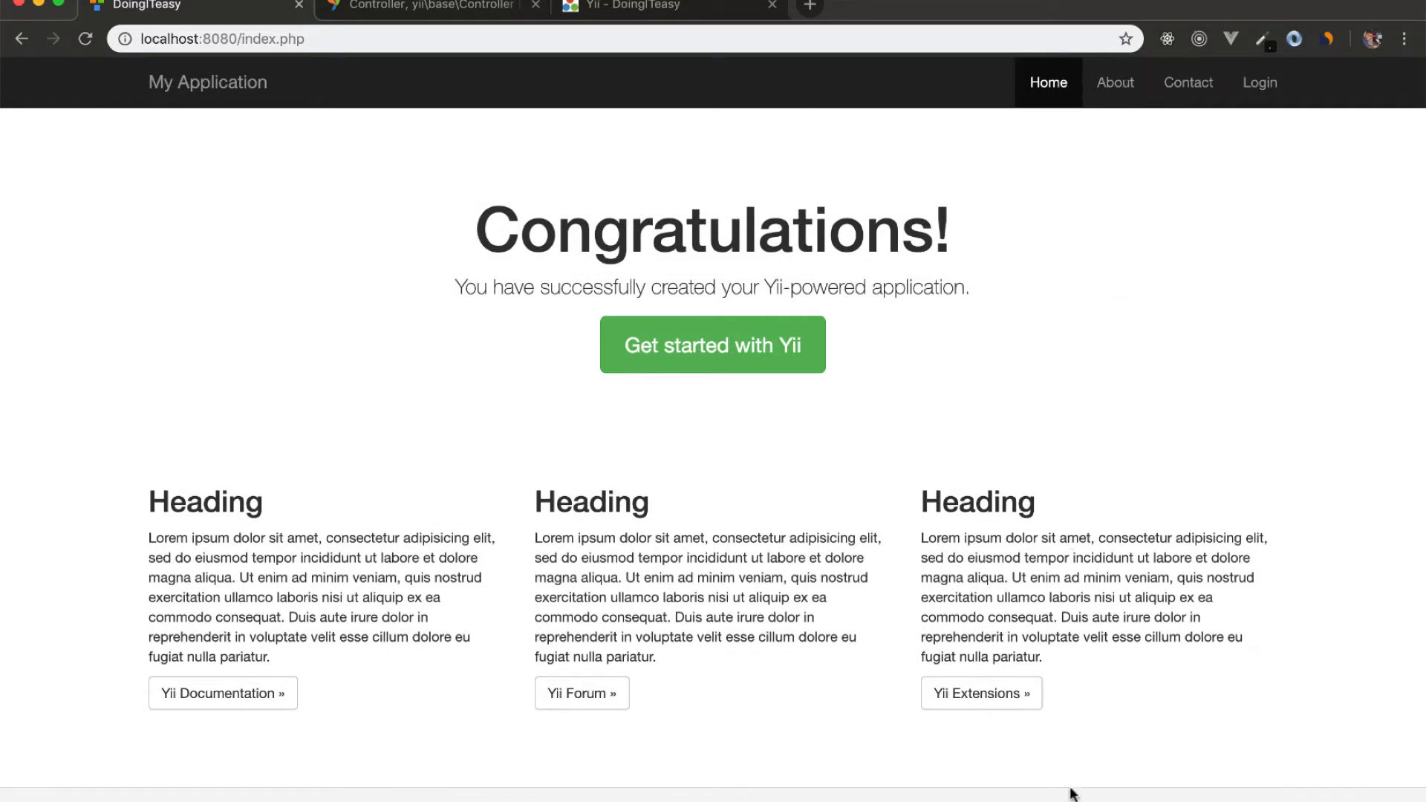
pyautogui.click(1260, 83)
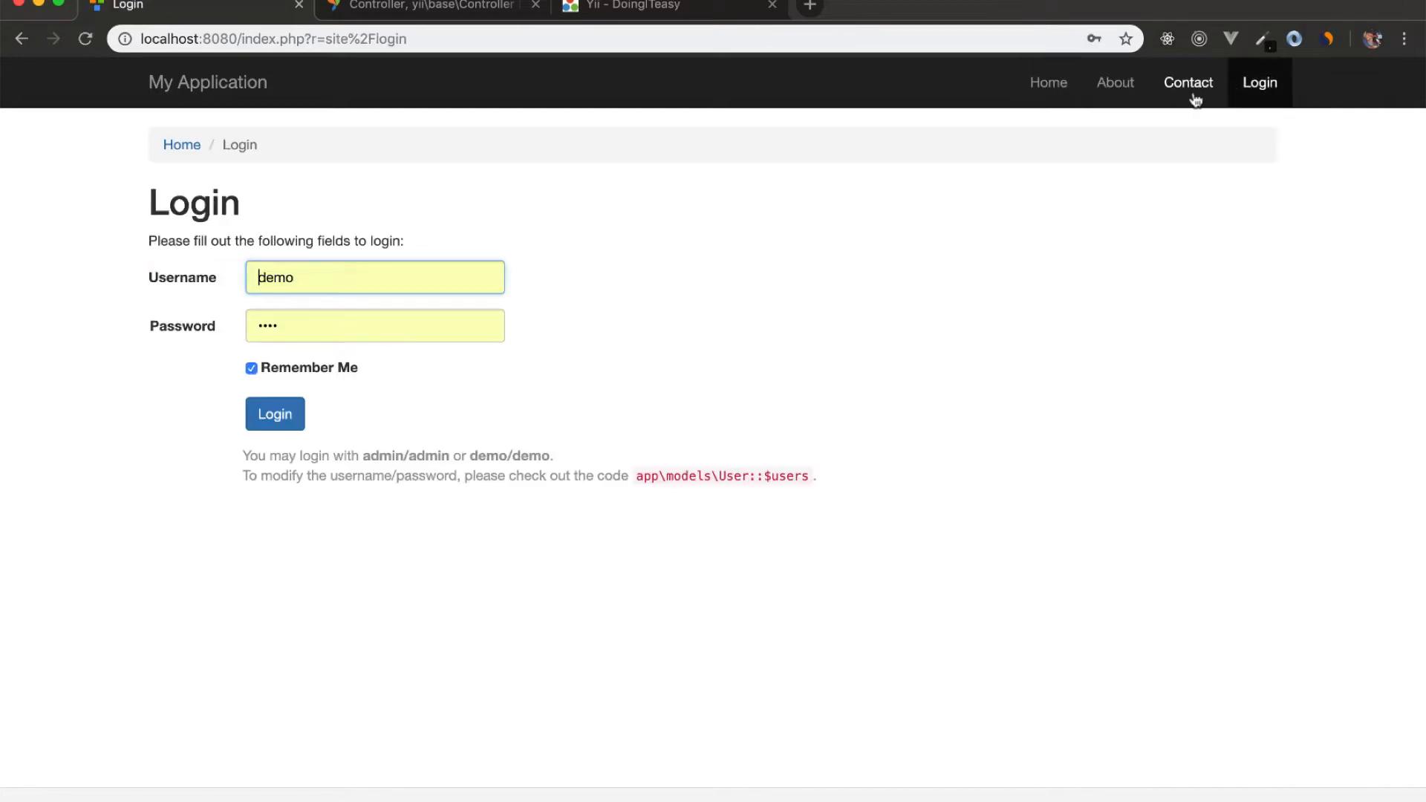
pyautogui.click(1188, 83)
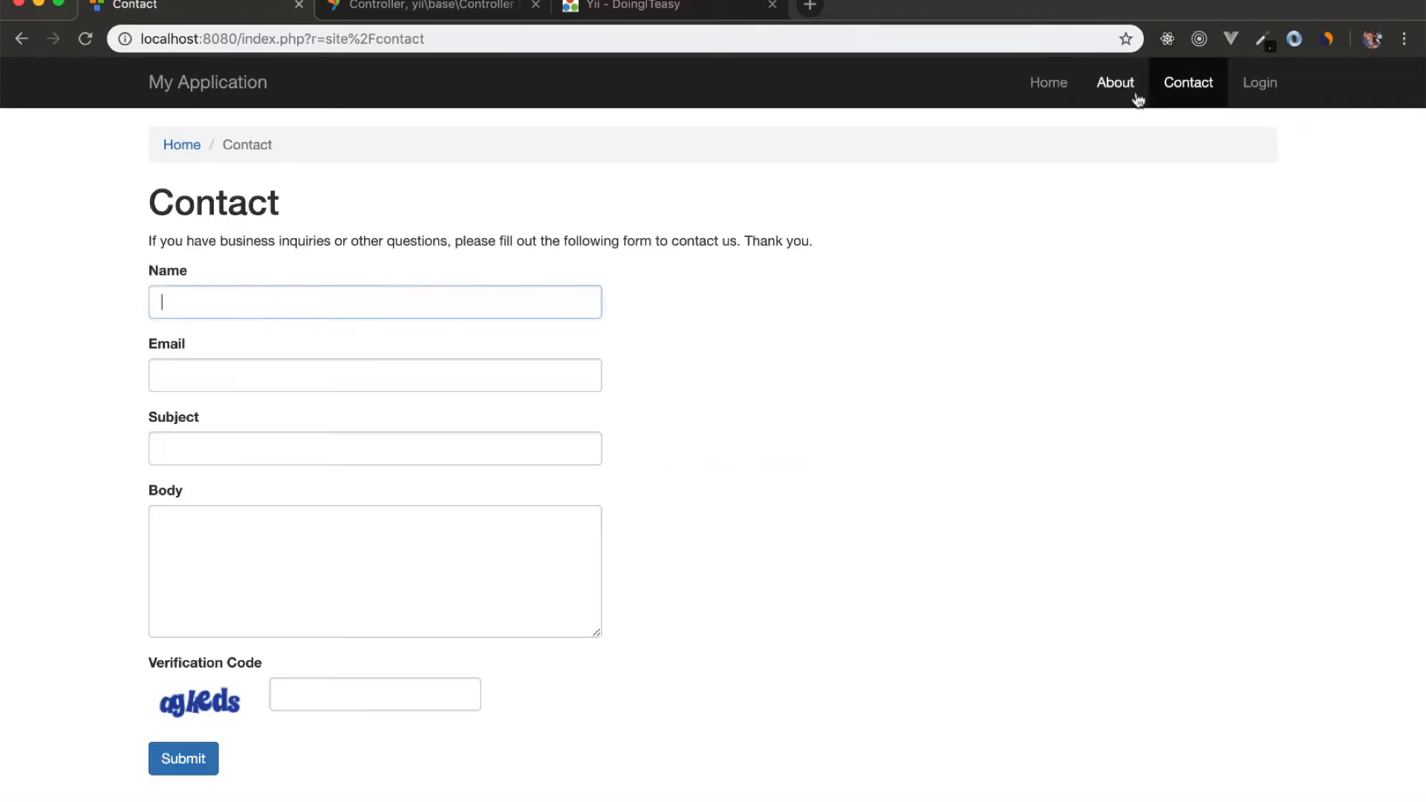
pyautogui.click(1048, 83)
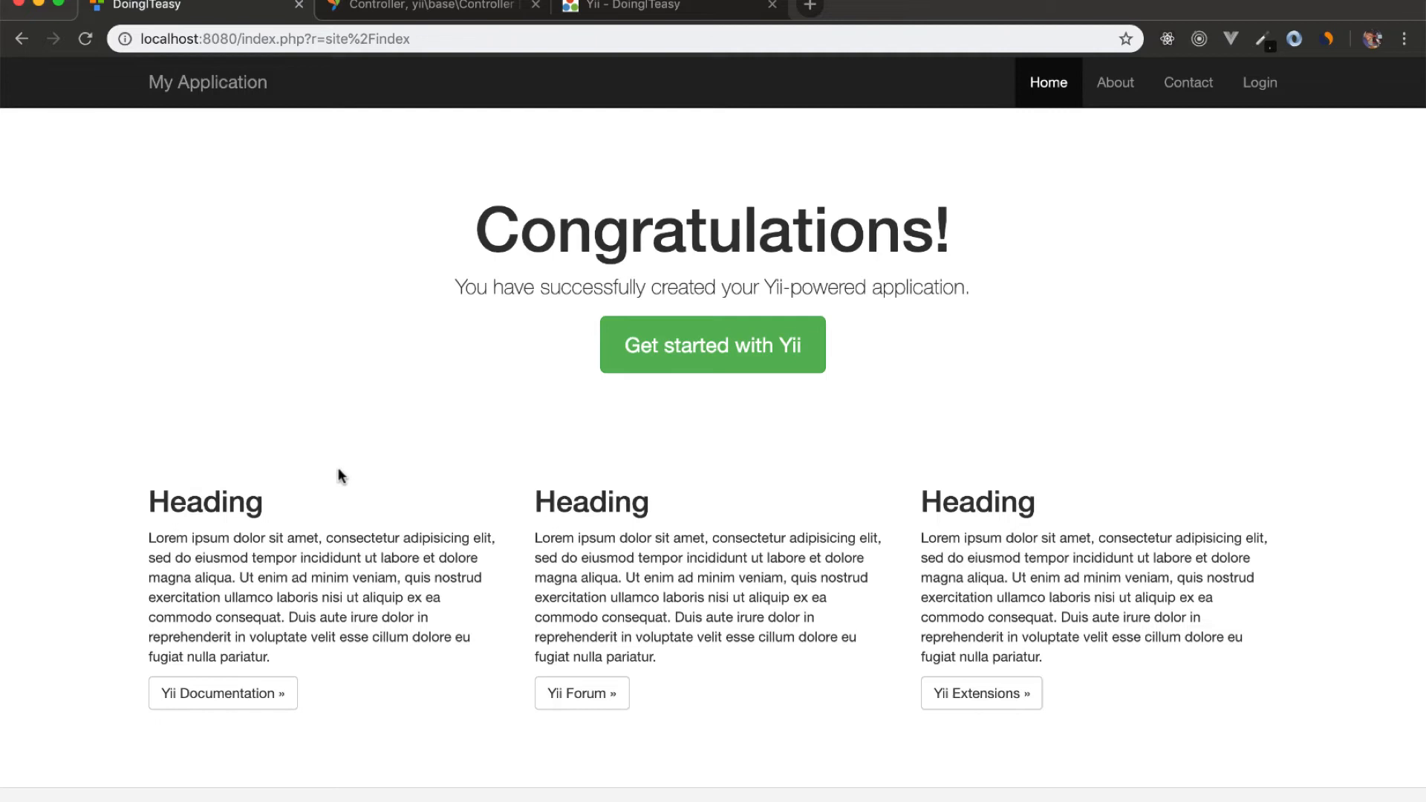
pyautogui.moveTo(626, 175)
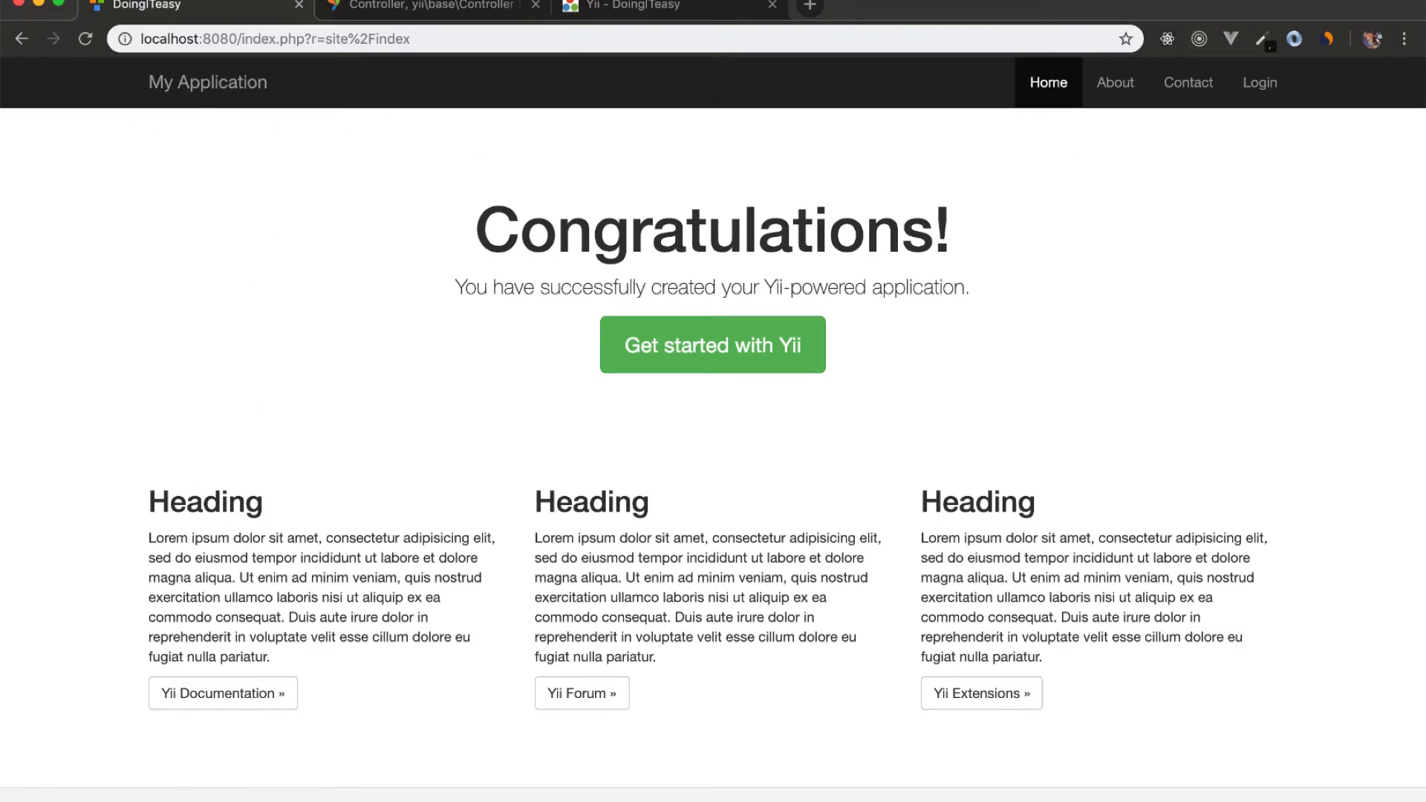
pyautogui.moveTo(393, 557)
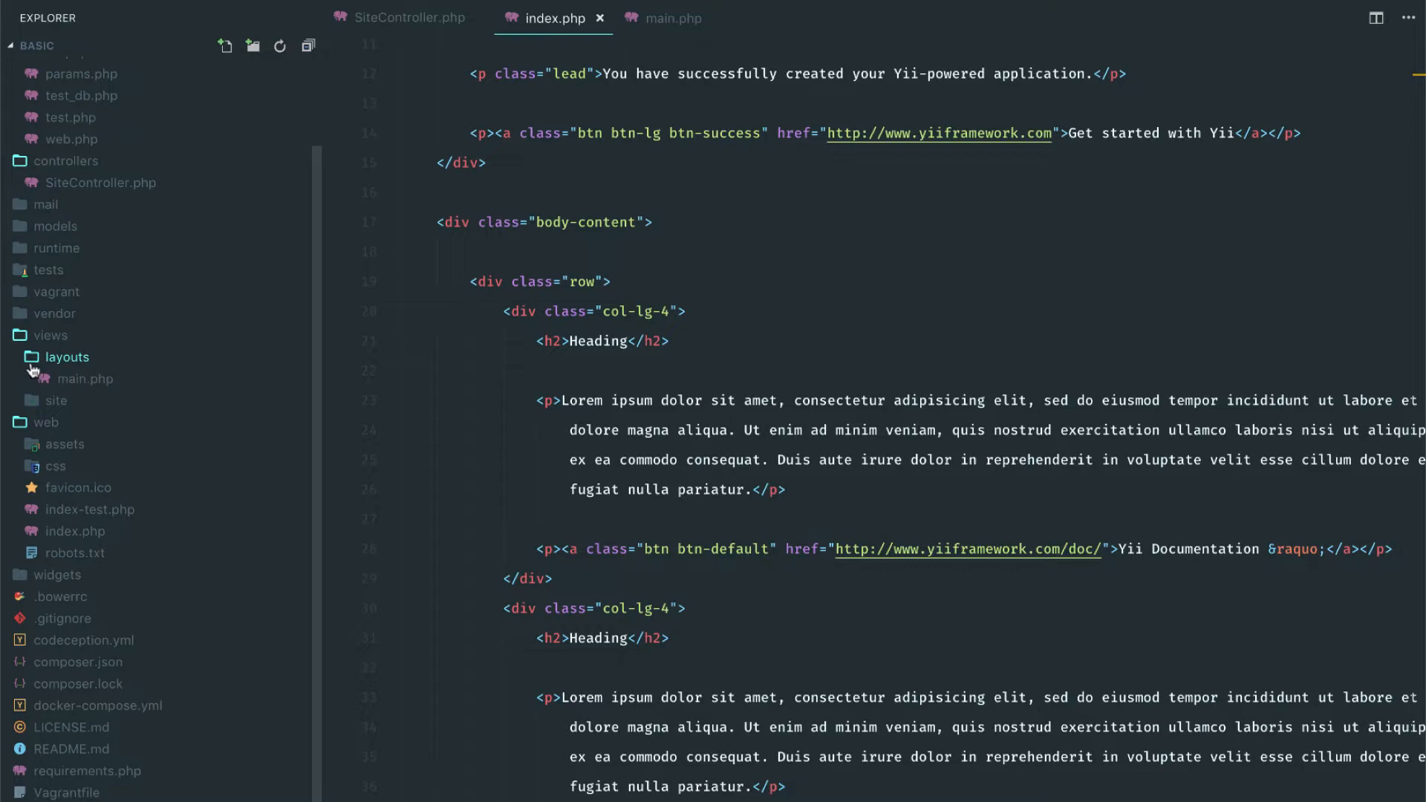
# Review views/layouts/main.php from top to bottom, glance at index.php, and return to main.php
pyautogui.click(670, 18)
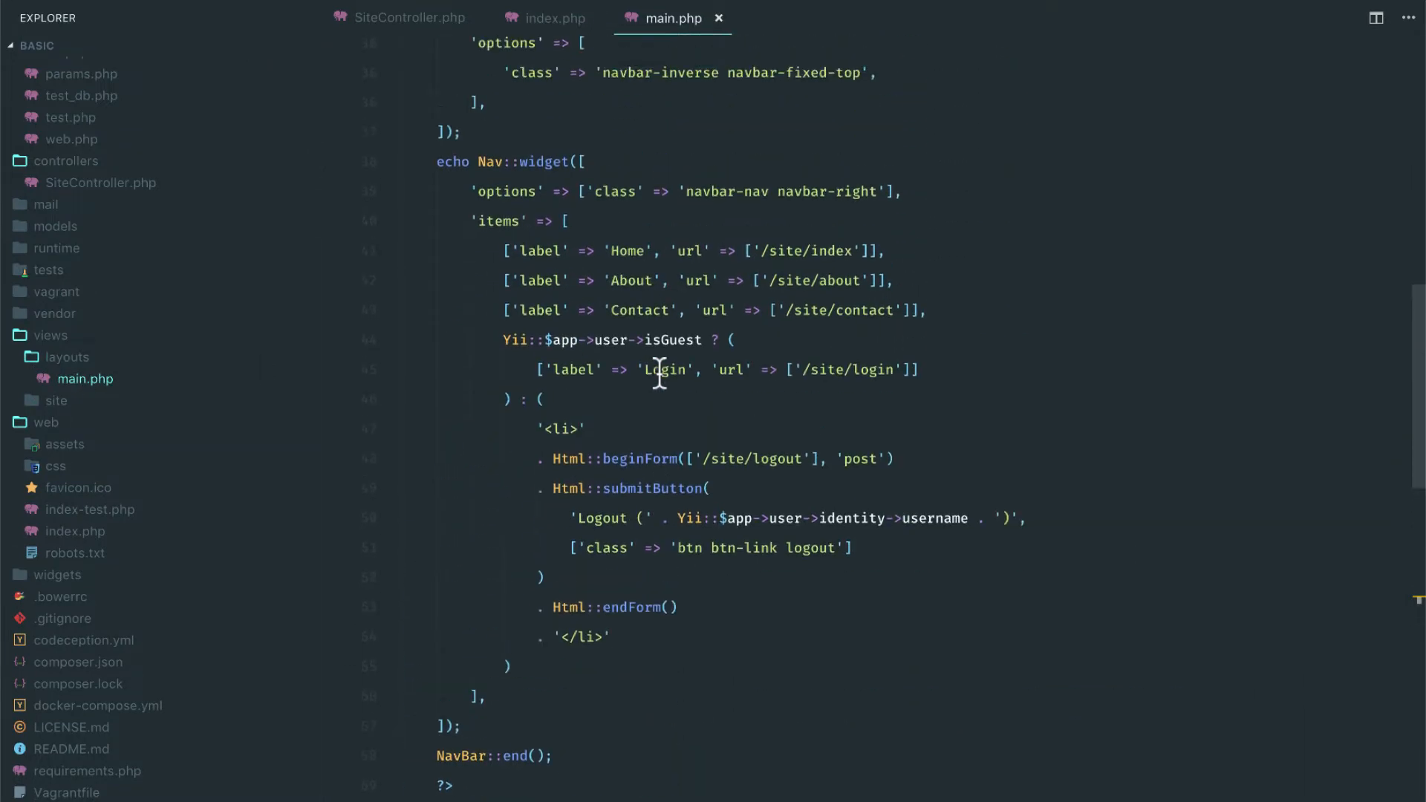
pyautogui.scroll(3)
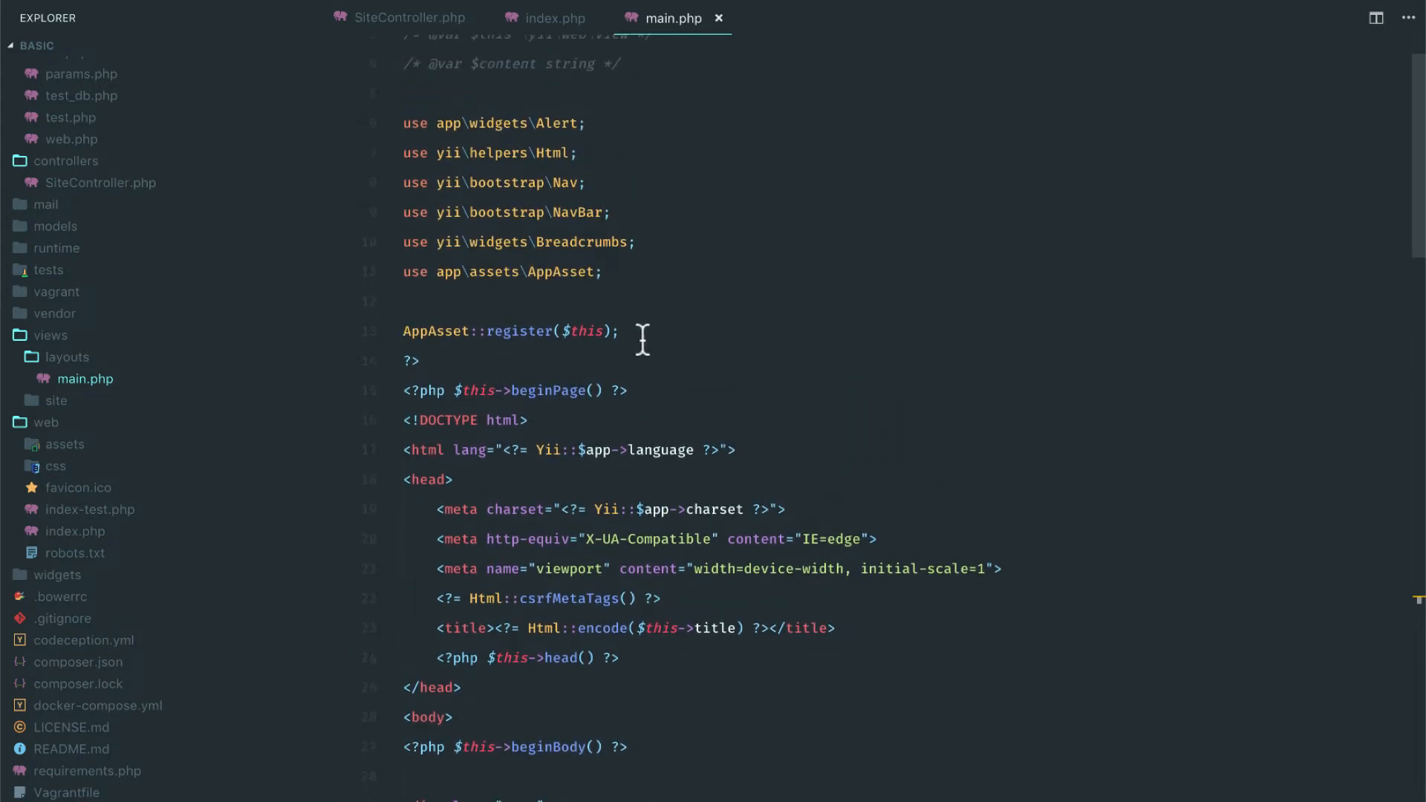
pyautogui.scroll(-3)
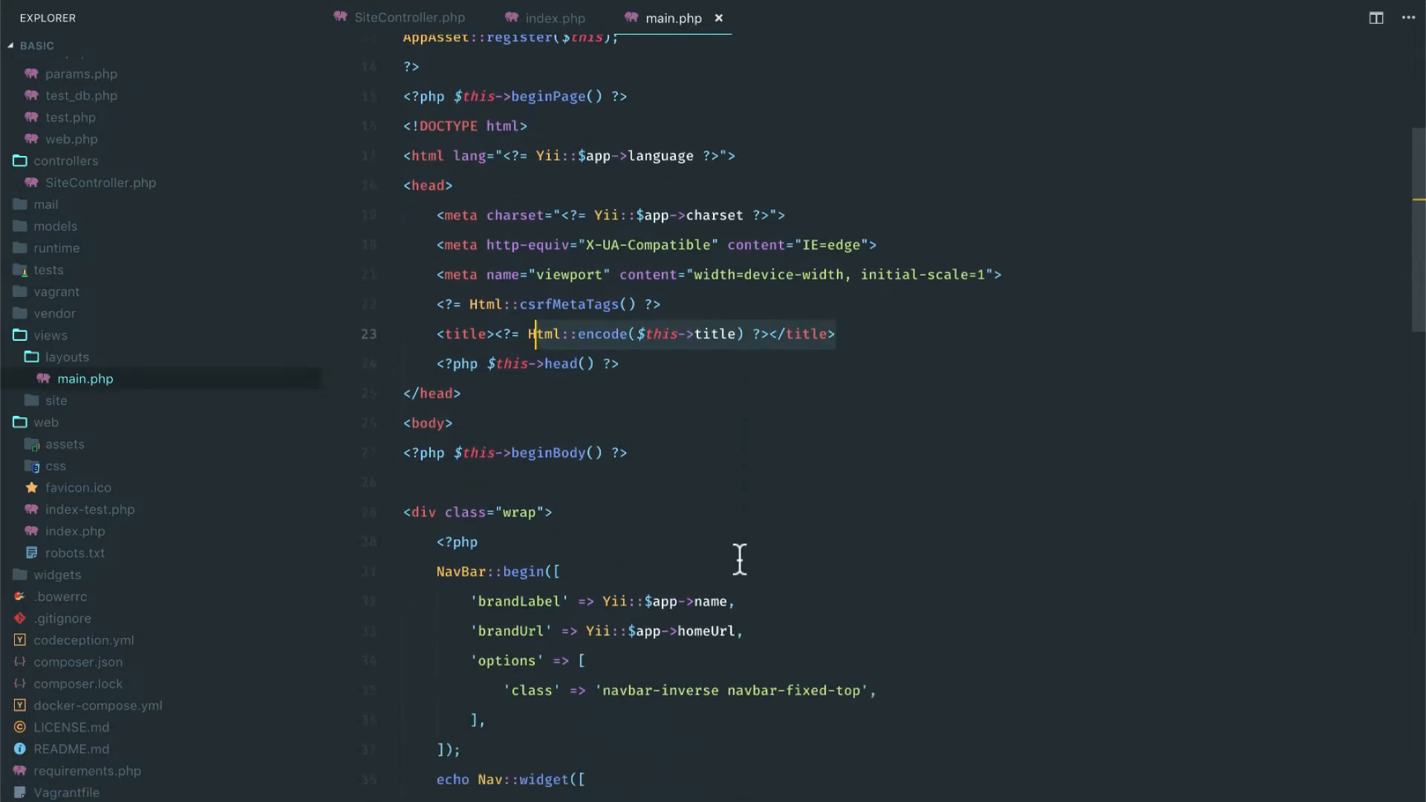
pyautogui.scroll(-3)
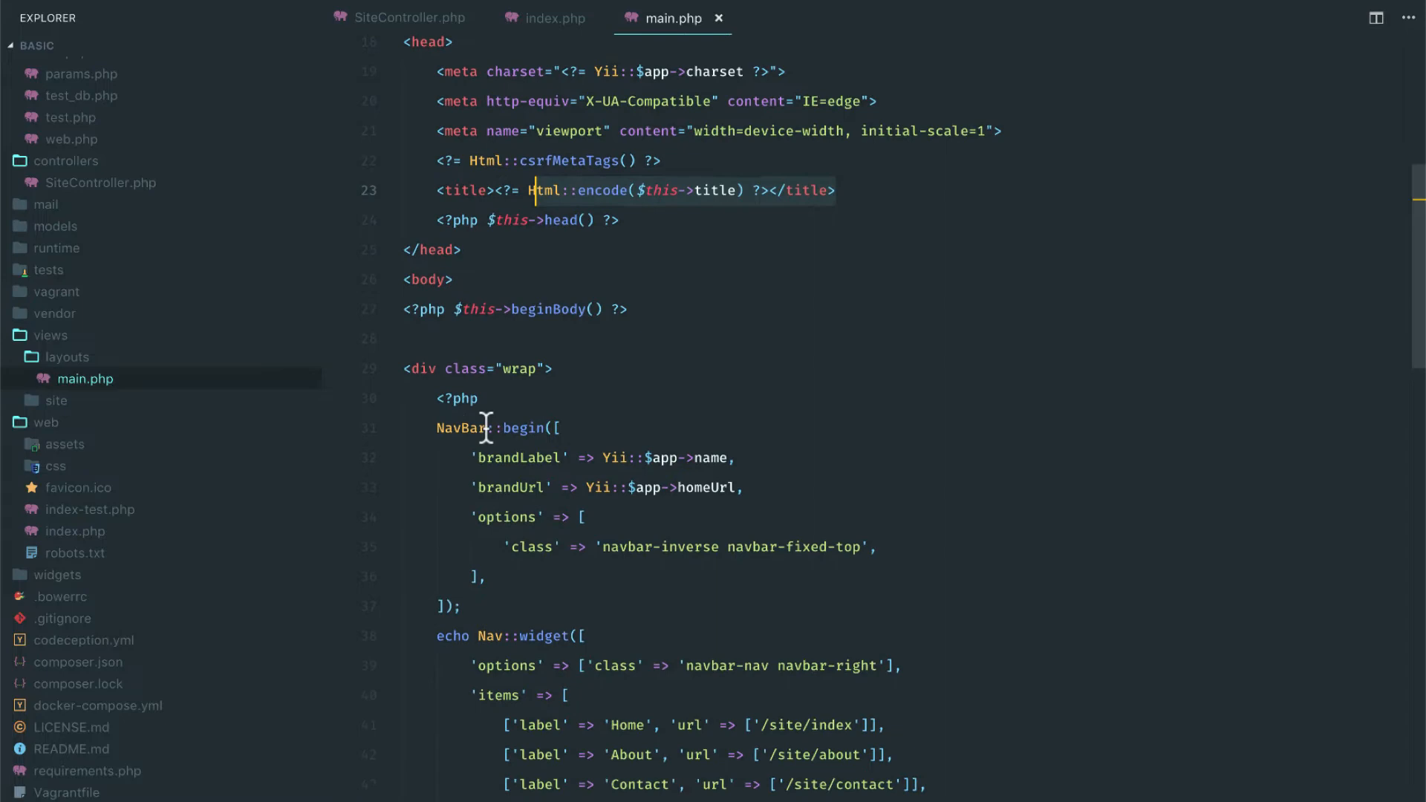
pyautogui.scroll(-3)
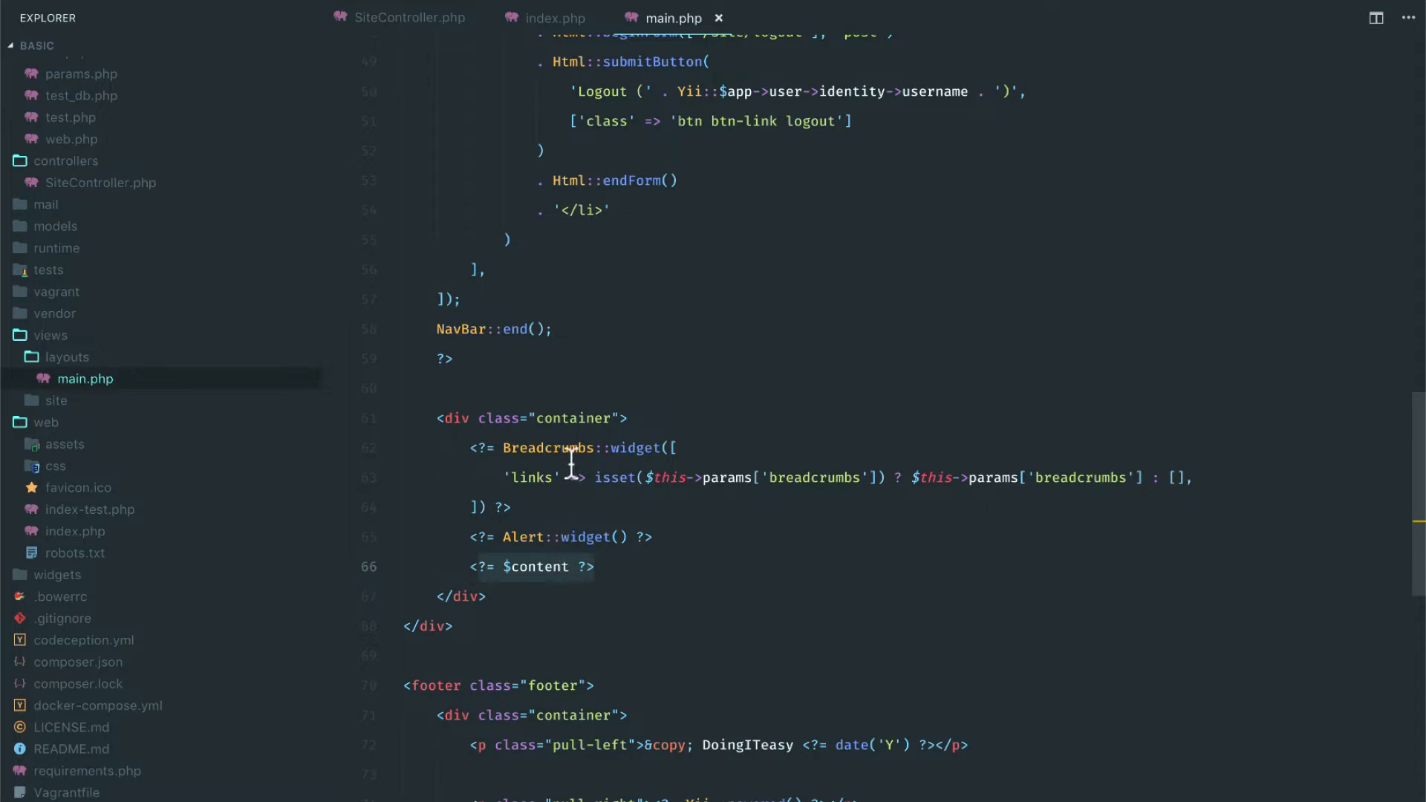
pyautogui.scroll(-3)
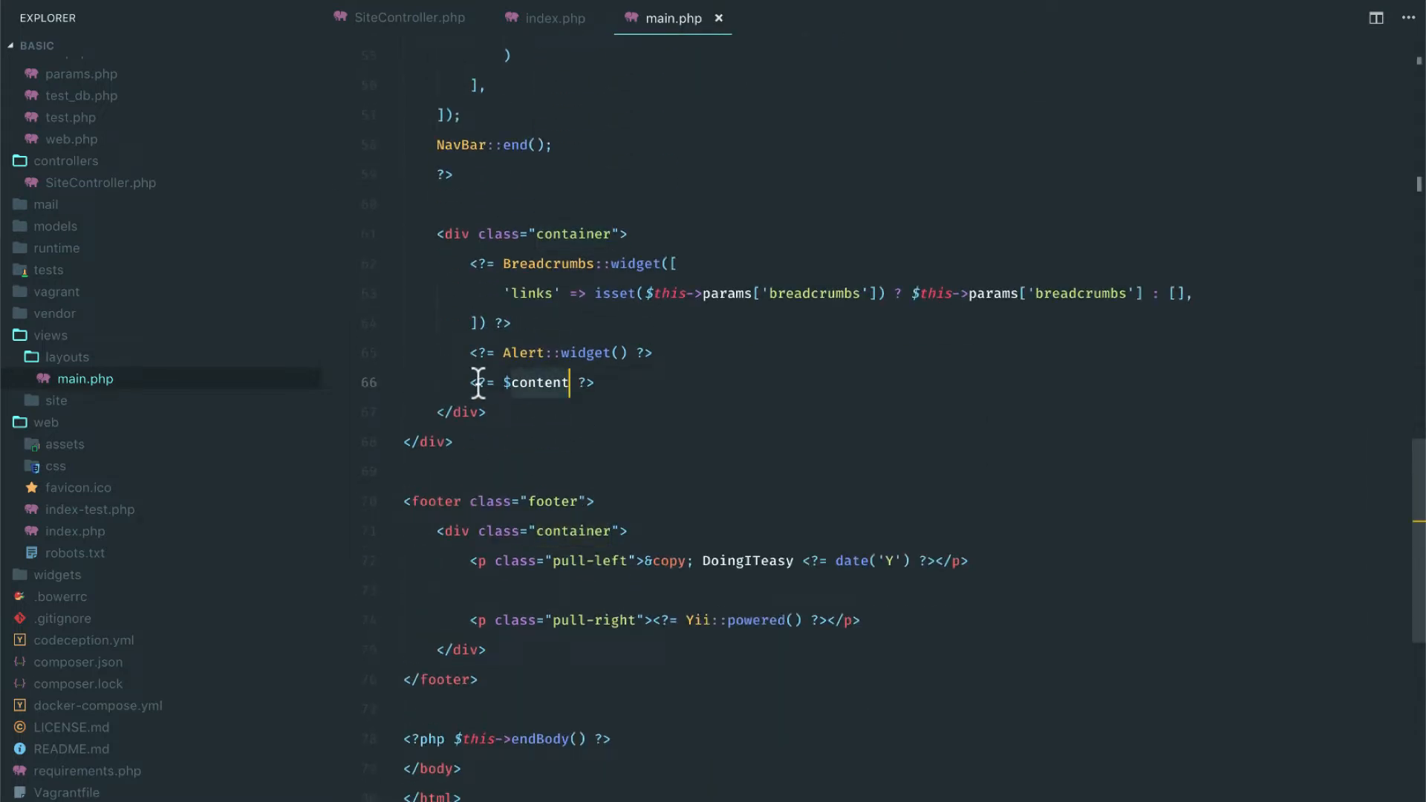
pyautogui.click(553, 18)
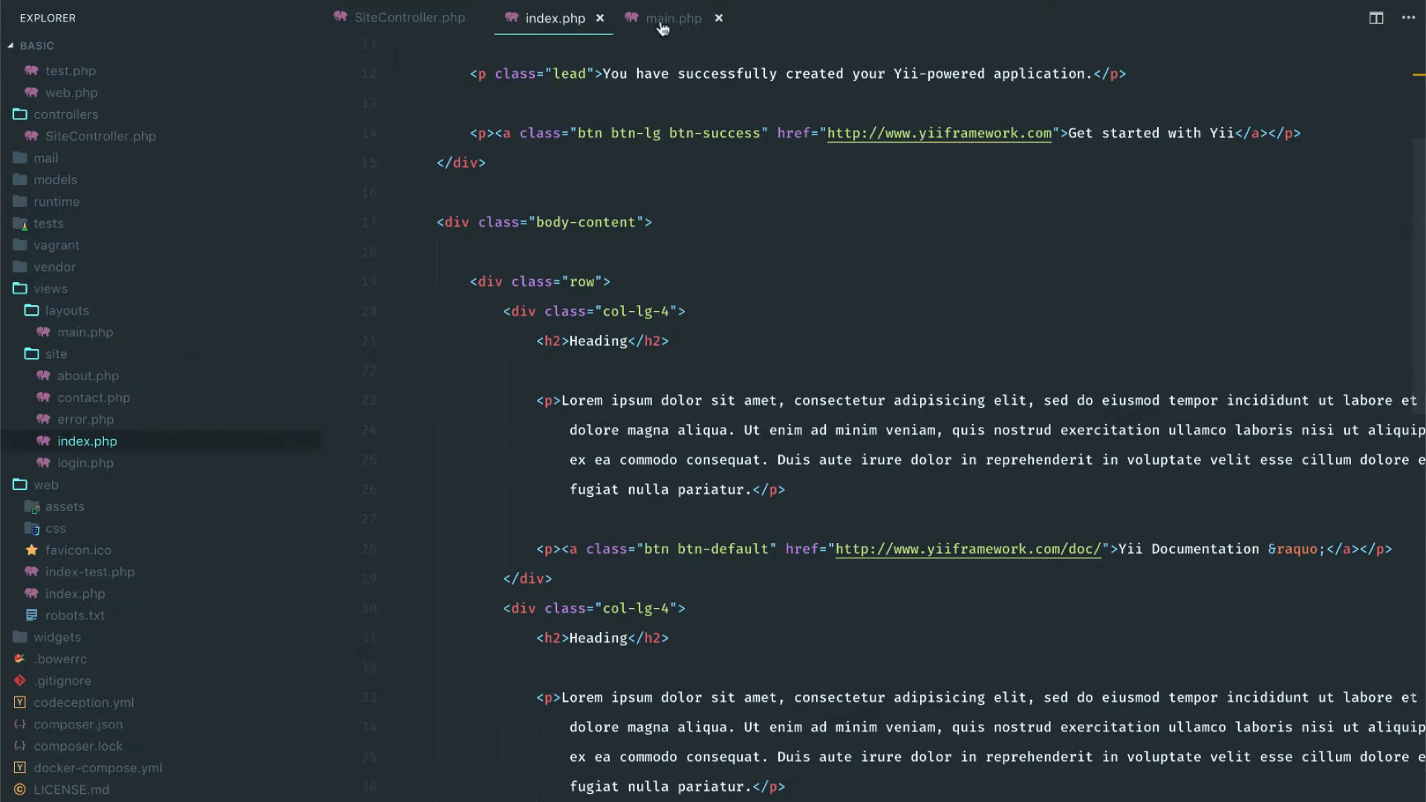
pyautogui.click(674, 18)
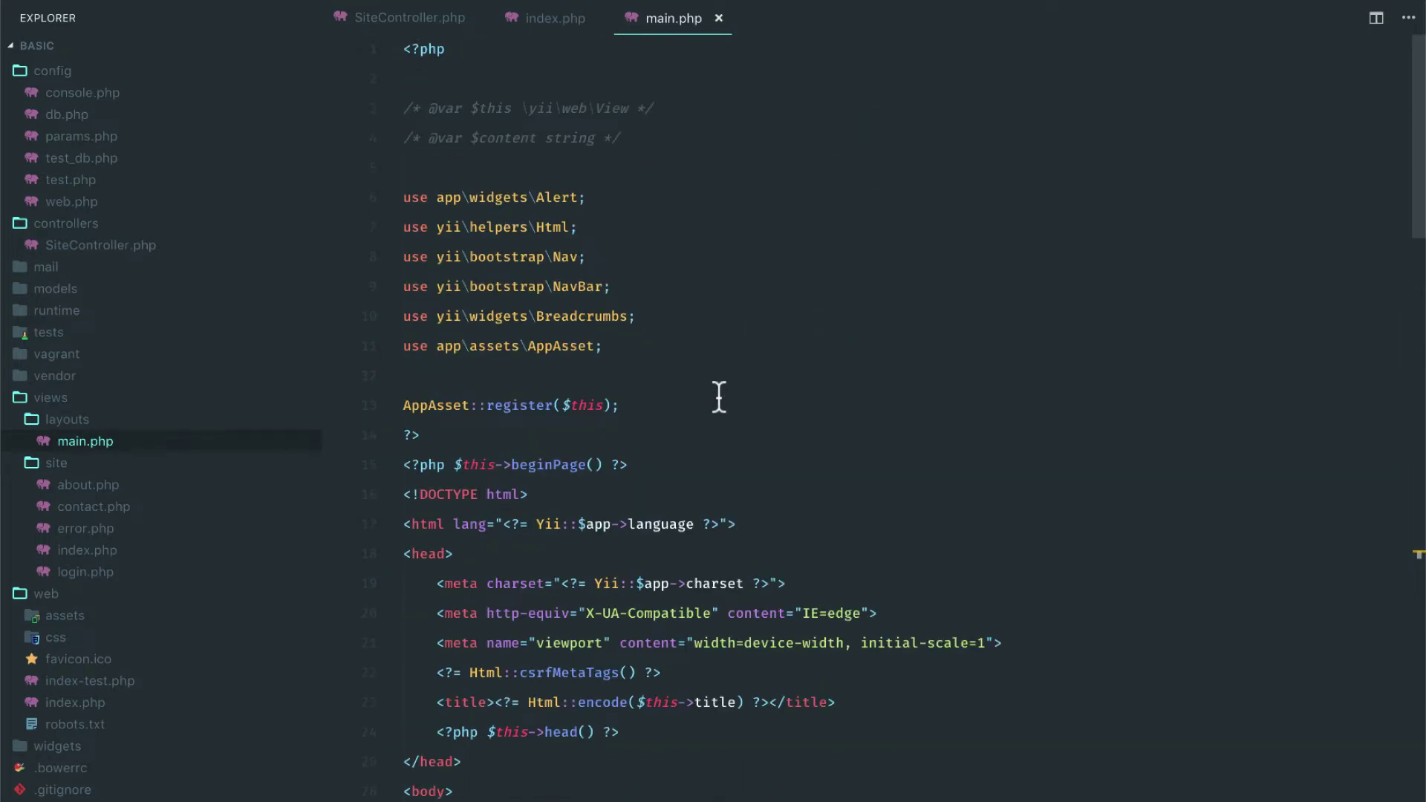
pyautogui.moveTo(11, 443)
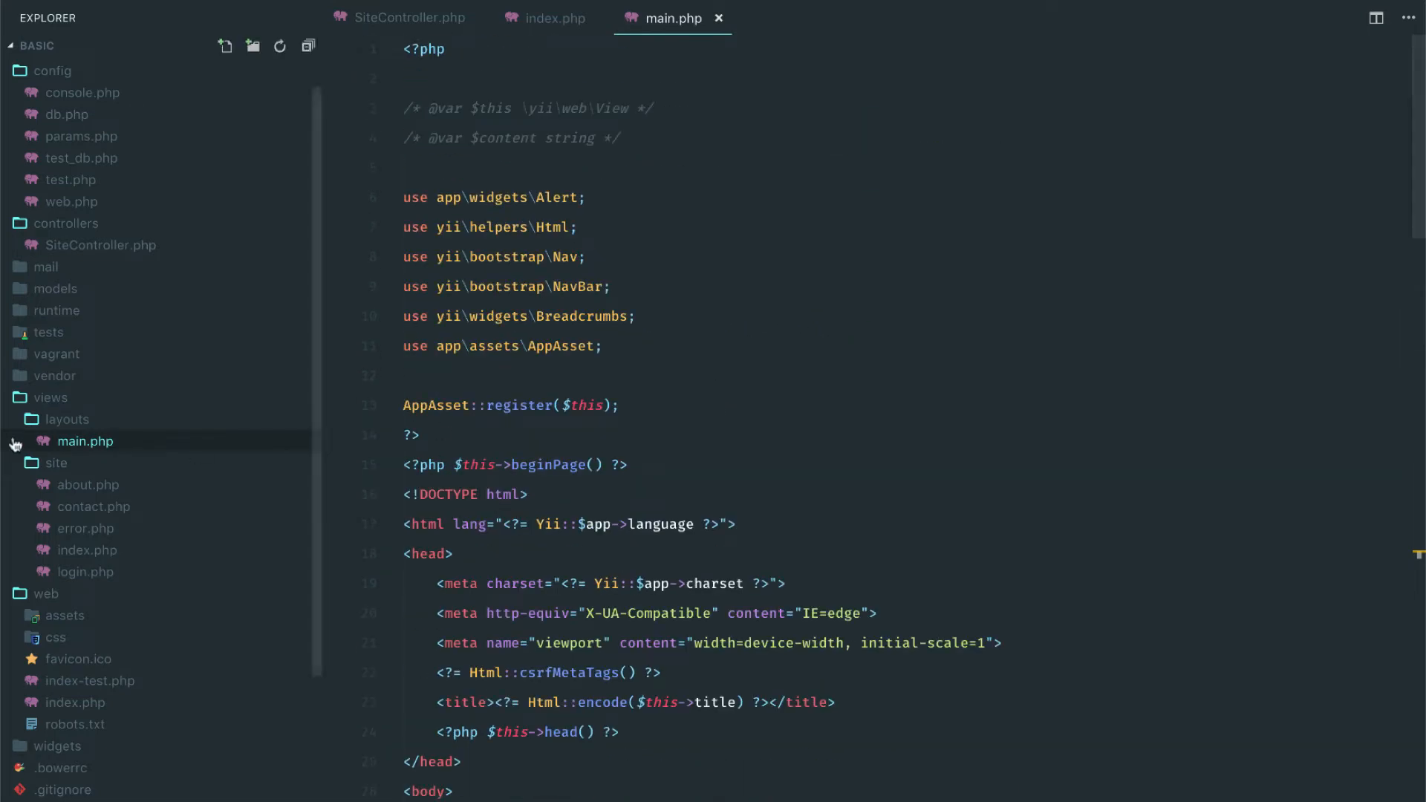
# Create a new file named secondary.php inside the layouts folder
pyautogui.rightClick(67, 419)
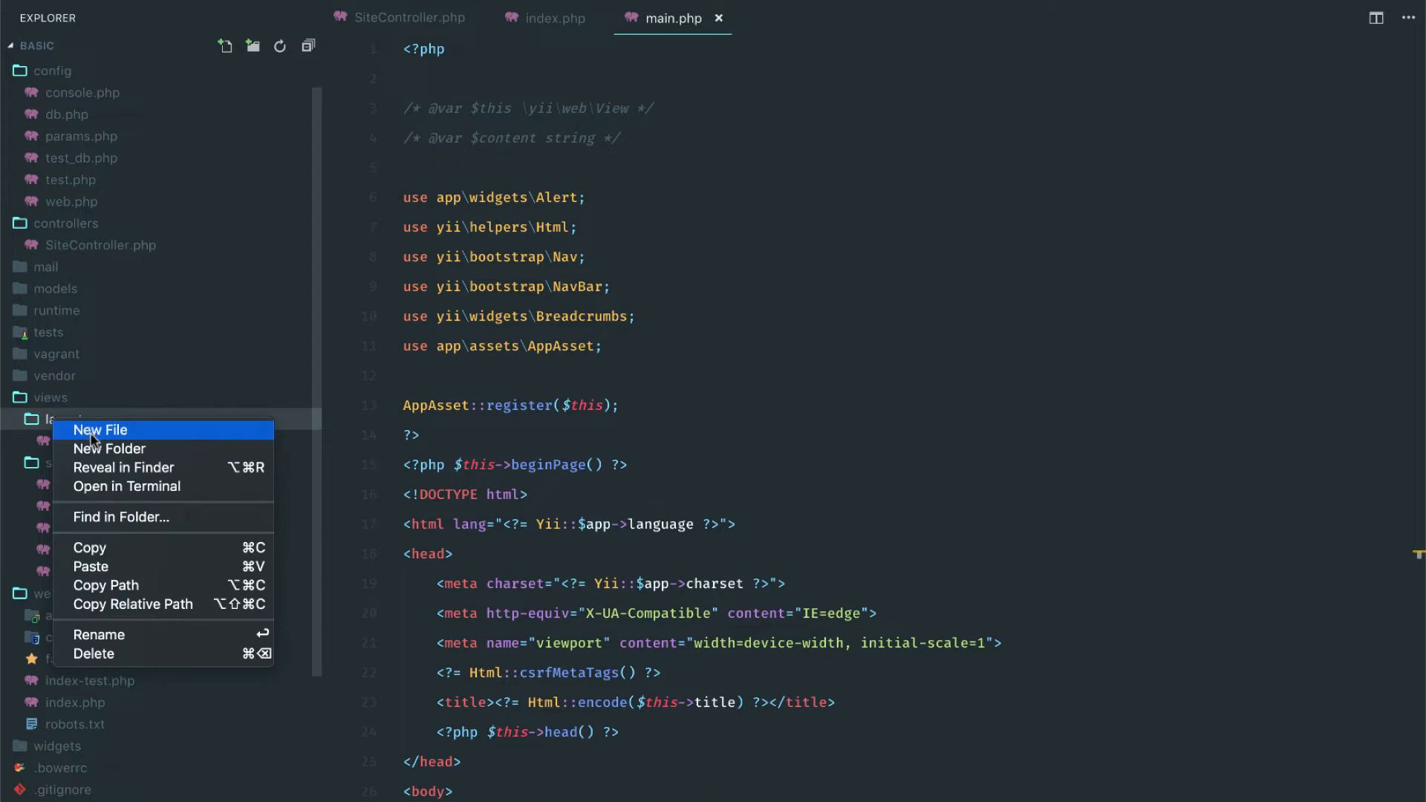
pyautogui.click(100, 431)
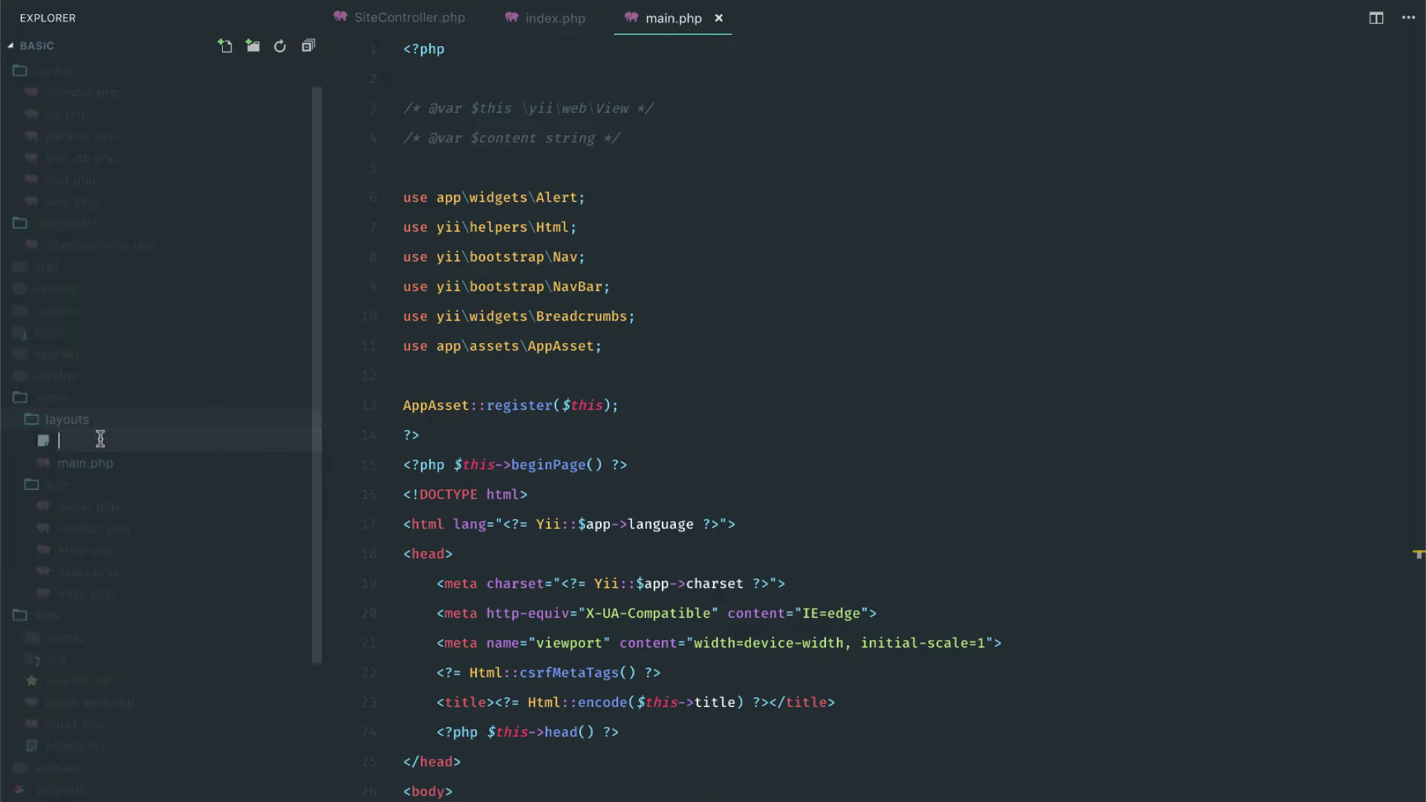
pyautogui.write('secondar')
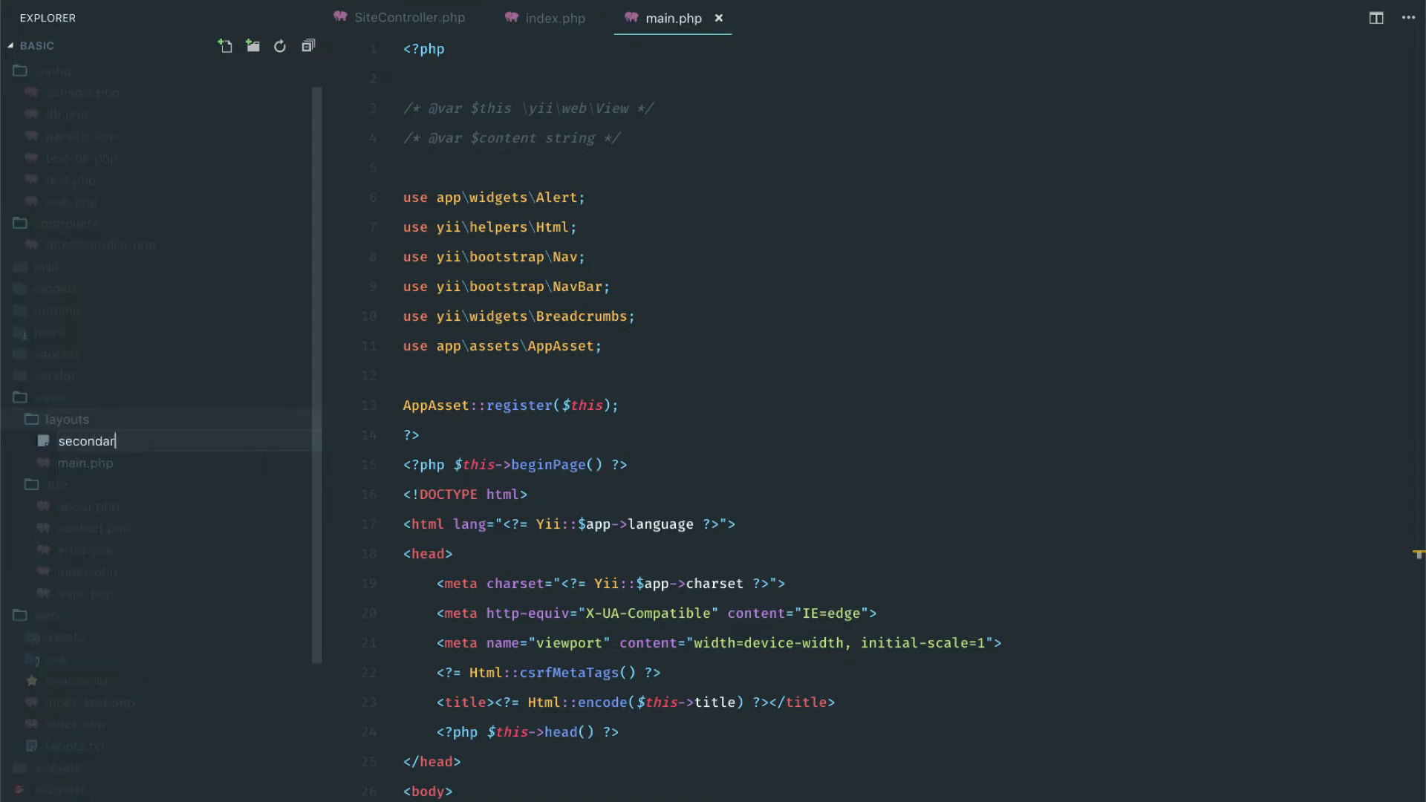
pyautogui.write('y.ph')
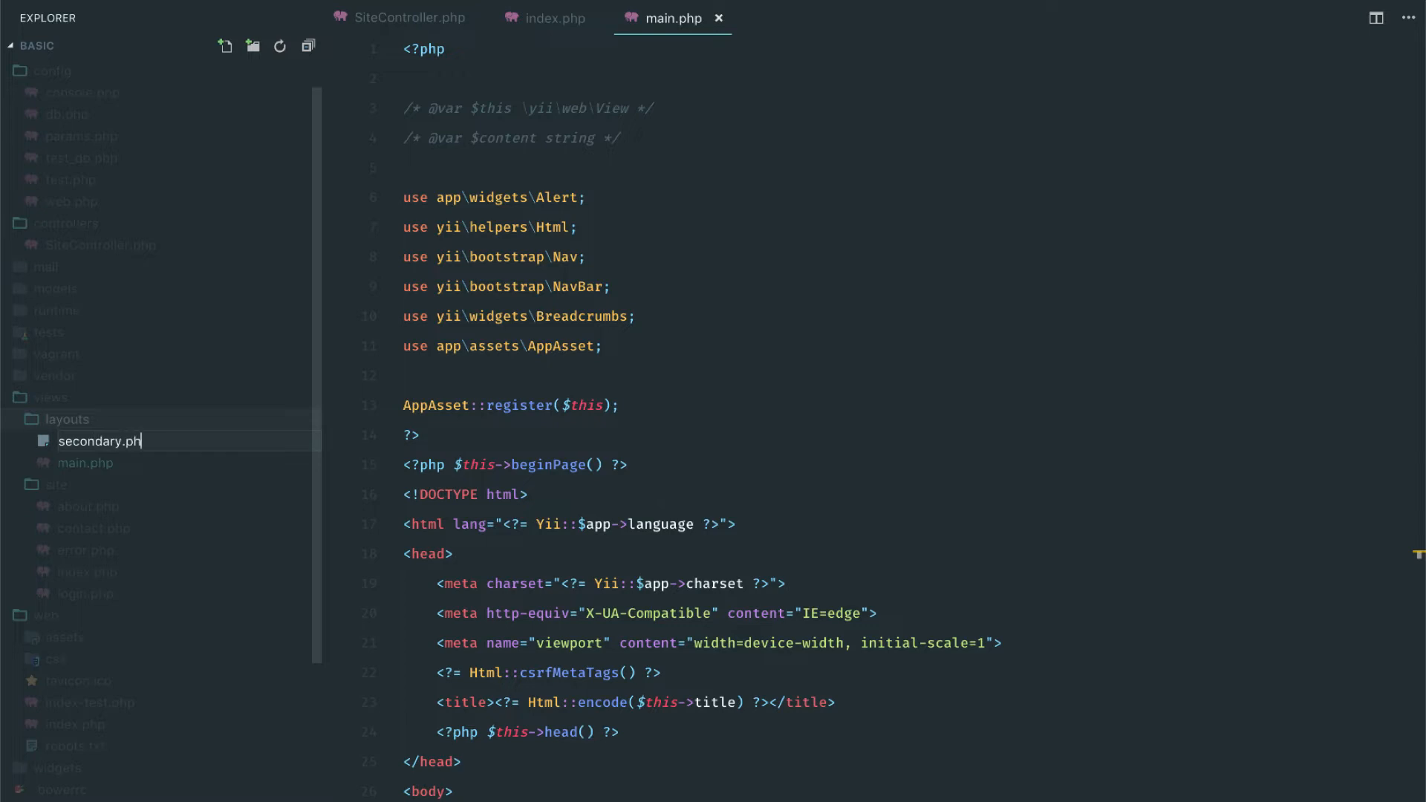
pyautogui.press('Enter')
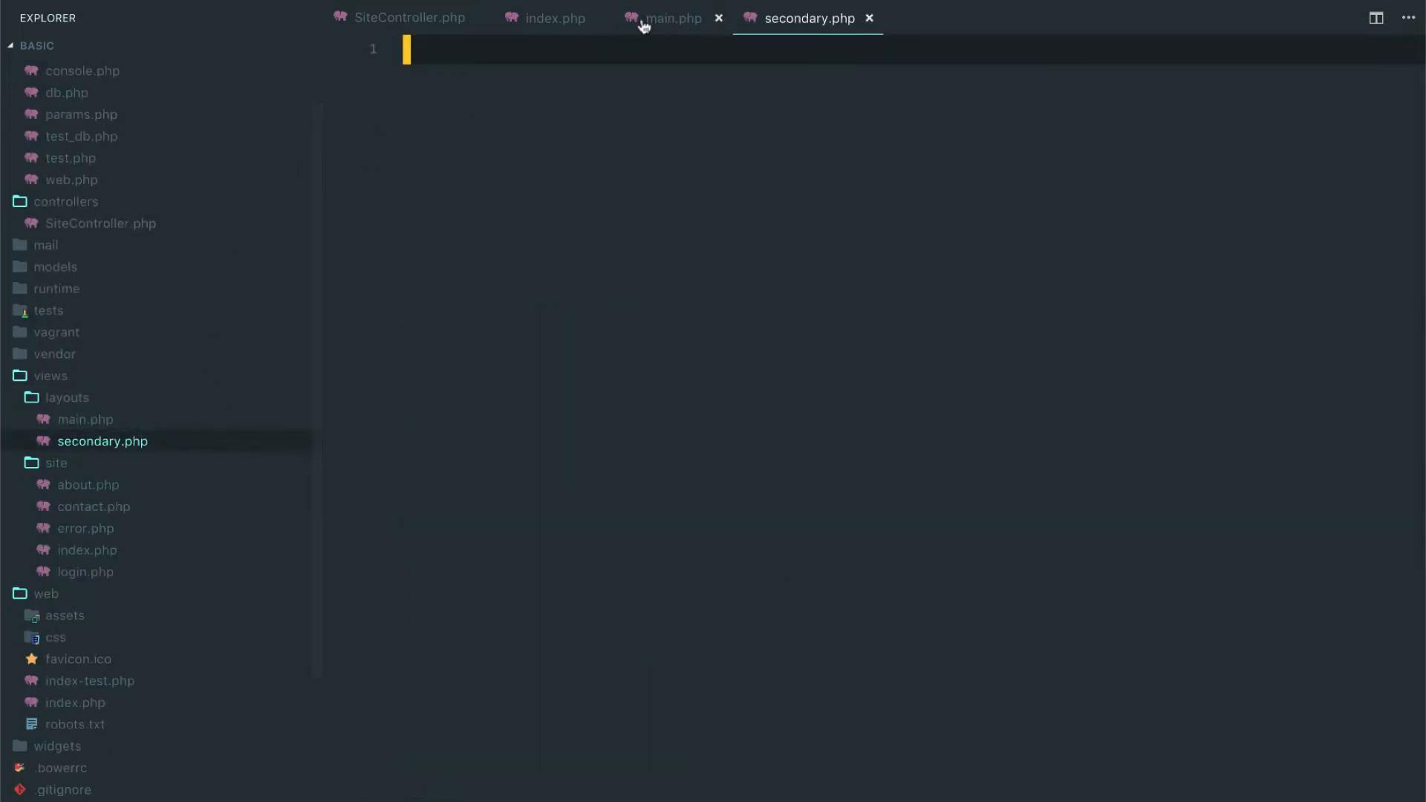
# Compare main.php with the new secondary.php, which now holds the same layout markup
pyautogui.click(670, 18)
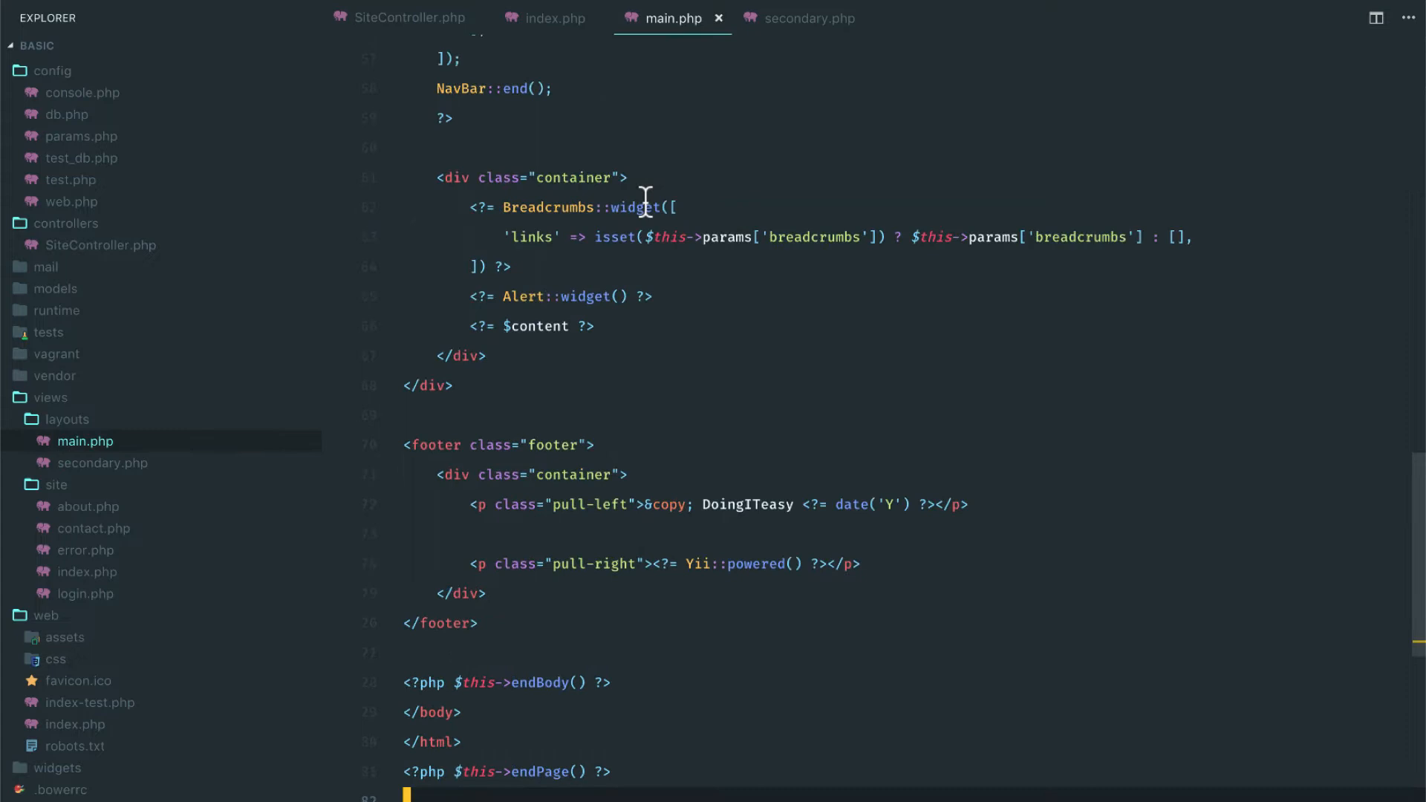
pyautogui.click(802, 18)
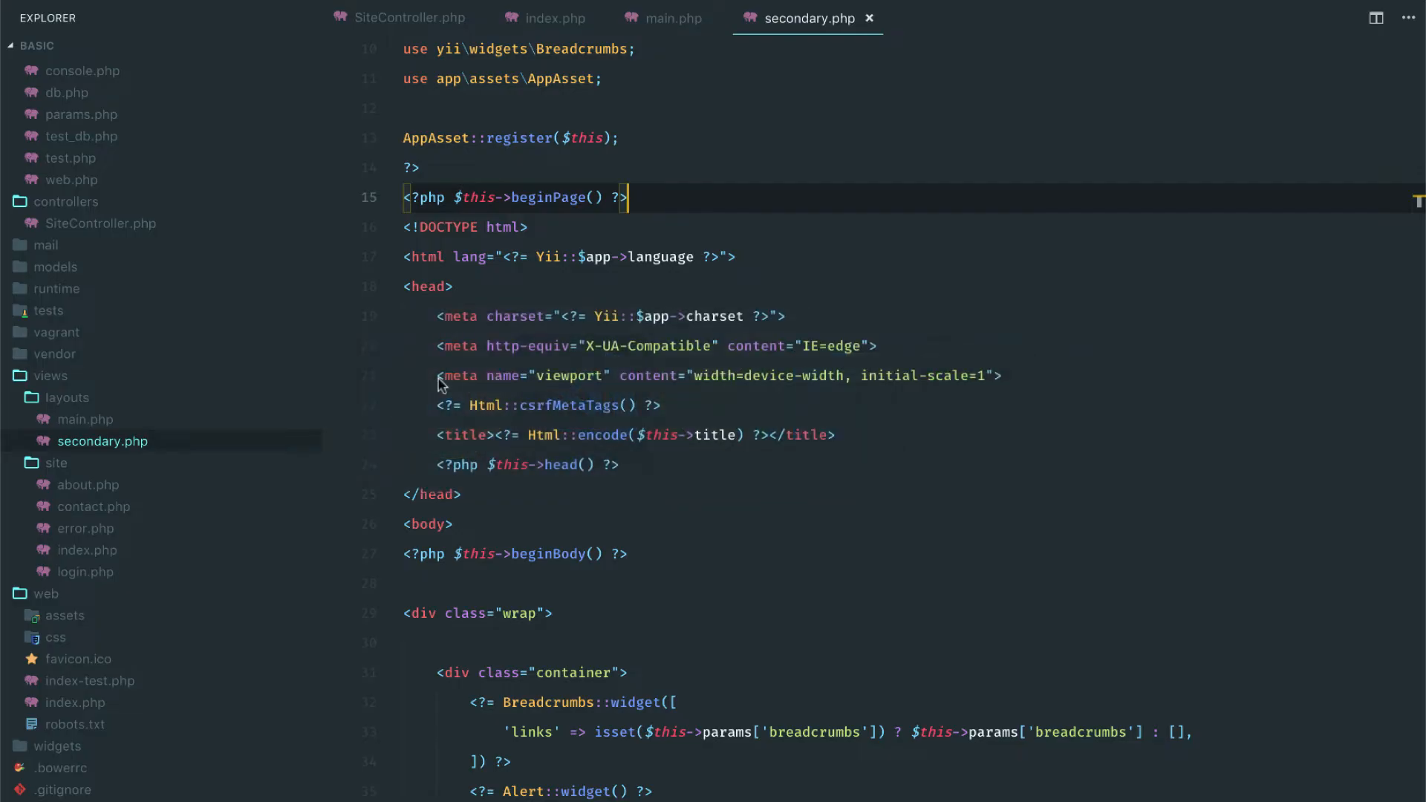
pyautogui.moveTo(420, 24)
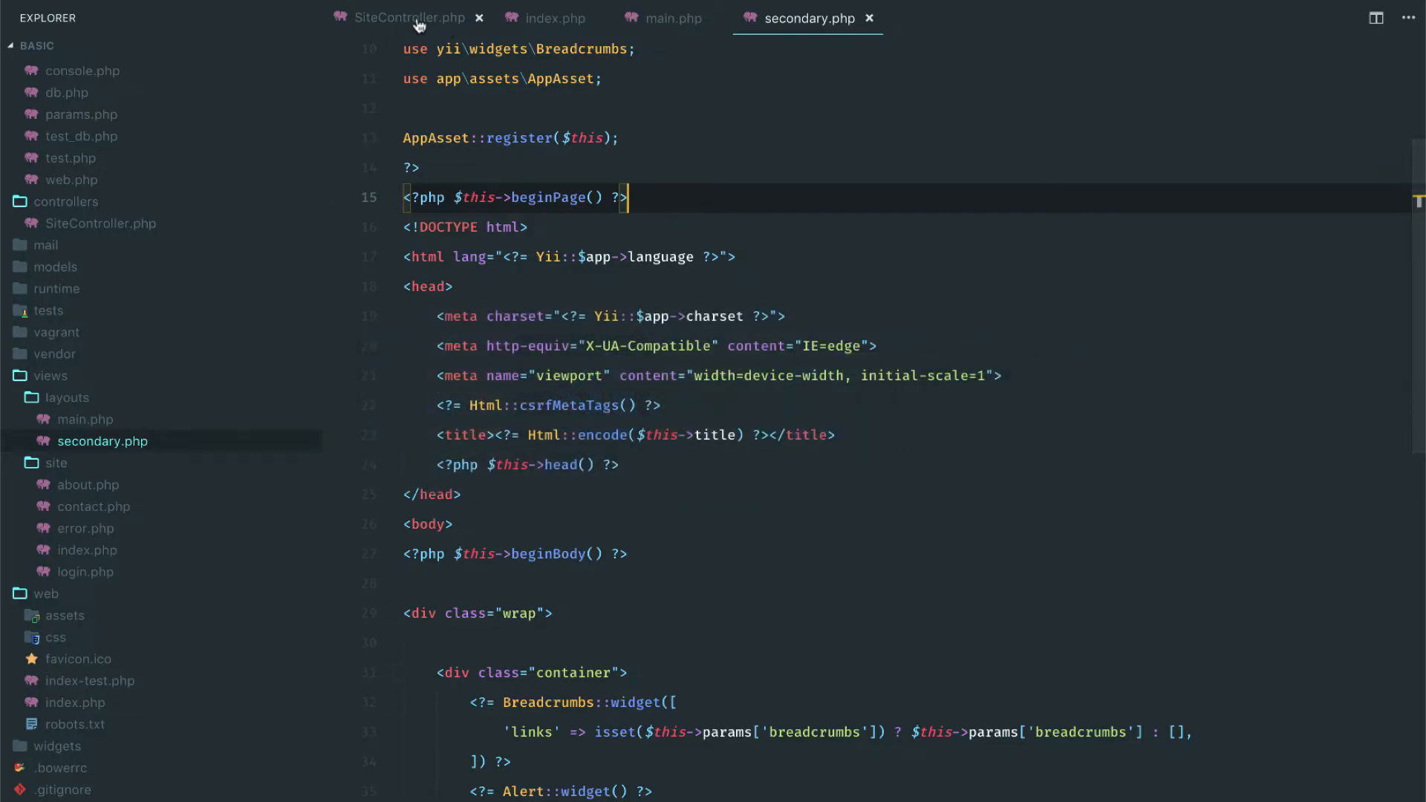
# Set $this->layout = 'secondary'; inside SiteController's actionIndex and save
pyautogui.click(408, 18)
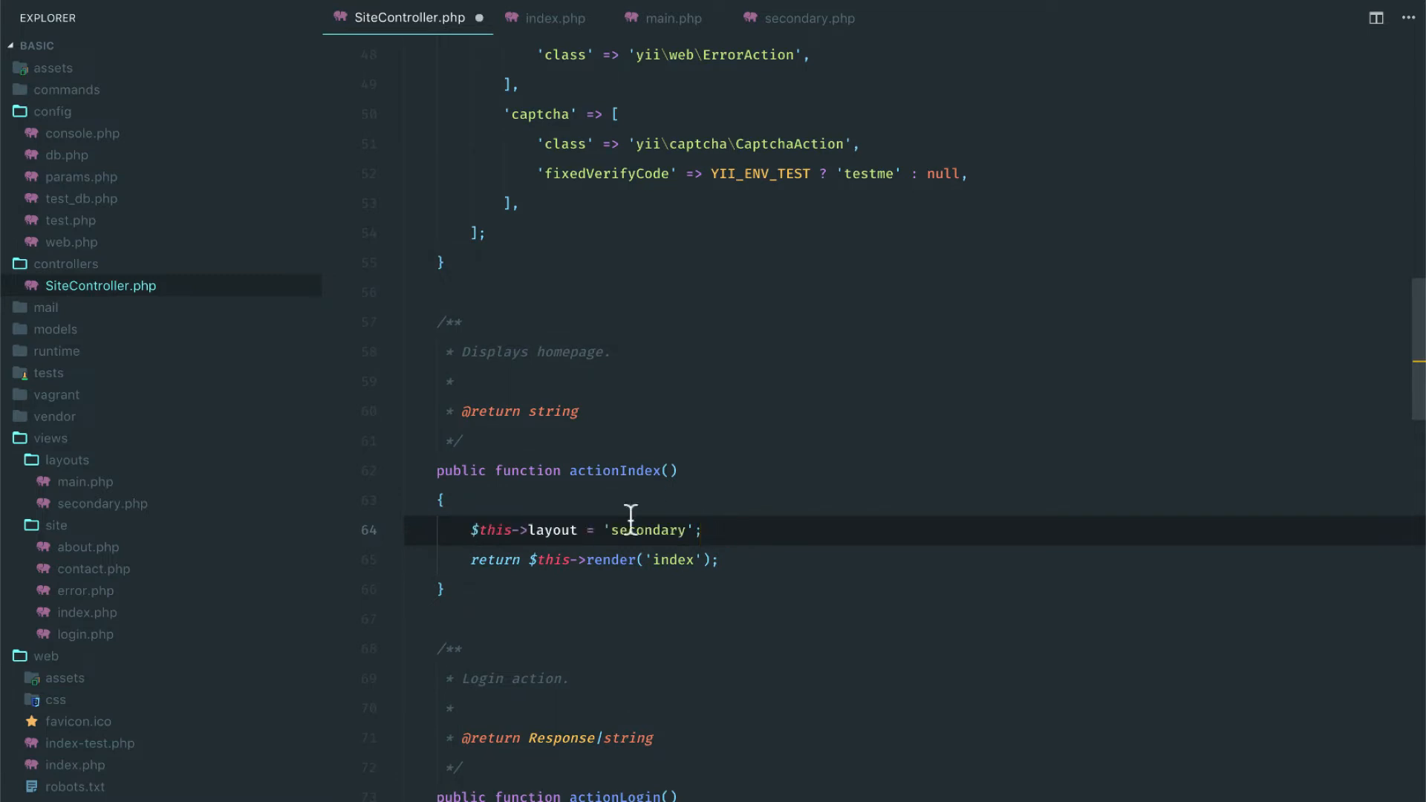
pyautogui.moveTo(567, 531)
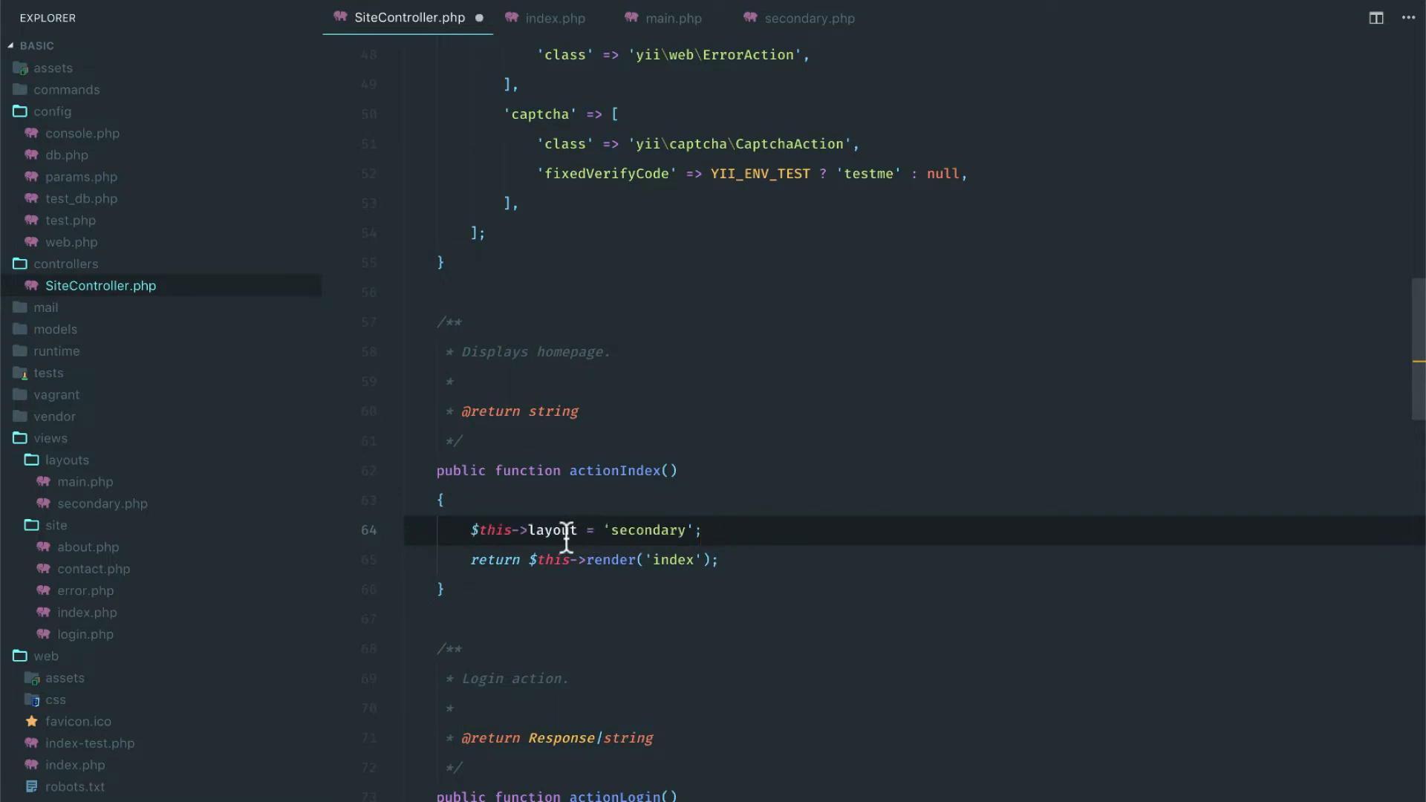
pyautogui.doubleClick(648, 531)
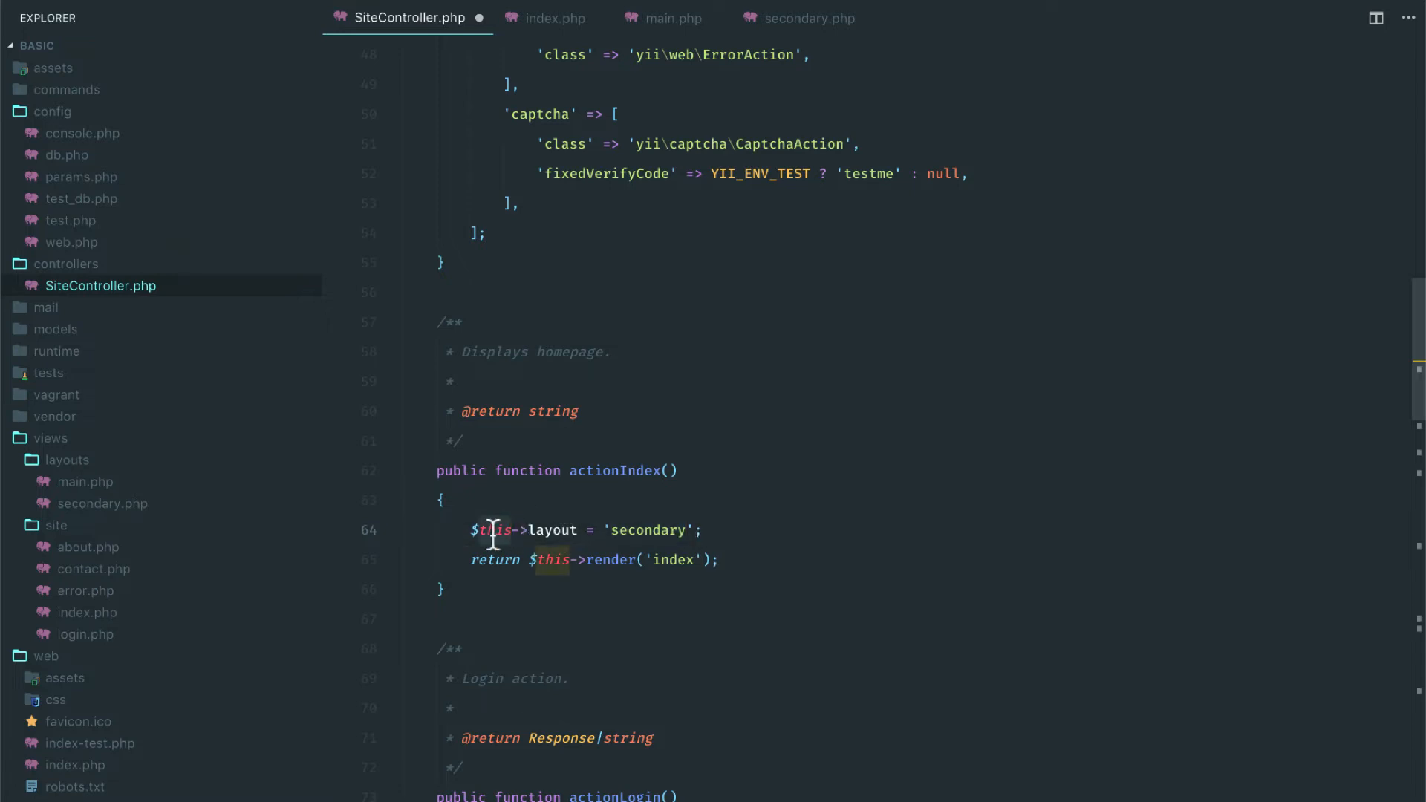
pyautogui.moveTo(524, 224)
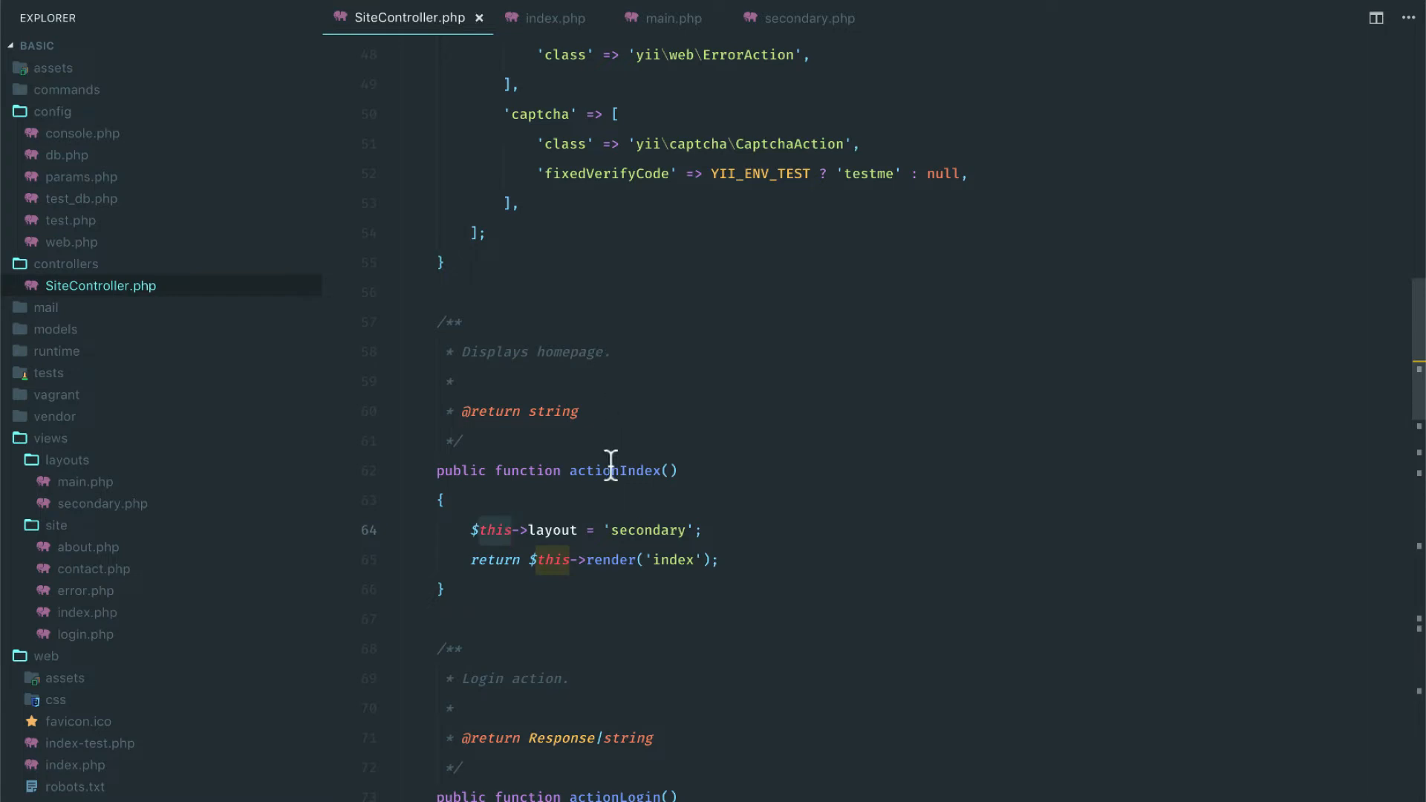
pyautogui.click(674, 471)
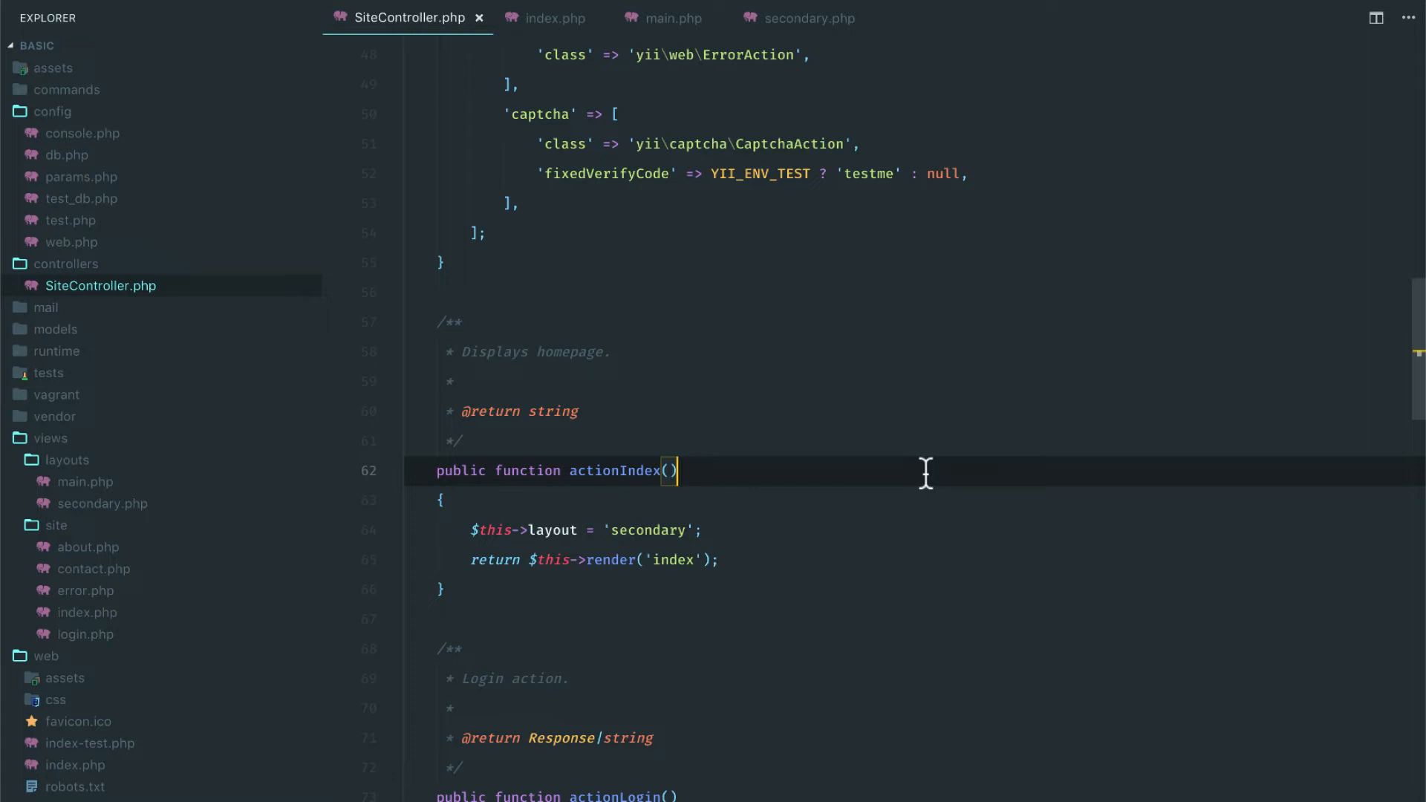
pyautogui.moveTo(490, 559)
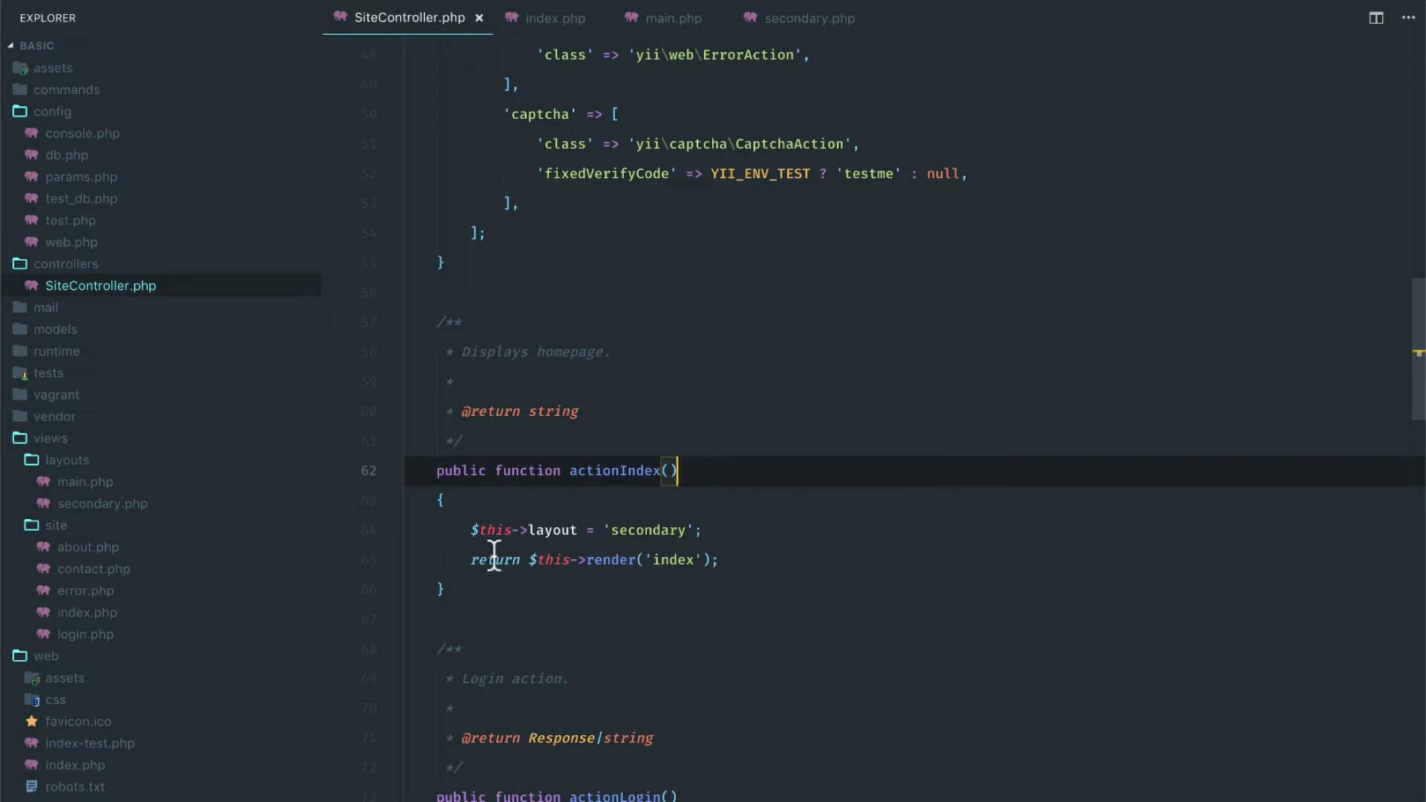
pyautogui.doubleClick(647, 530)
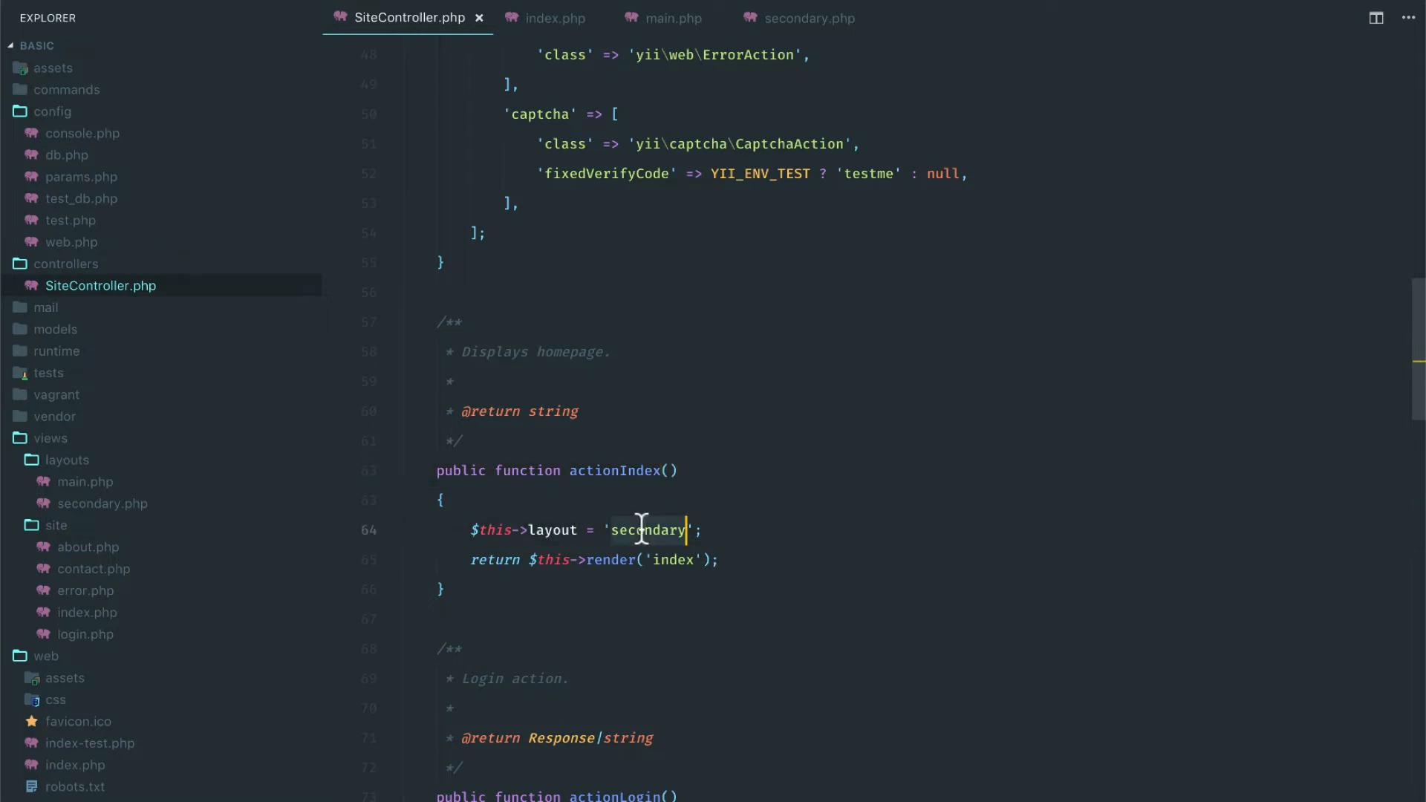
pyautogui.moveTo(6, 475)
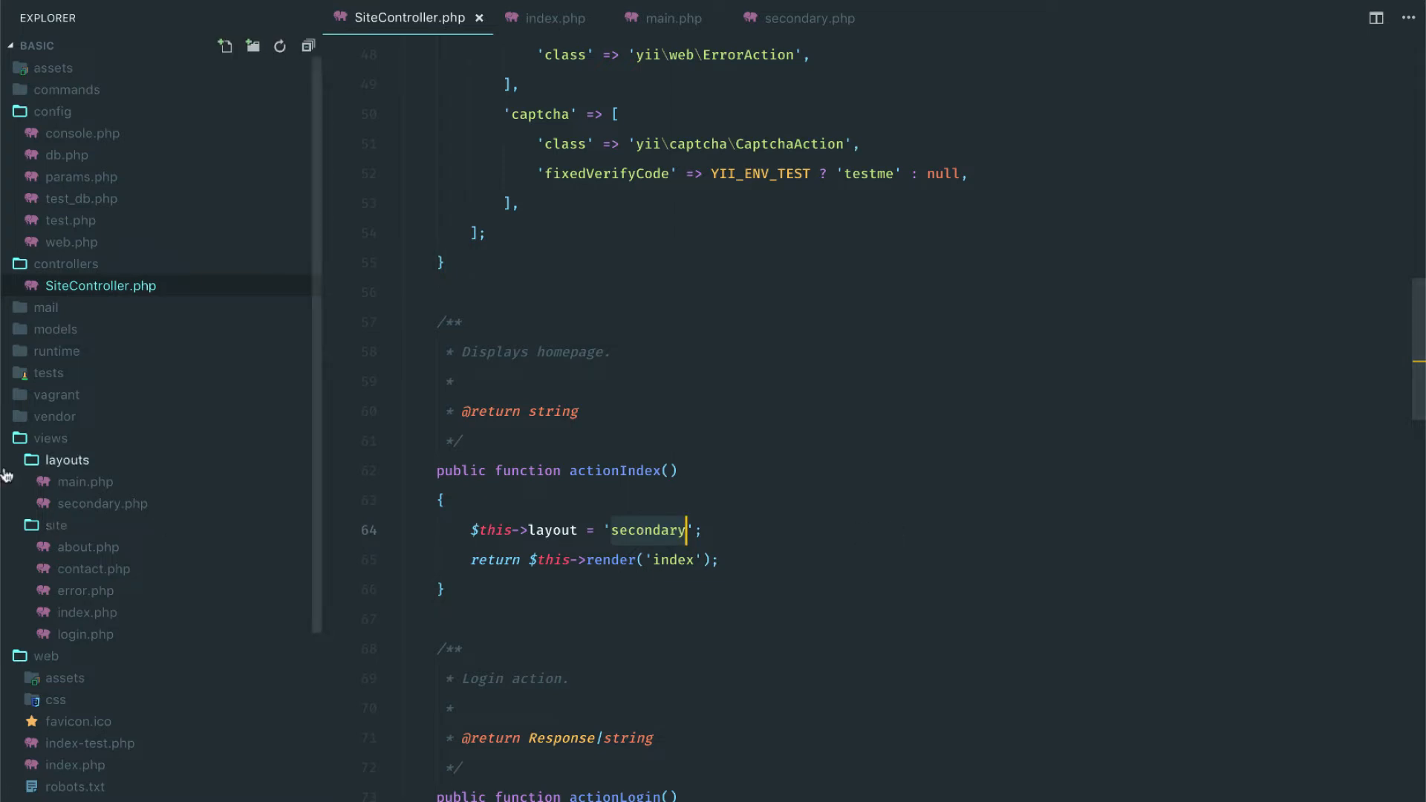
pyautogui.moveTo(101, 508)
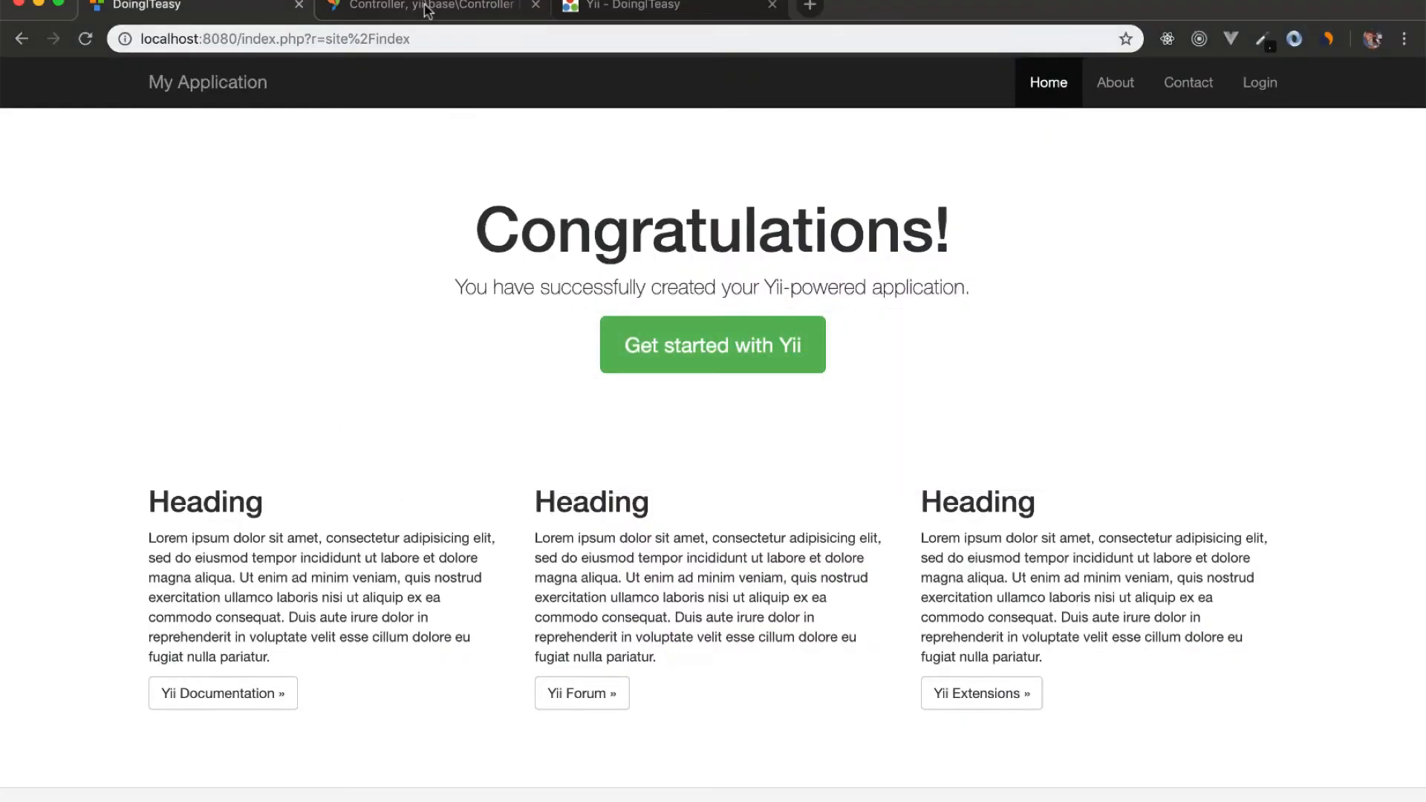
# Find the $layout property under Public Properties in the yii\base\Controller API docs
pyautogui.click(437, 6)
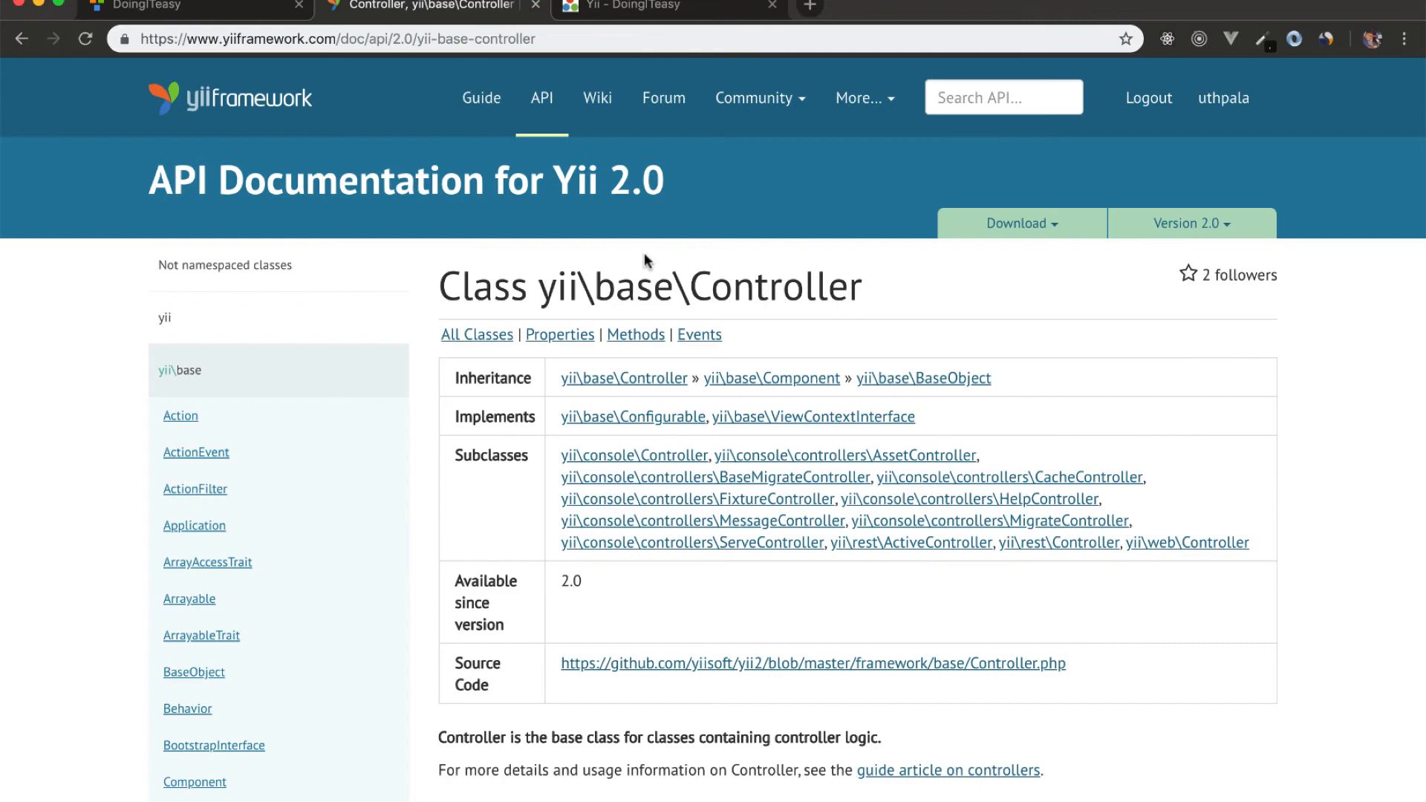
pyautogui.scroll(-3)
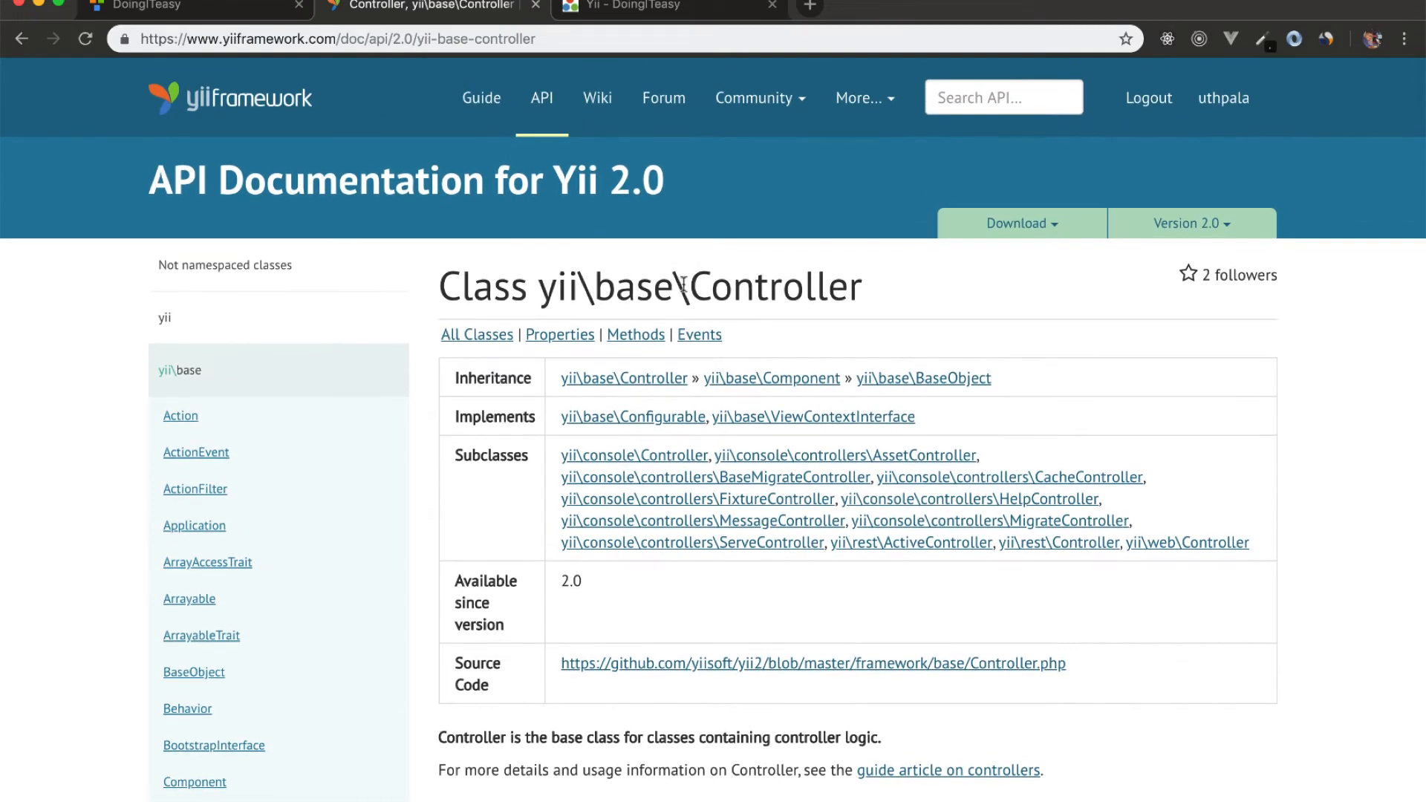
pyautogui.scroll(-3)
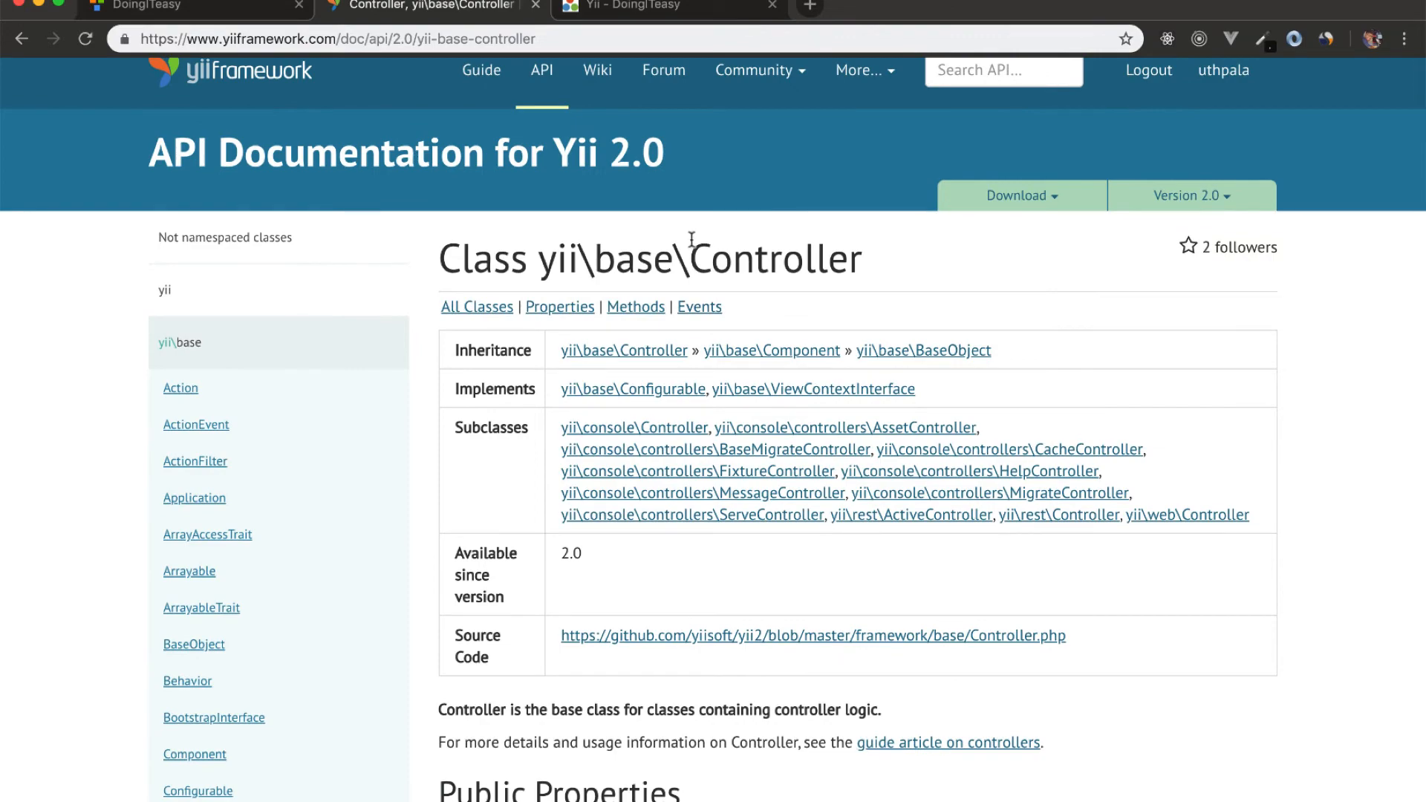
pyautogui.scroll(-3)
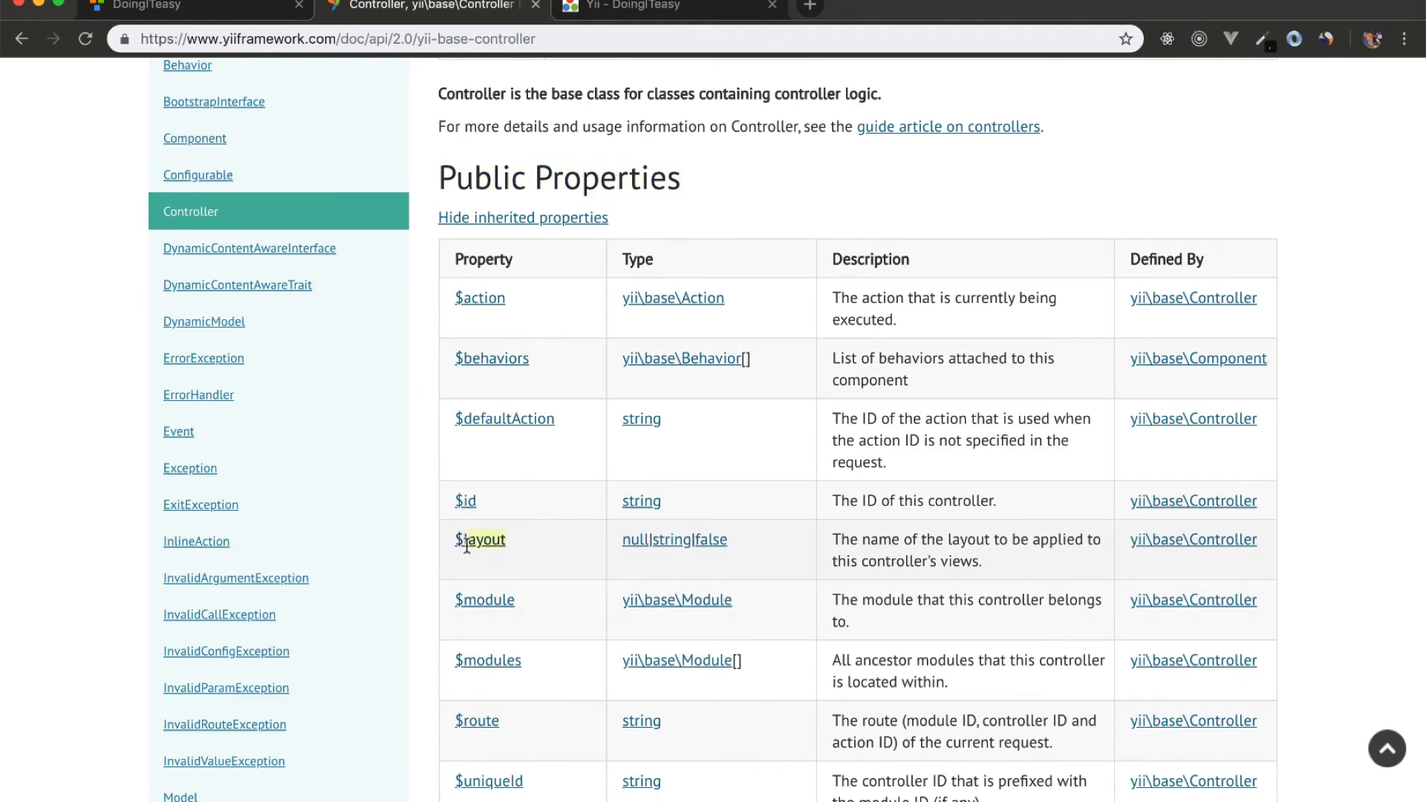
pyautogui.moveTo(826, 565)
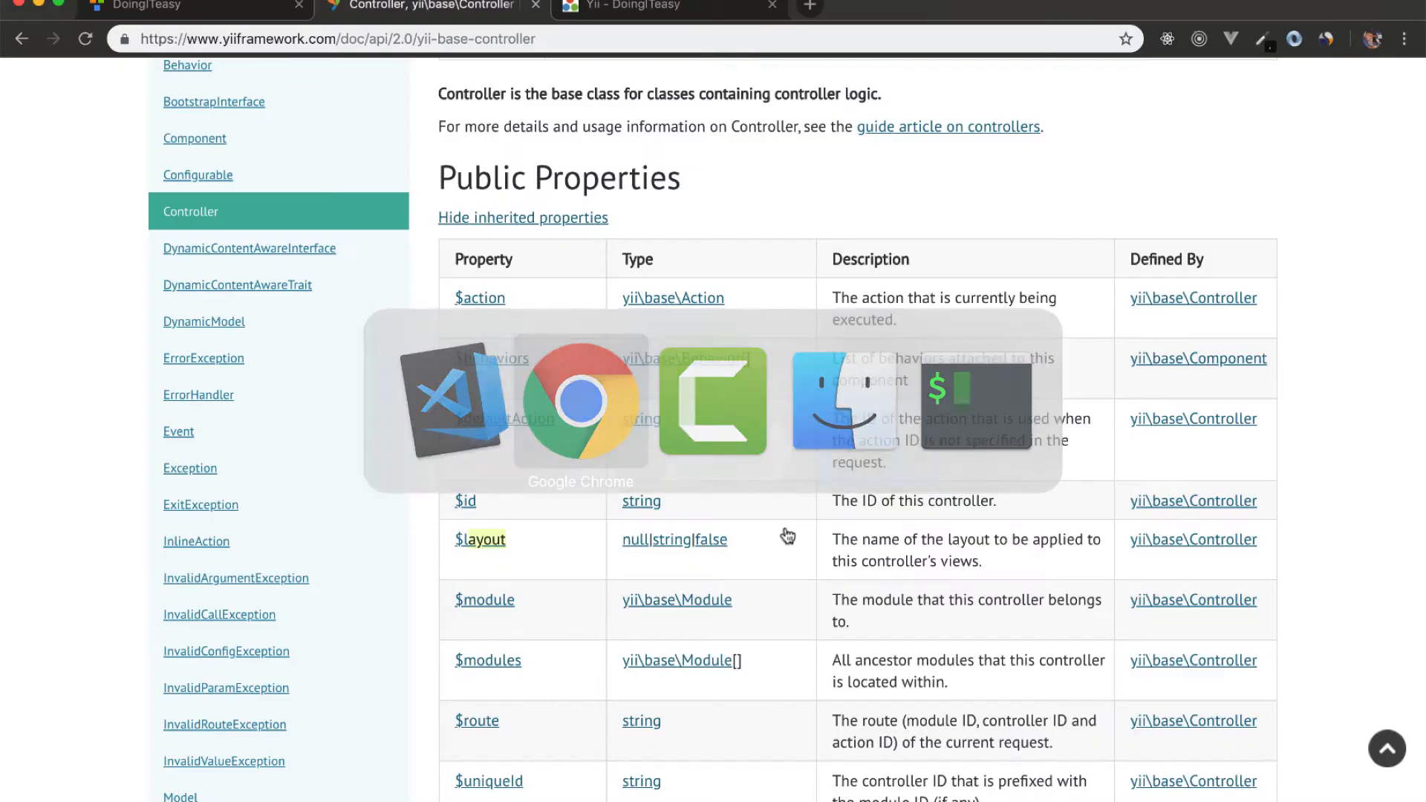
# Reload the DoingITeasy homepage, now rendered with the secondary layout without the nav bar
pyautogui.click(156, 6)
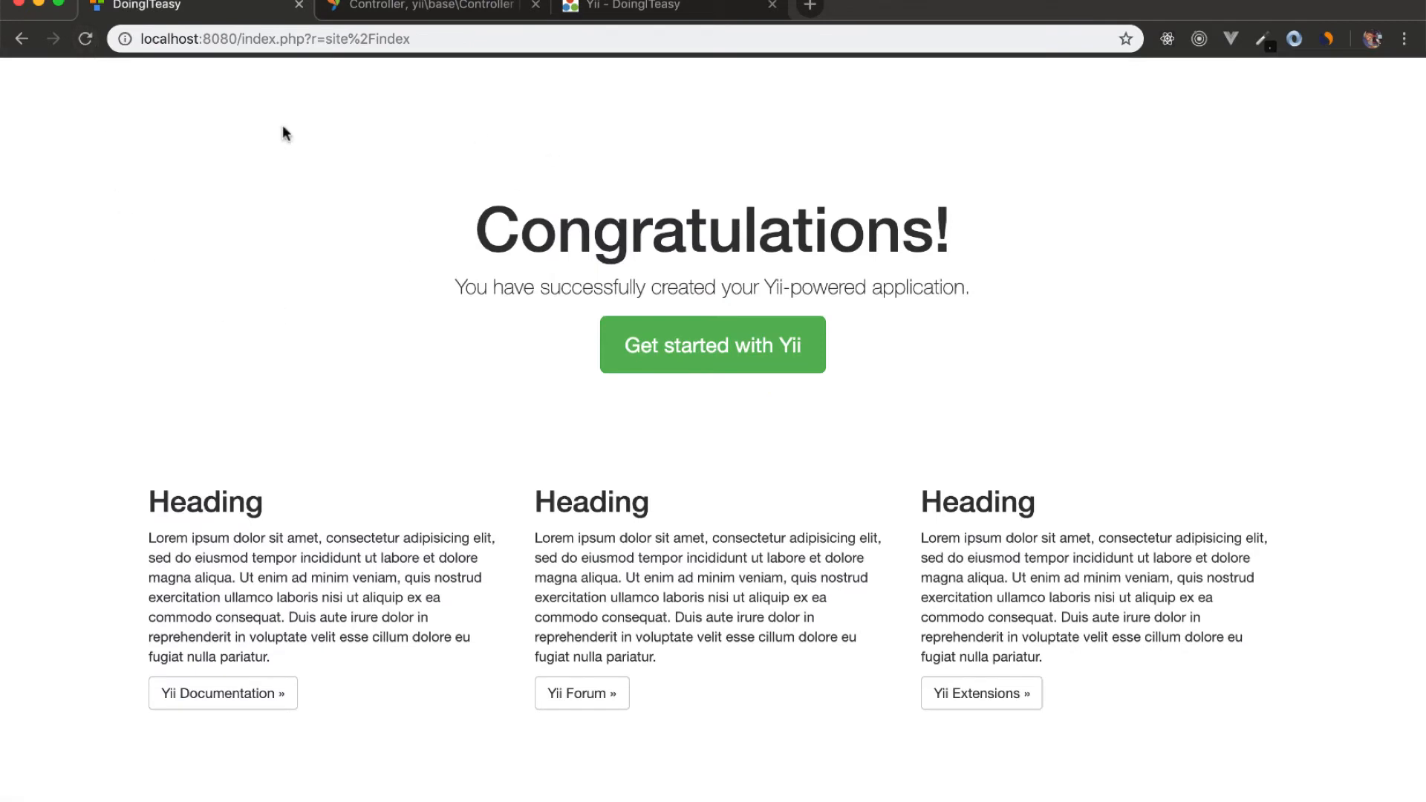
pyautogui.moveTo(3, 170)
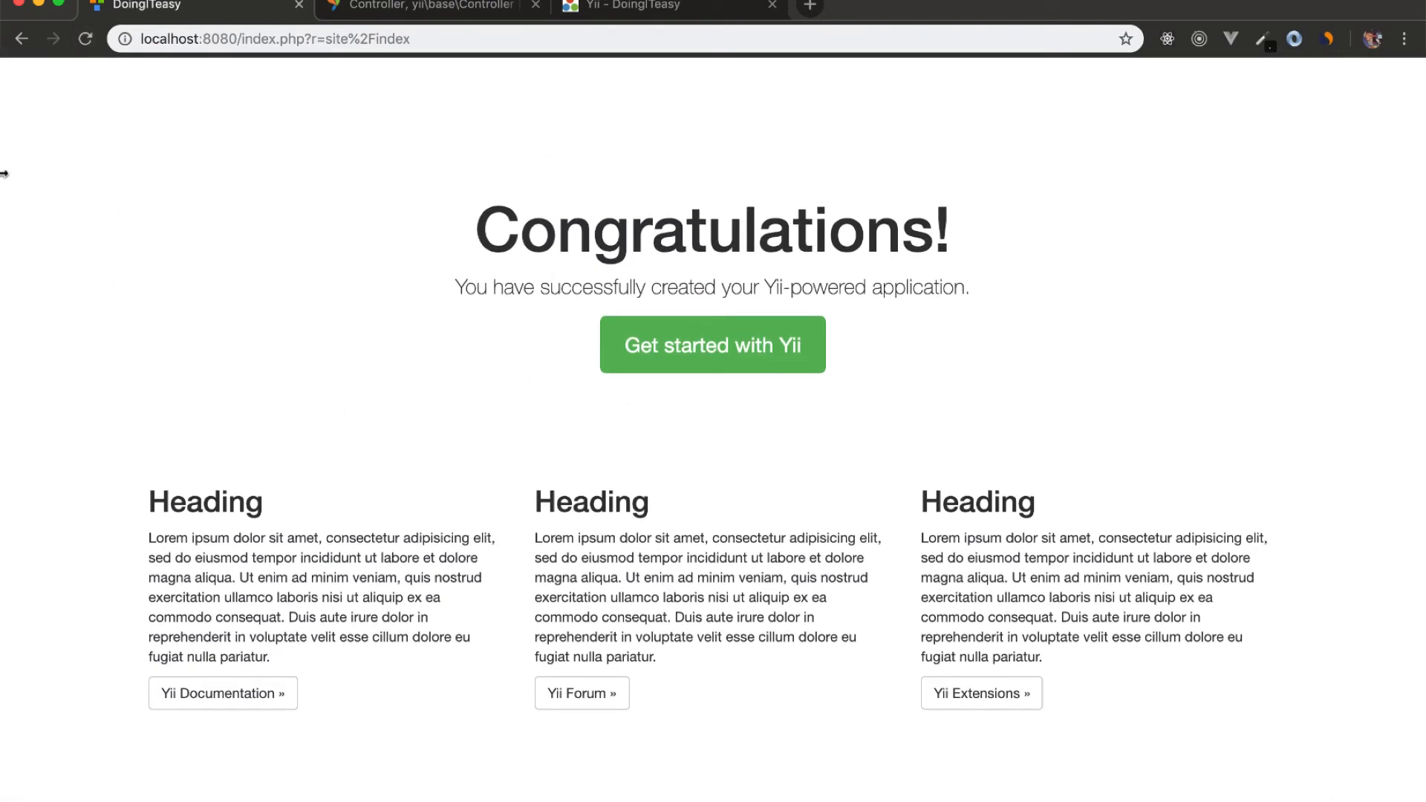
pyautogui.moveTo(1185, 301)
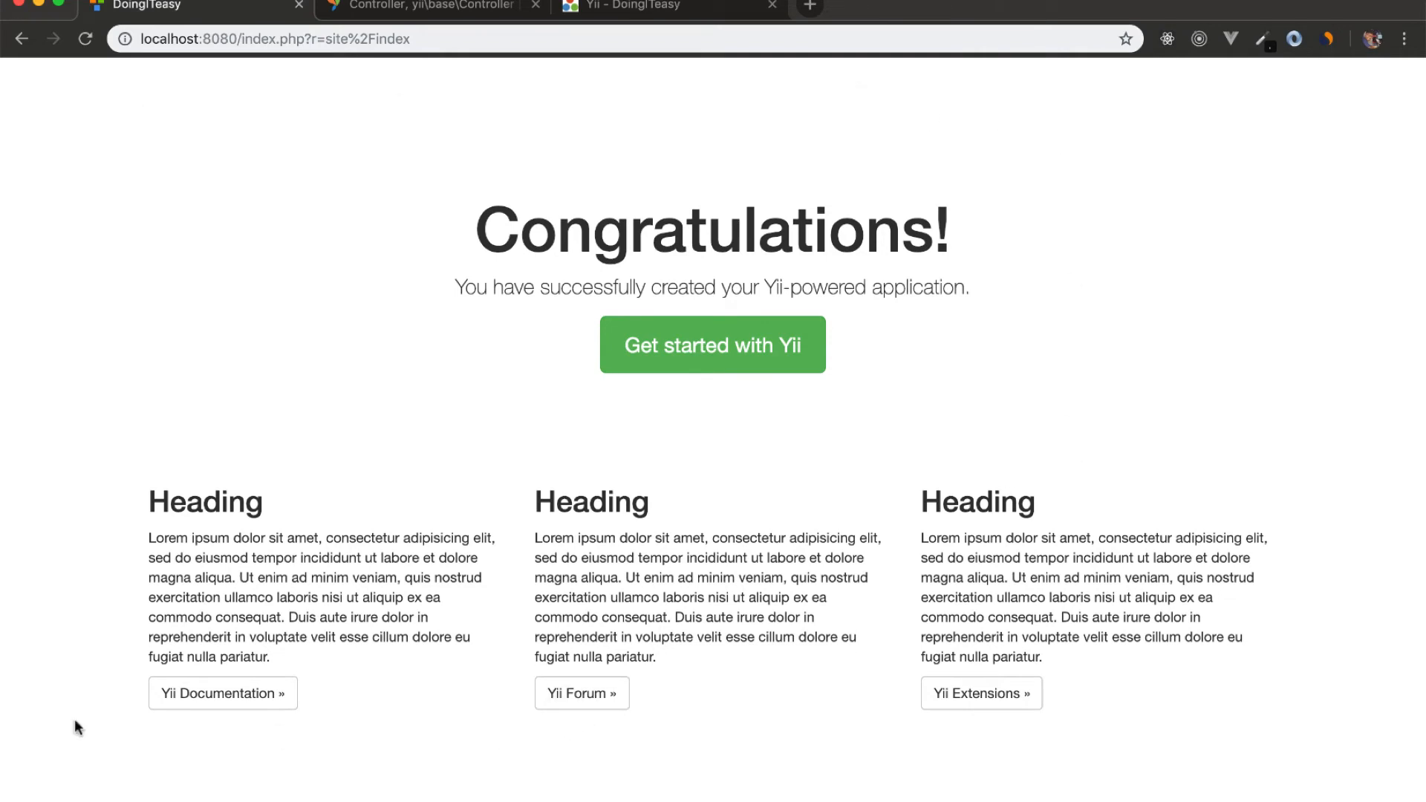
pyautogui.moveTo(1139, 746)
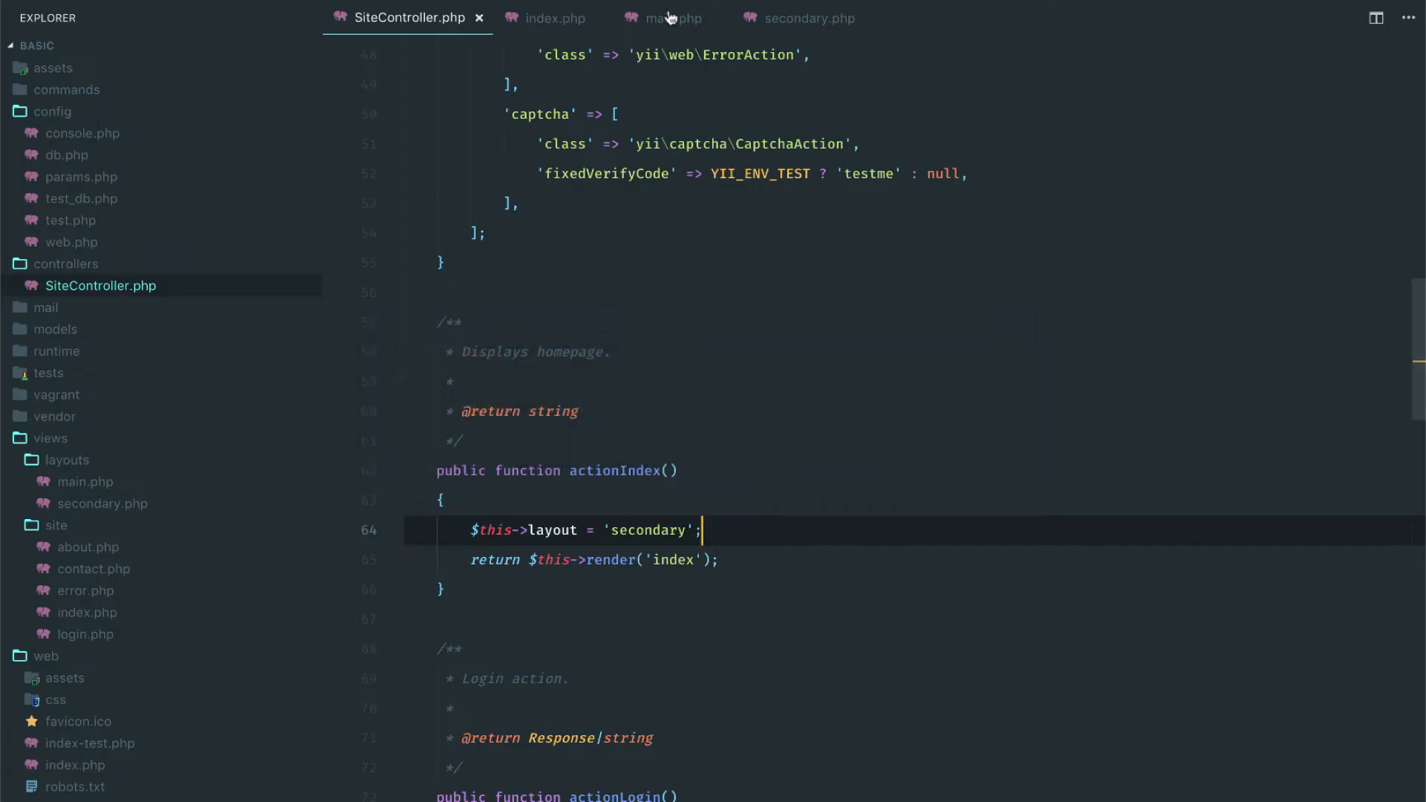
# Add <h1>Secondary layout</h1> above the Breadcrumbs widget in secondary.php and save
pyautogui.click(801, 18)
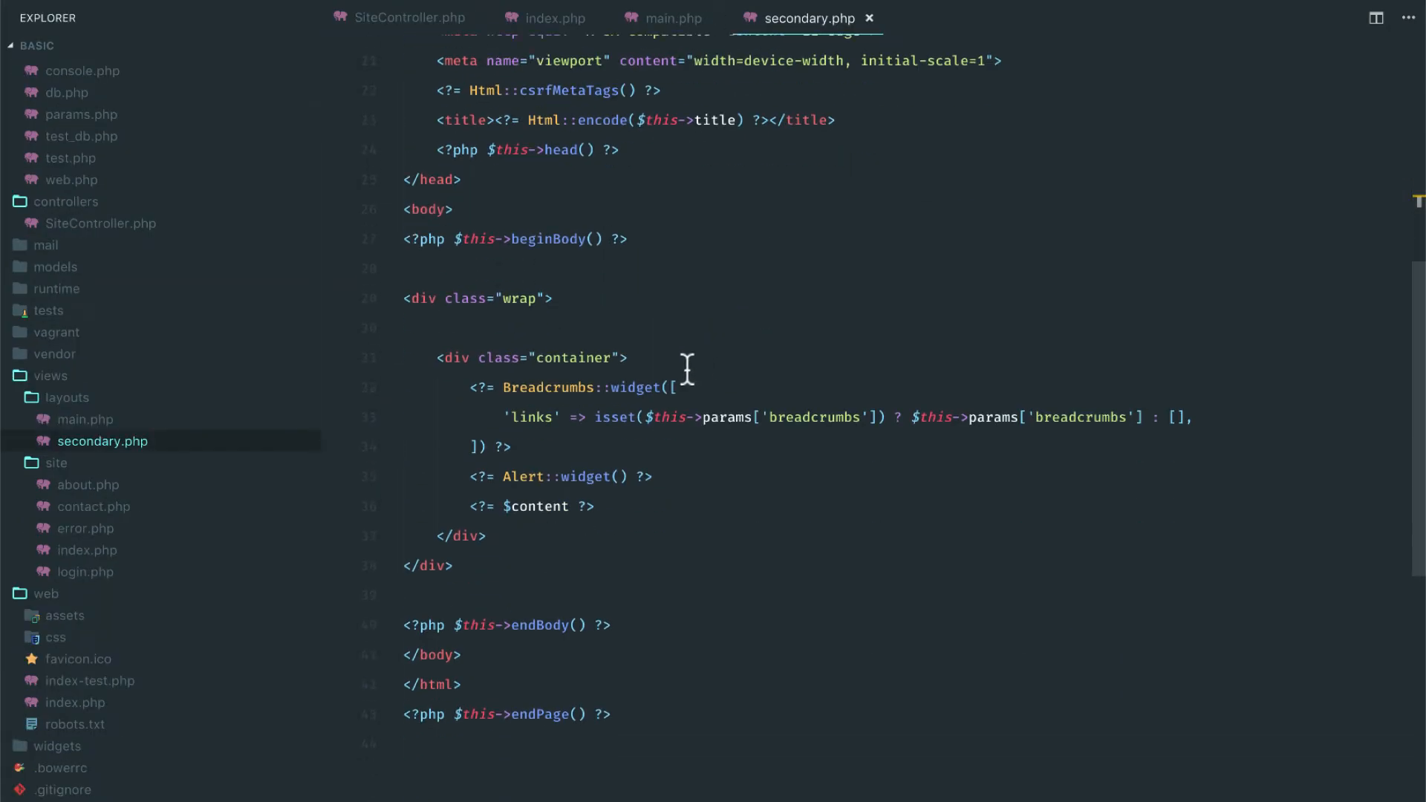
pyautogui.press('Enter')
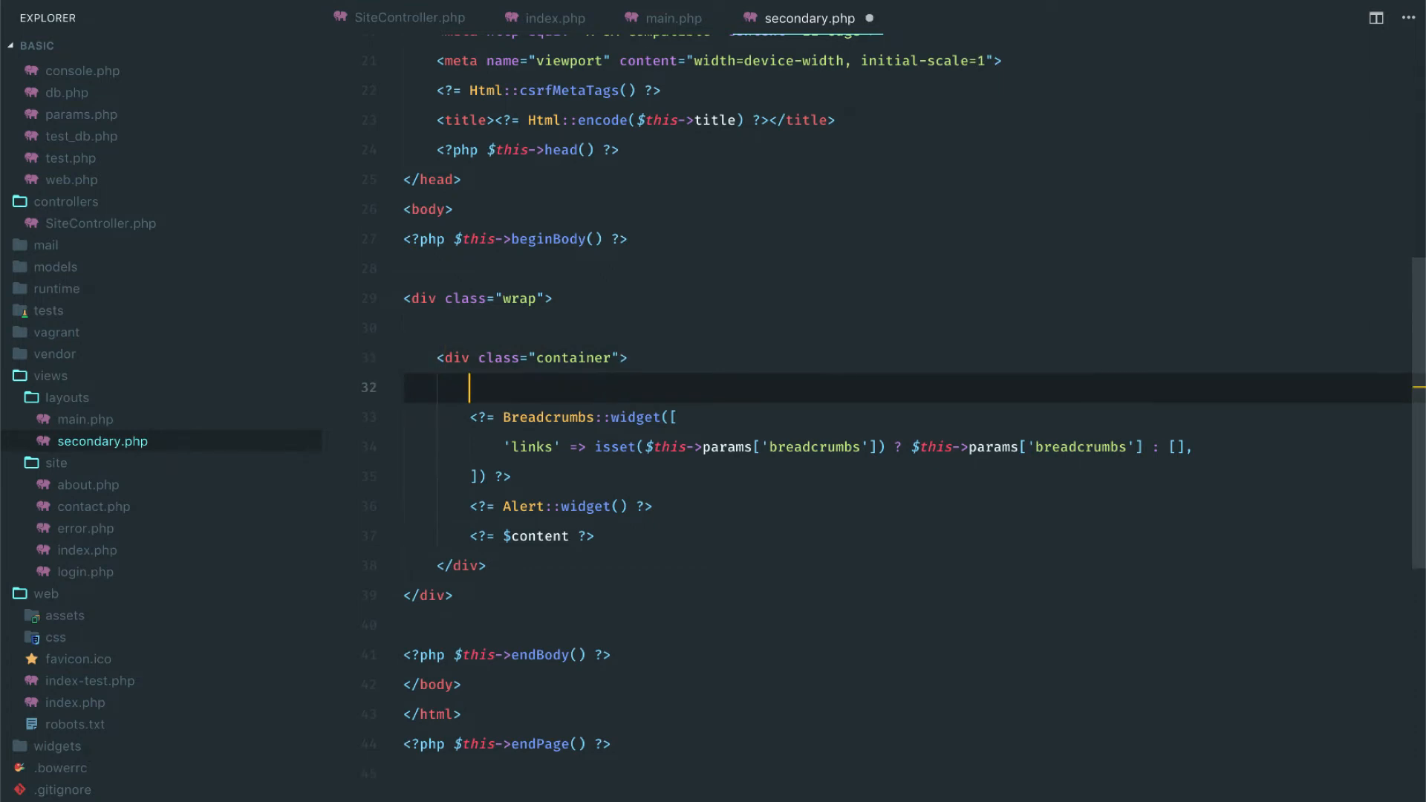
pyautogui.write('<h')
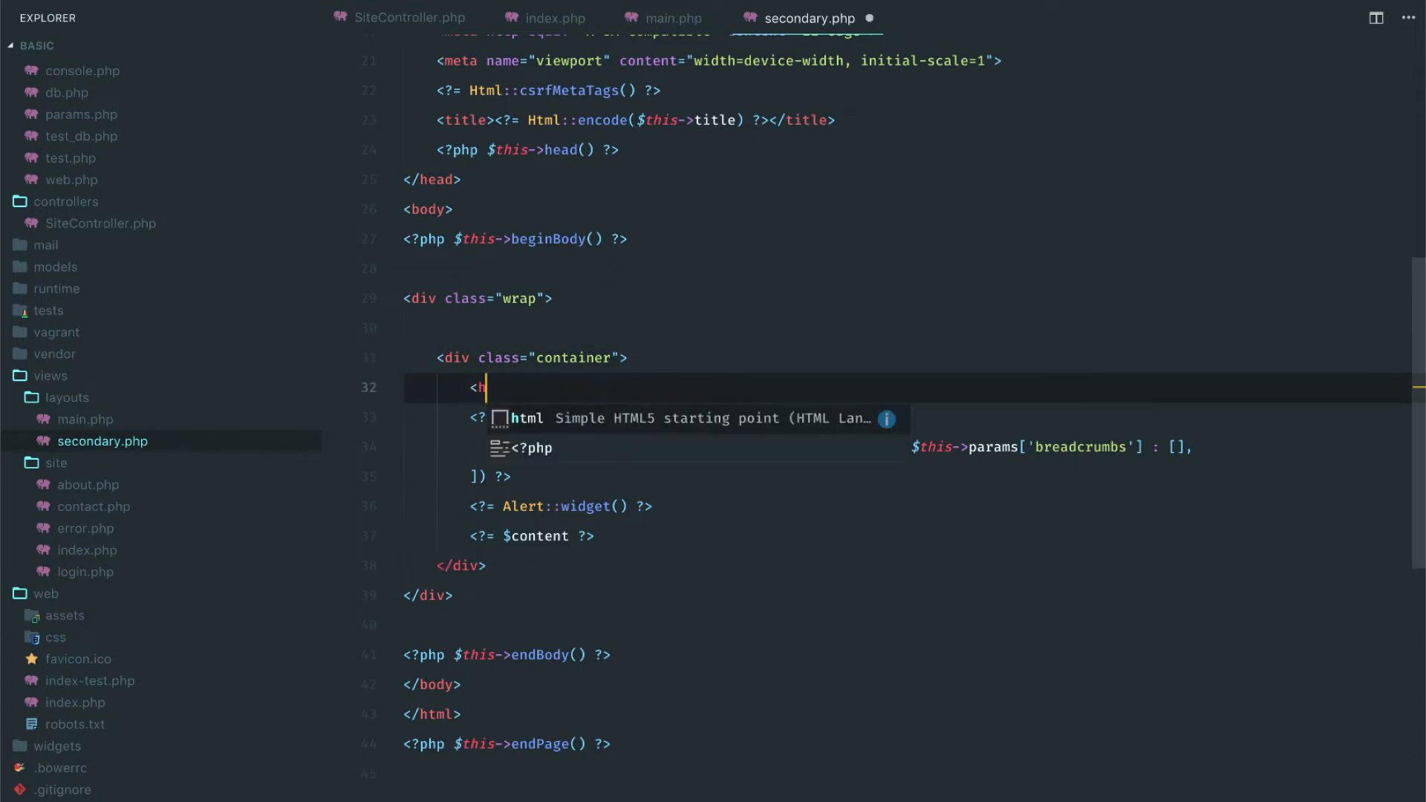
pyautogui.write('1>S')
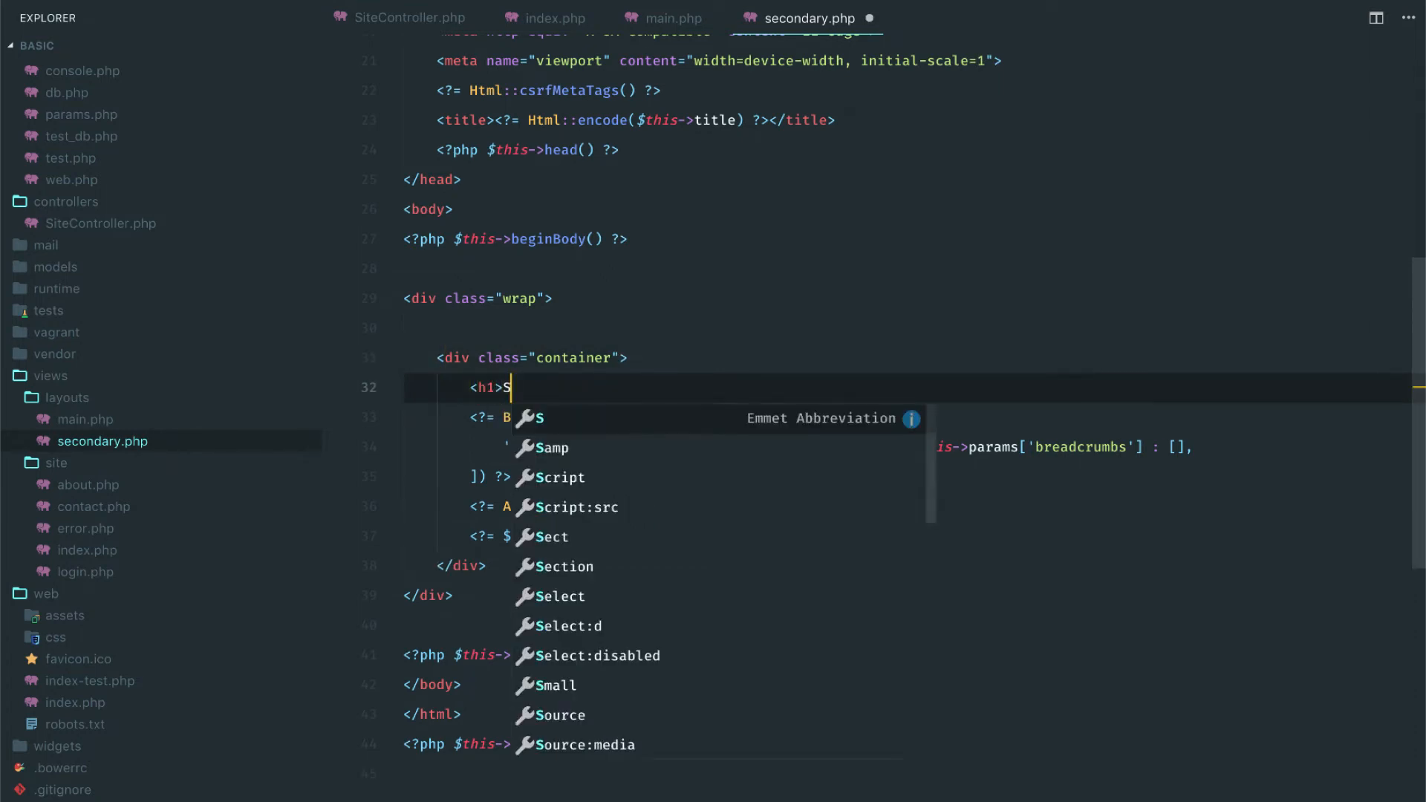
pyautogui.write('econdary layout </')
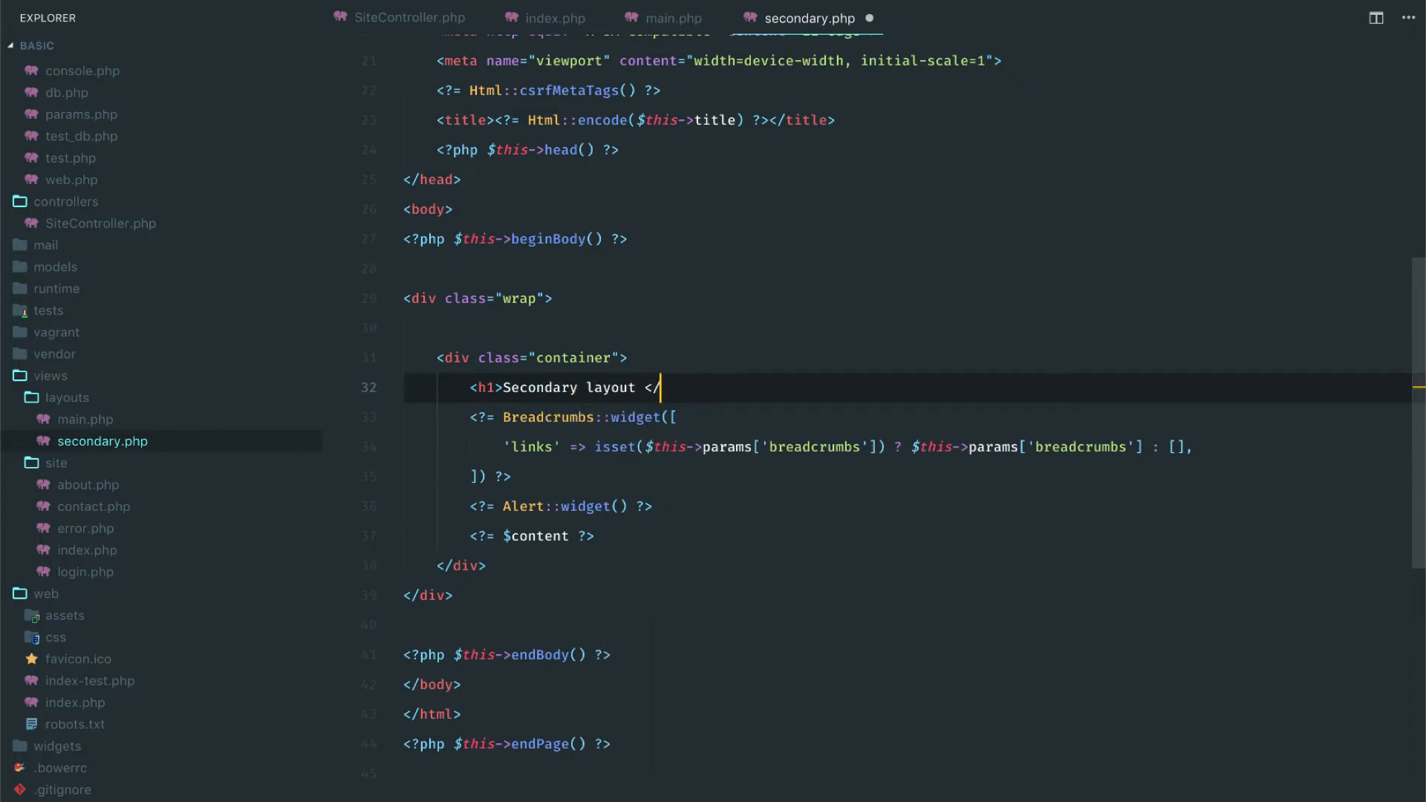
pyautogui.write('h1>')
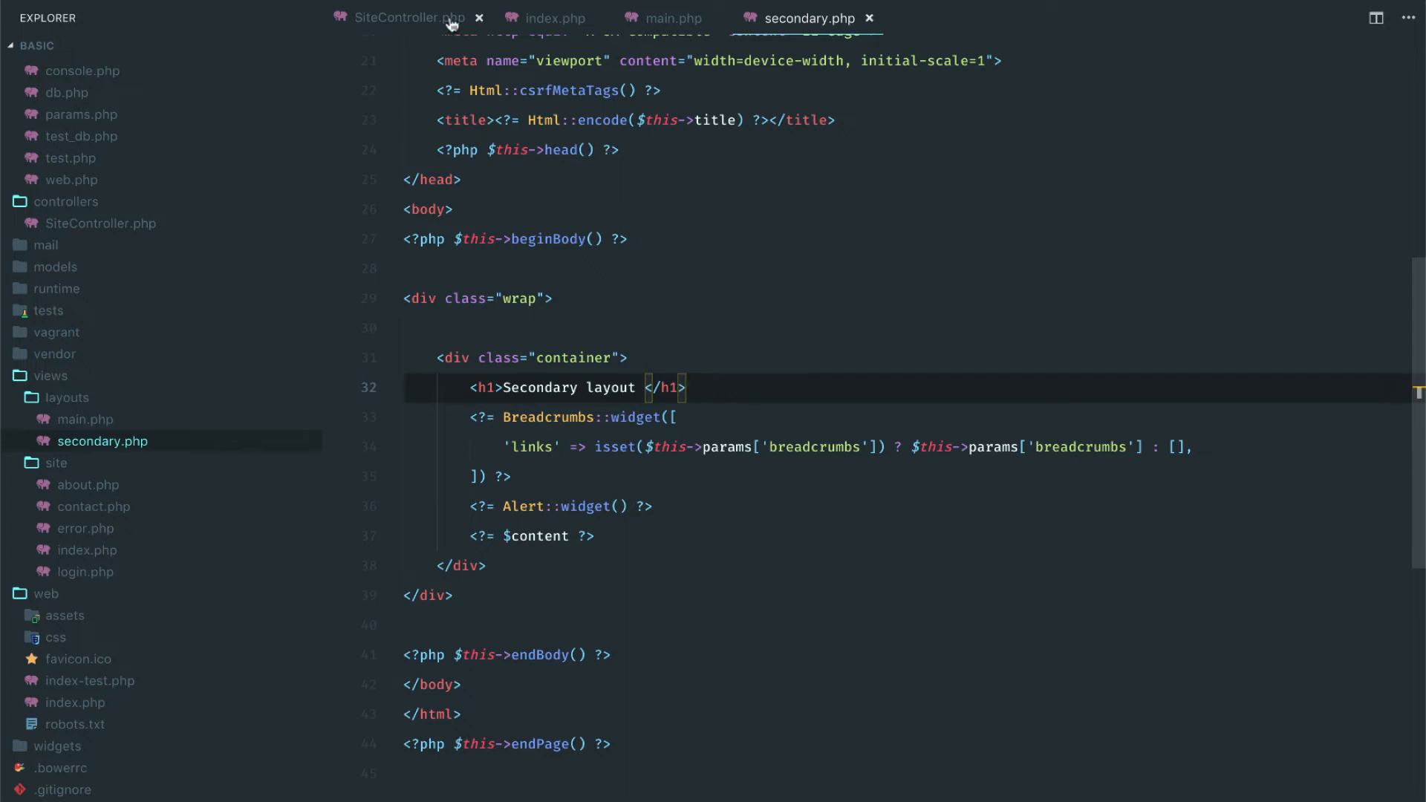
# After checking index.php, comment out $this->layout = 'secondary'; in SiteController's actionIndex
pyautogui.click(410, 18)
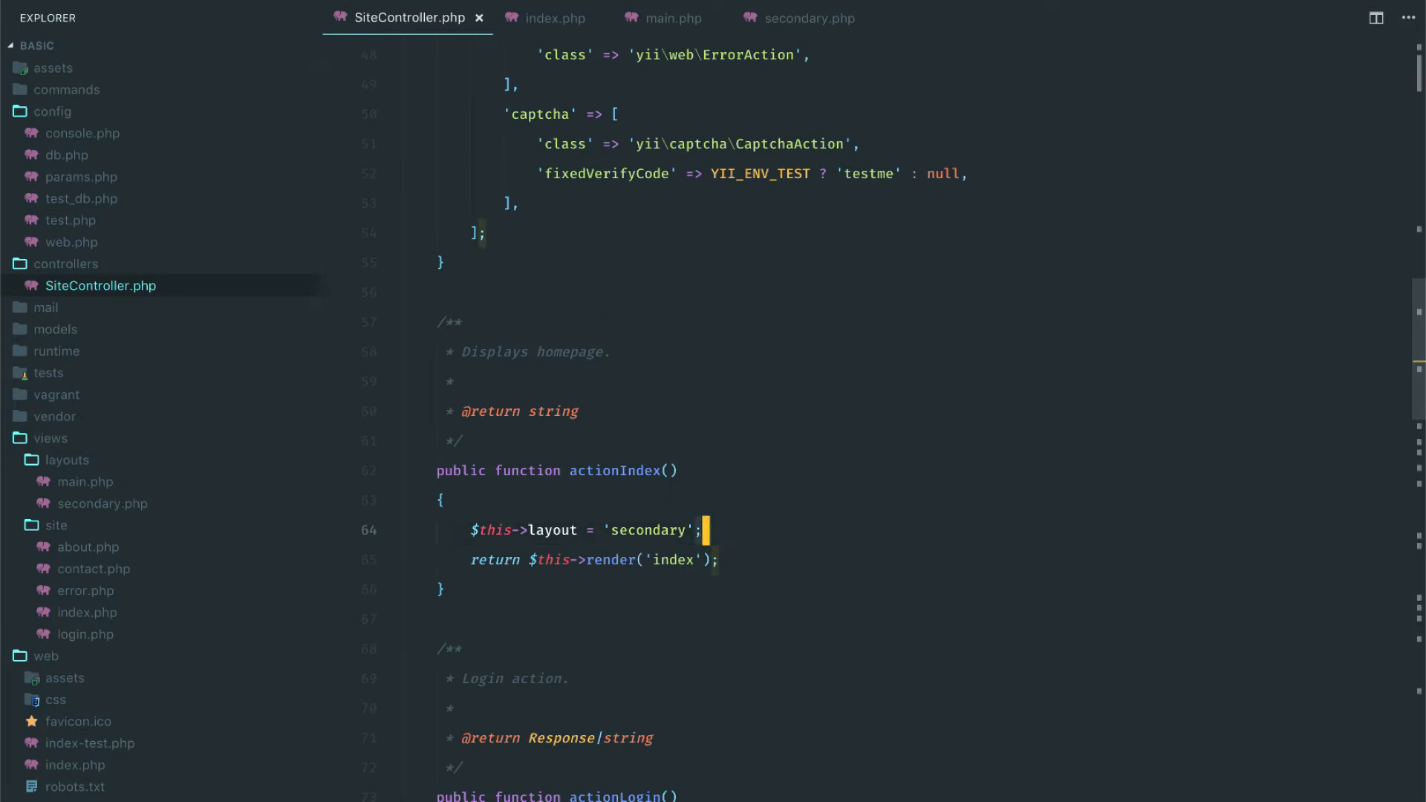
pyautogui.click(554, 18)
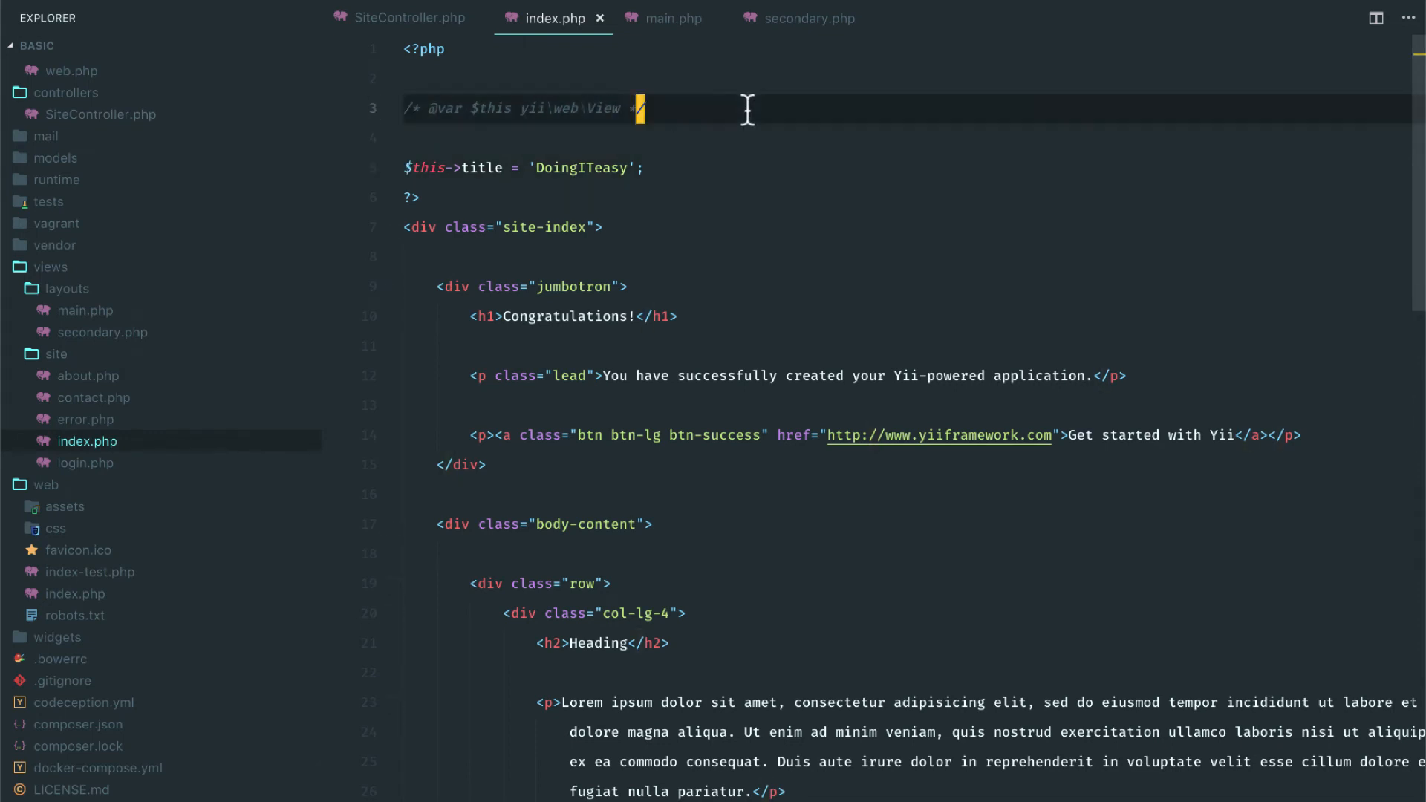
pyautogui.click(506, 109)
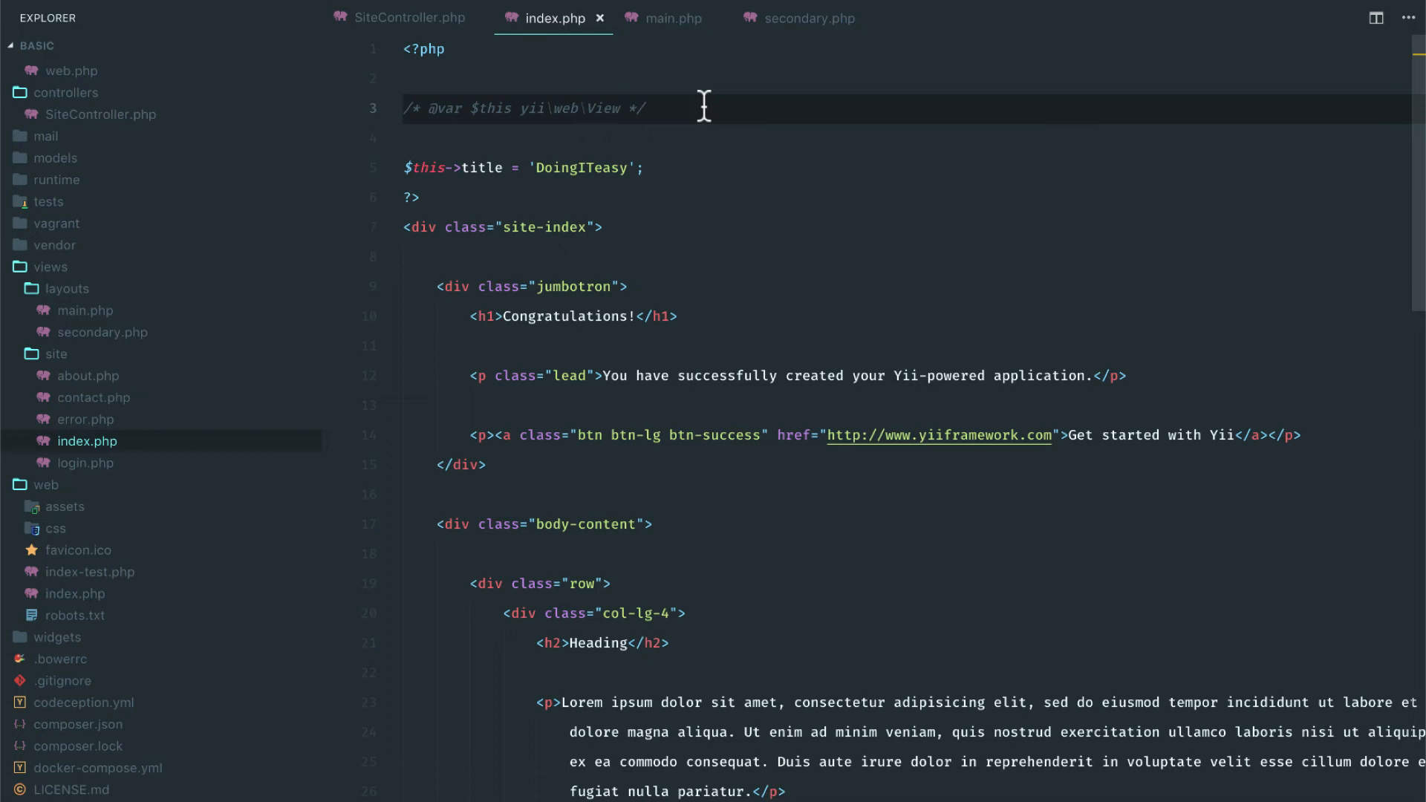
pyautogui.click(416, 18)
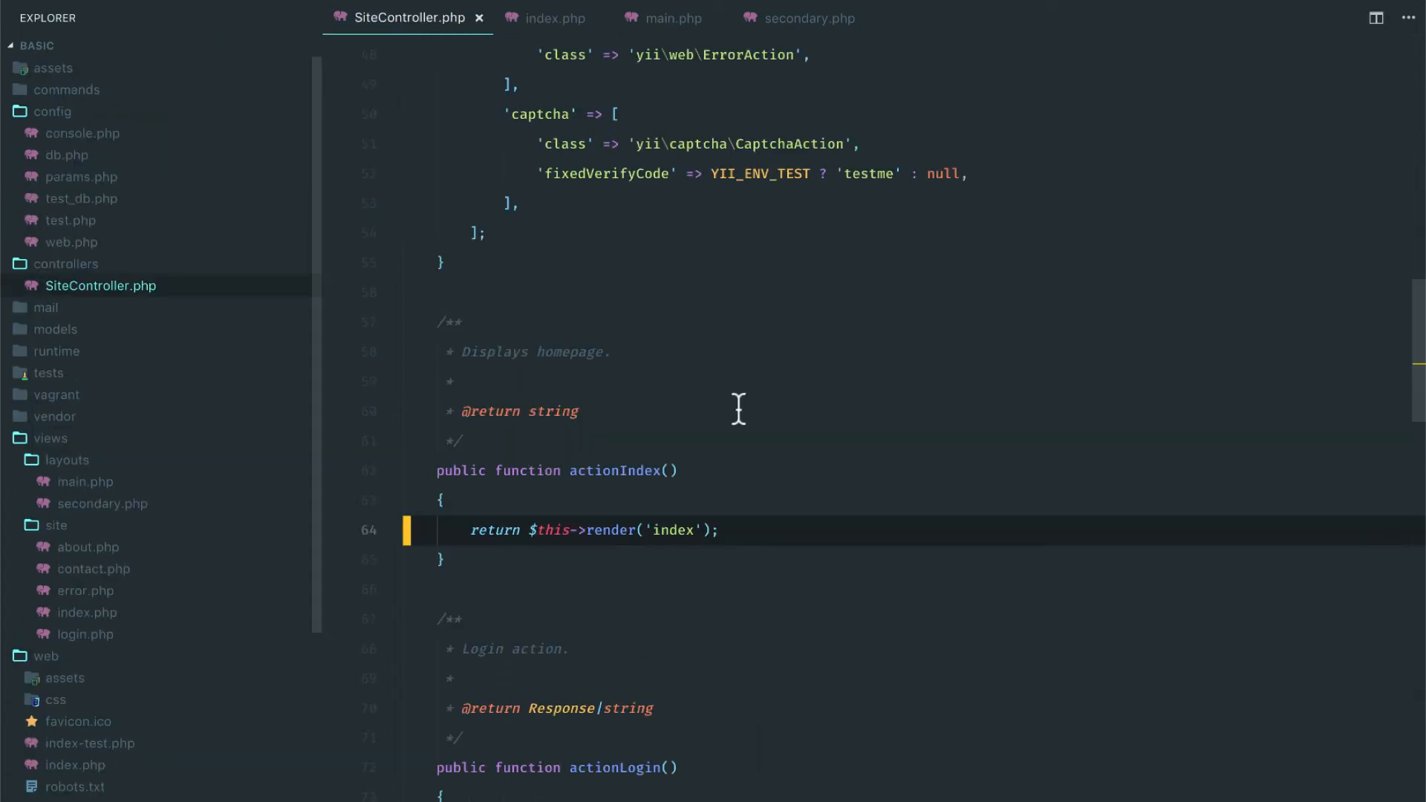
pyautogui.write("$this->layout = 'secondary';")
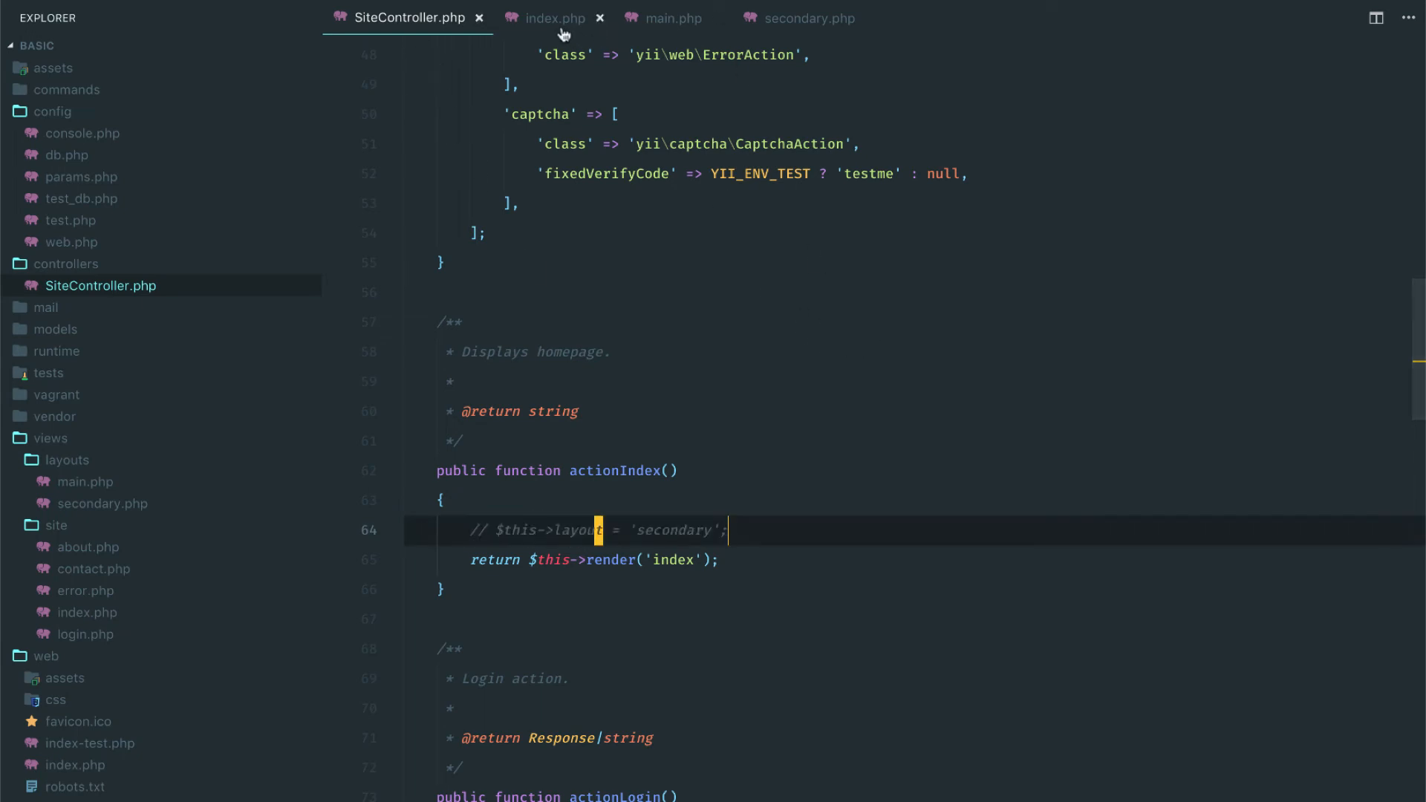
pyautogui.click(555, 17)
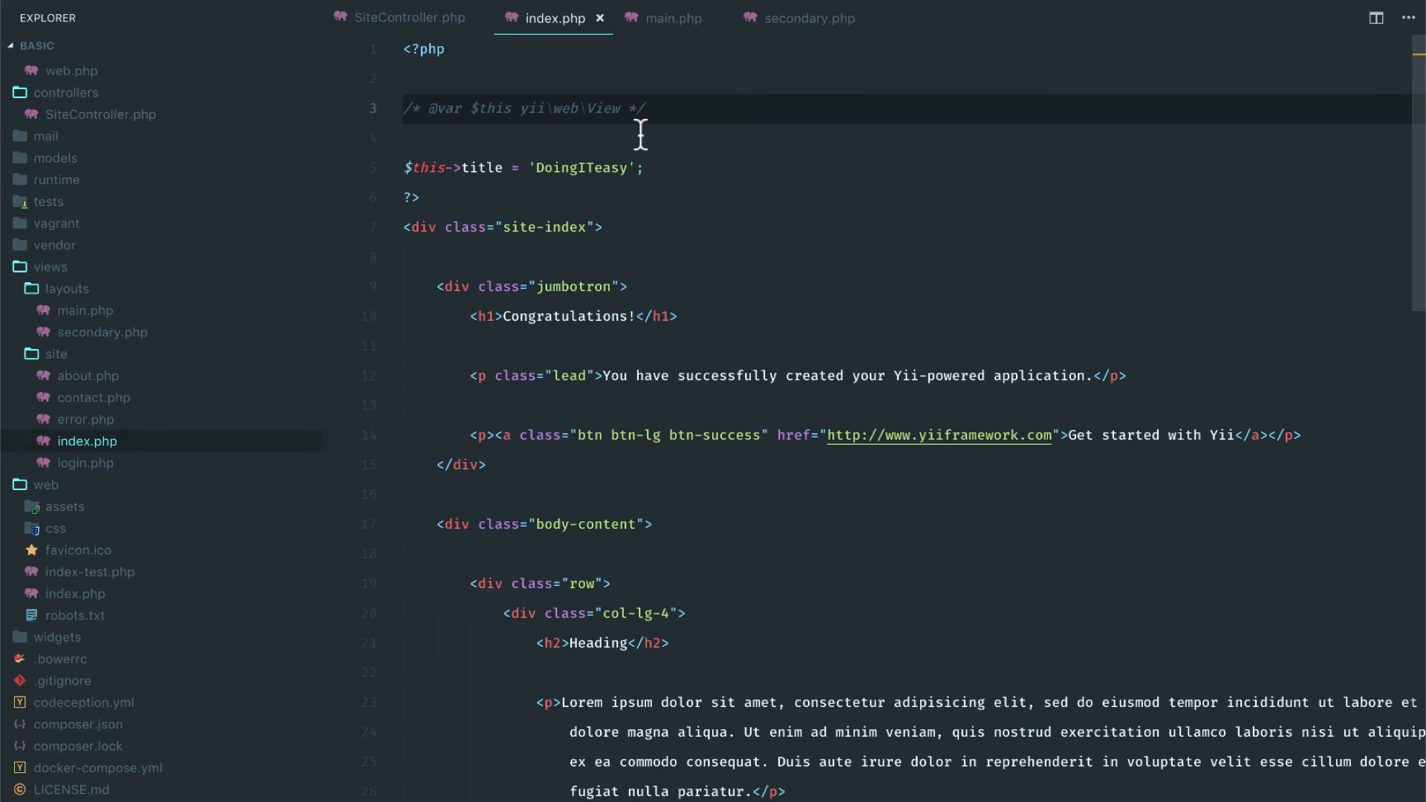
pyautogui.write('$')
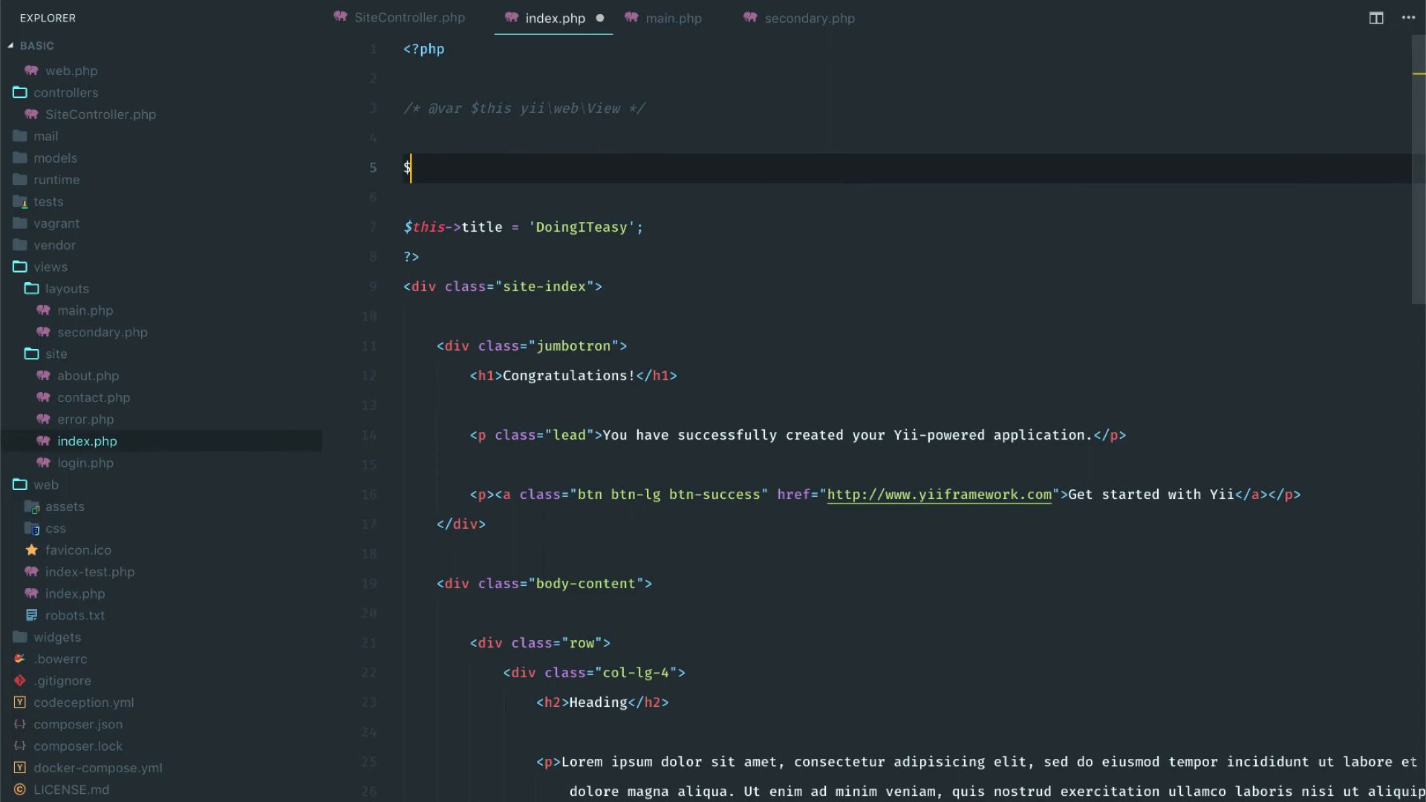
pyautogui.write('this->')
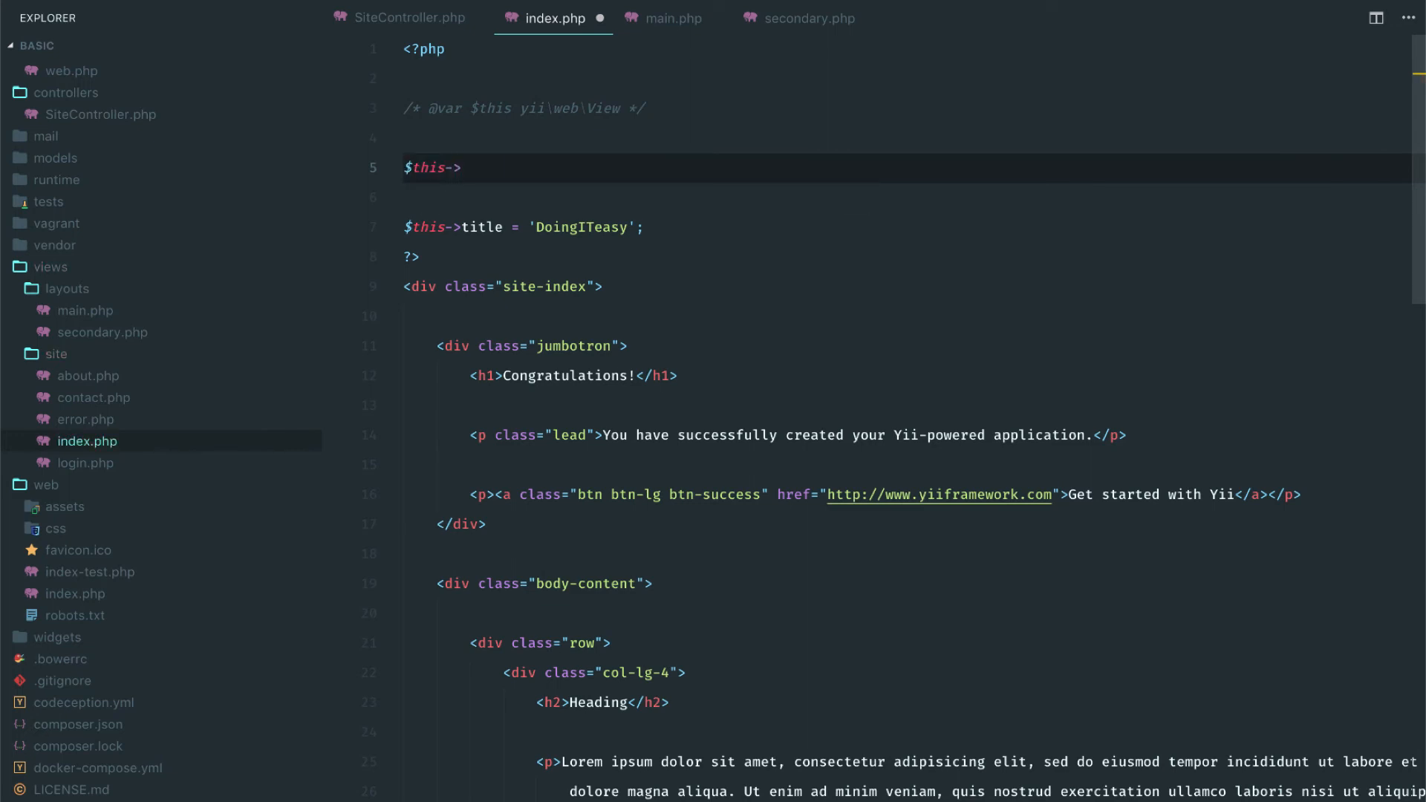
pyautogui.moveTo(544, 109)
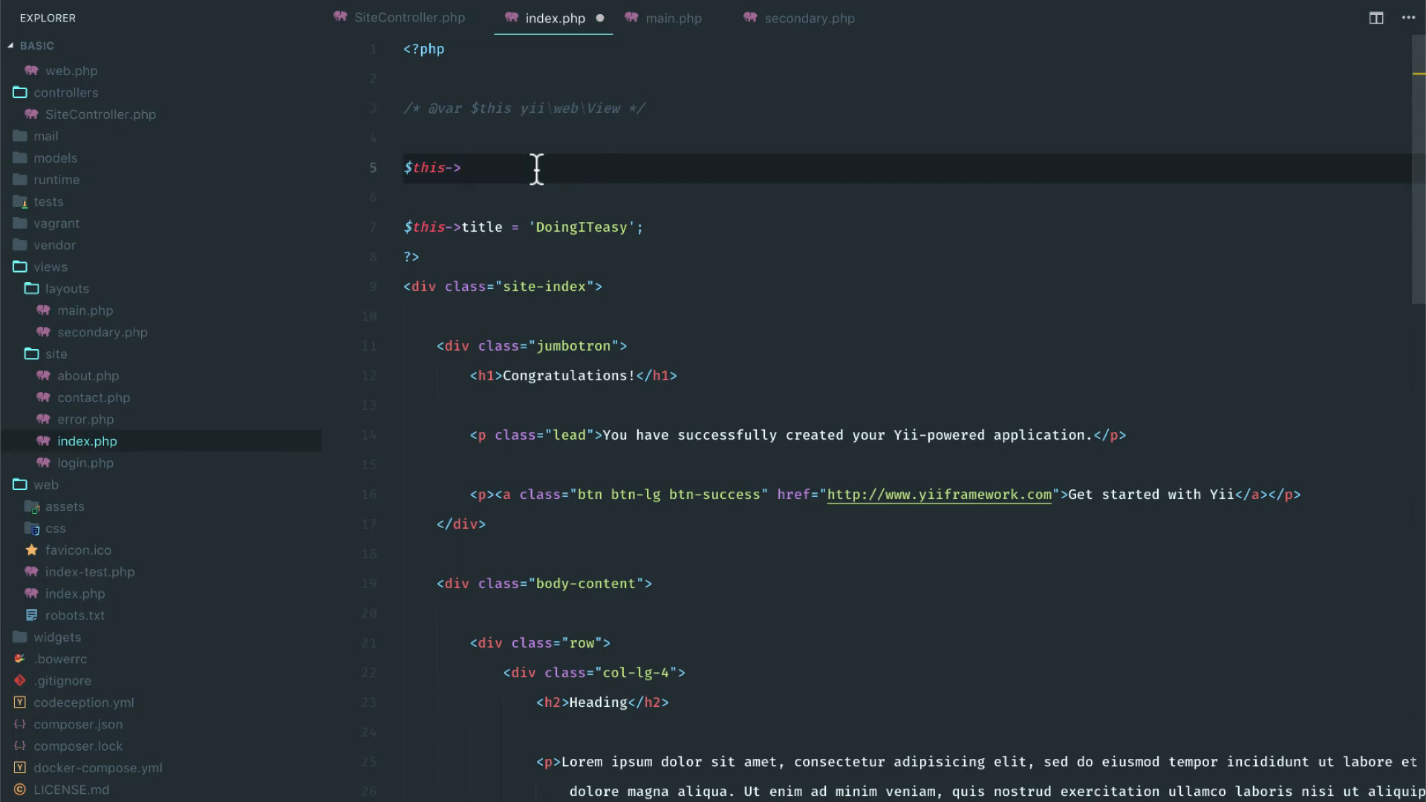
pyautogui.write('context')
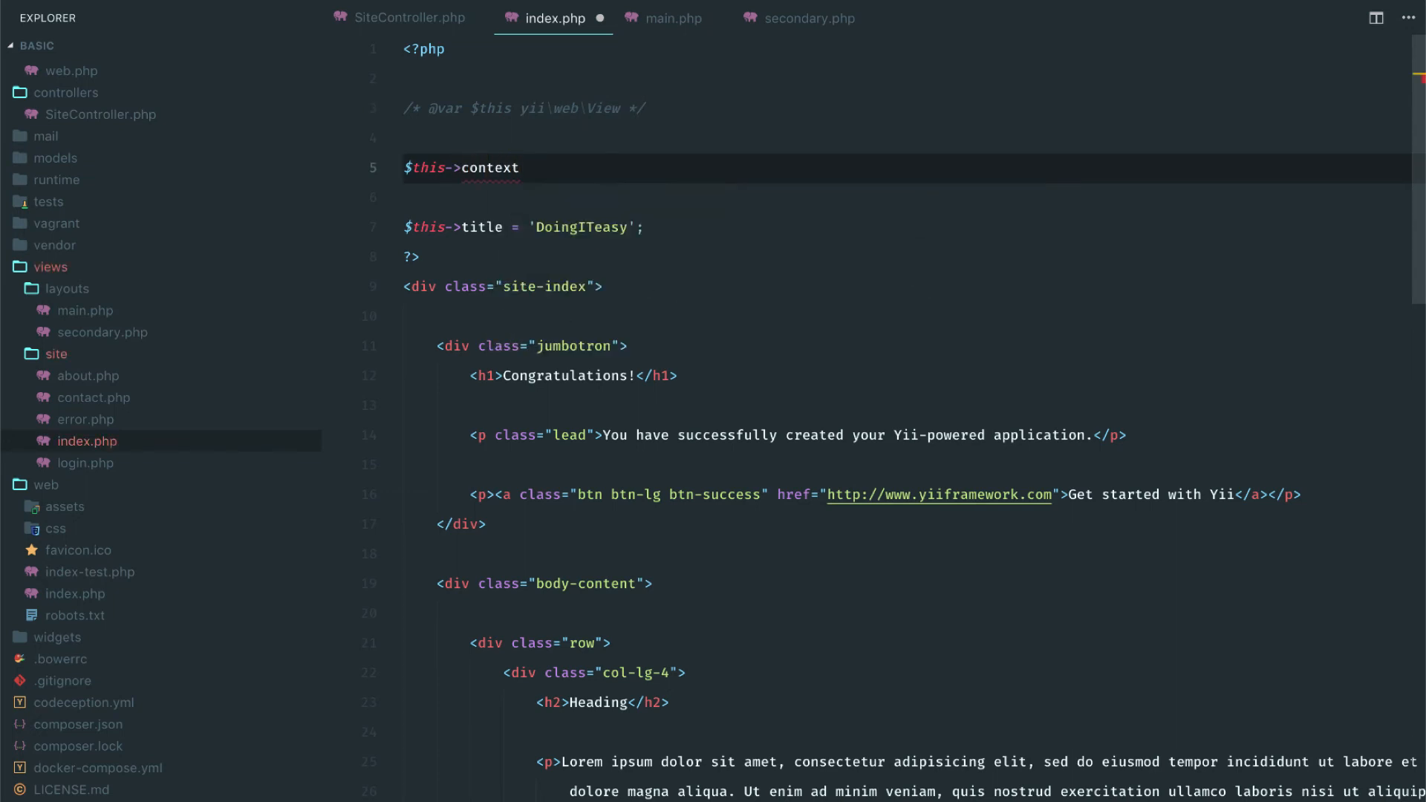
pyautogui.click(529, 167)
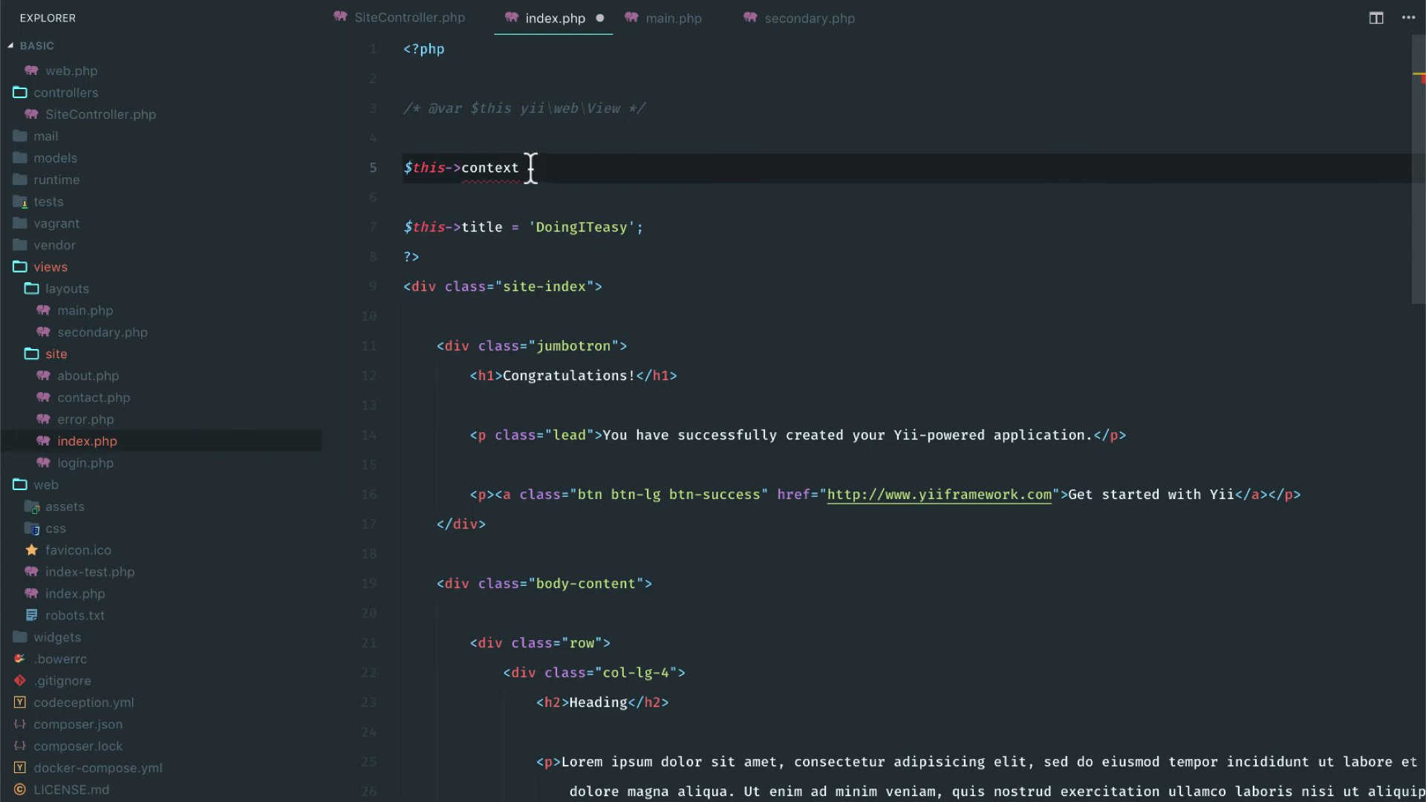
pyautogui.doubleClick(487, 168)
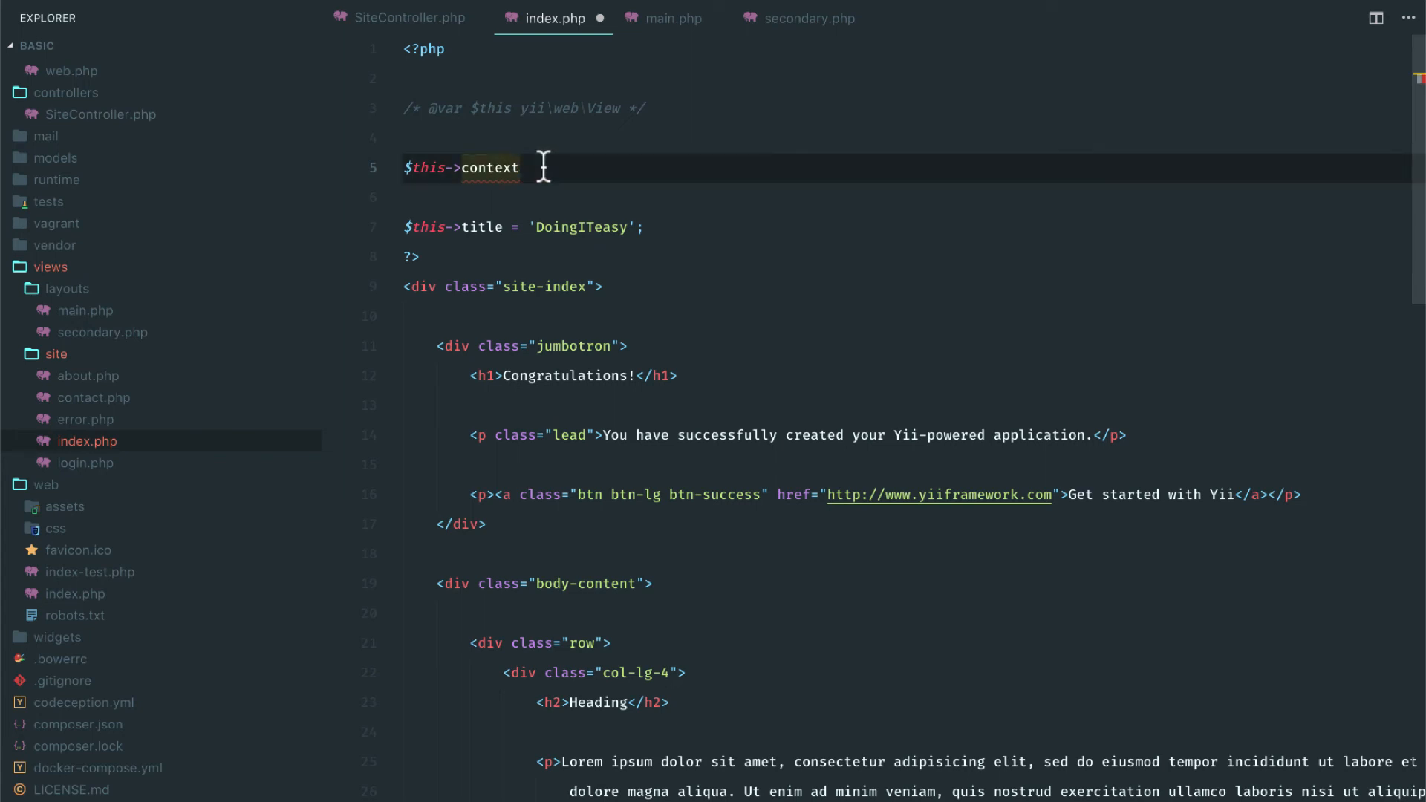
pyautogui.write('->')
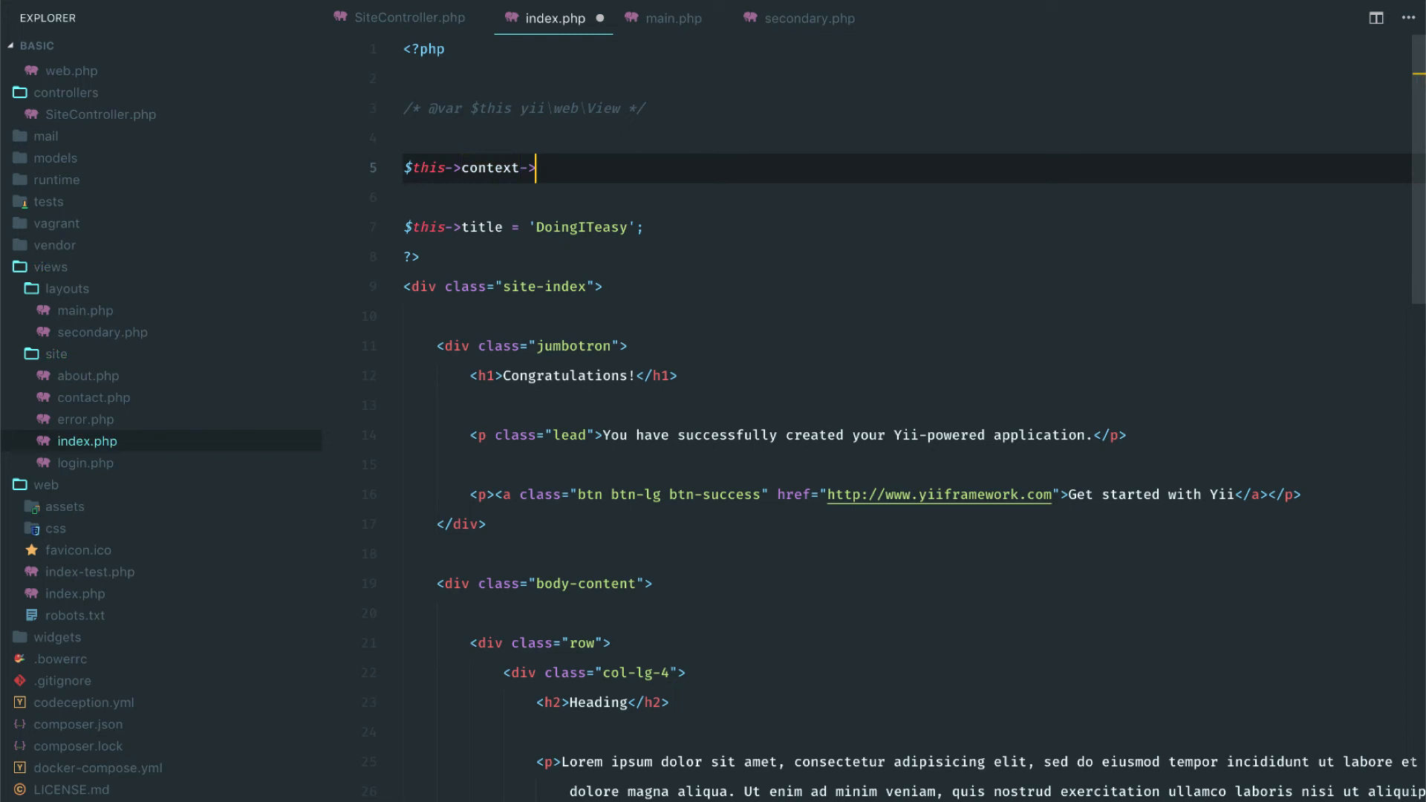
pyautogui.write('layout =')
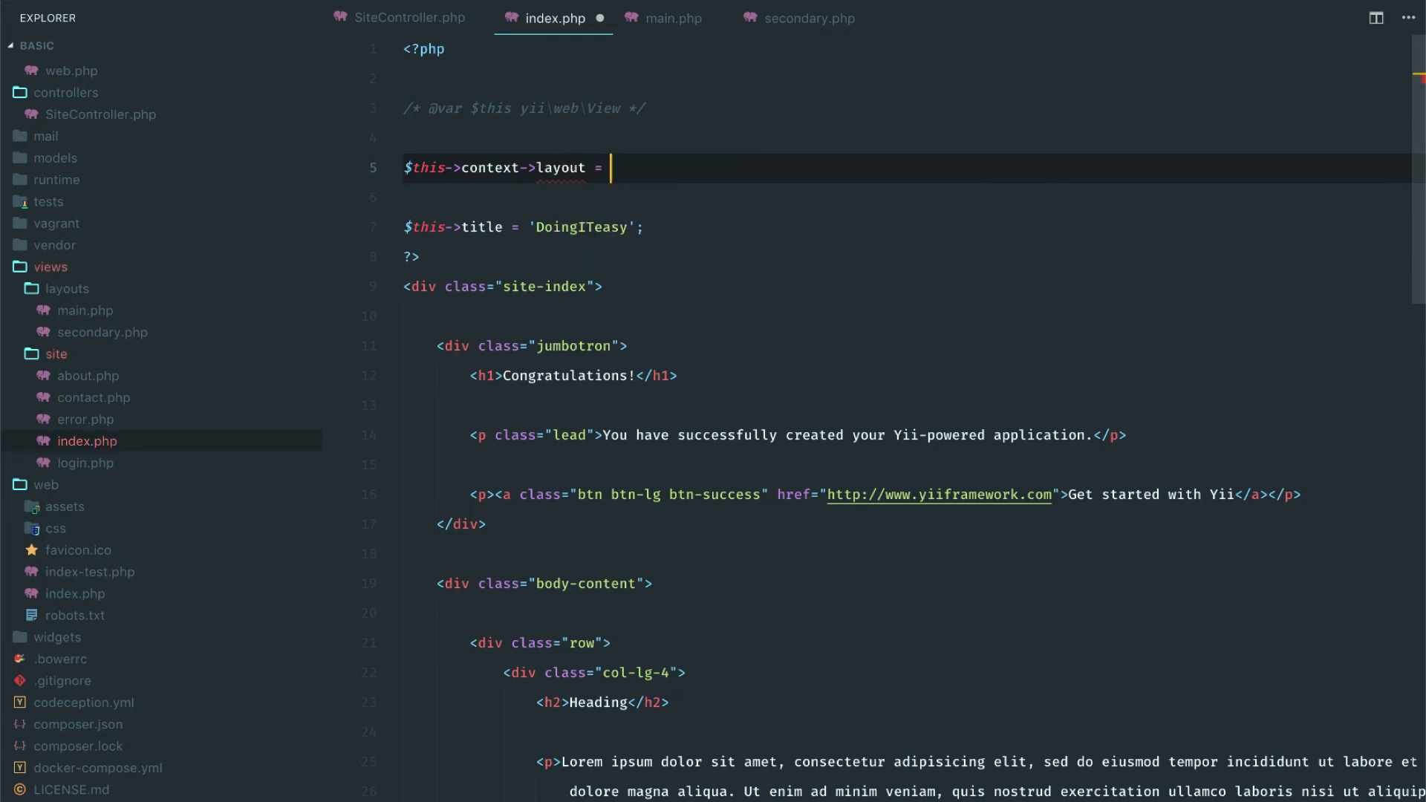
pyautogui.write("'secondary';")
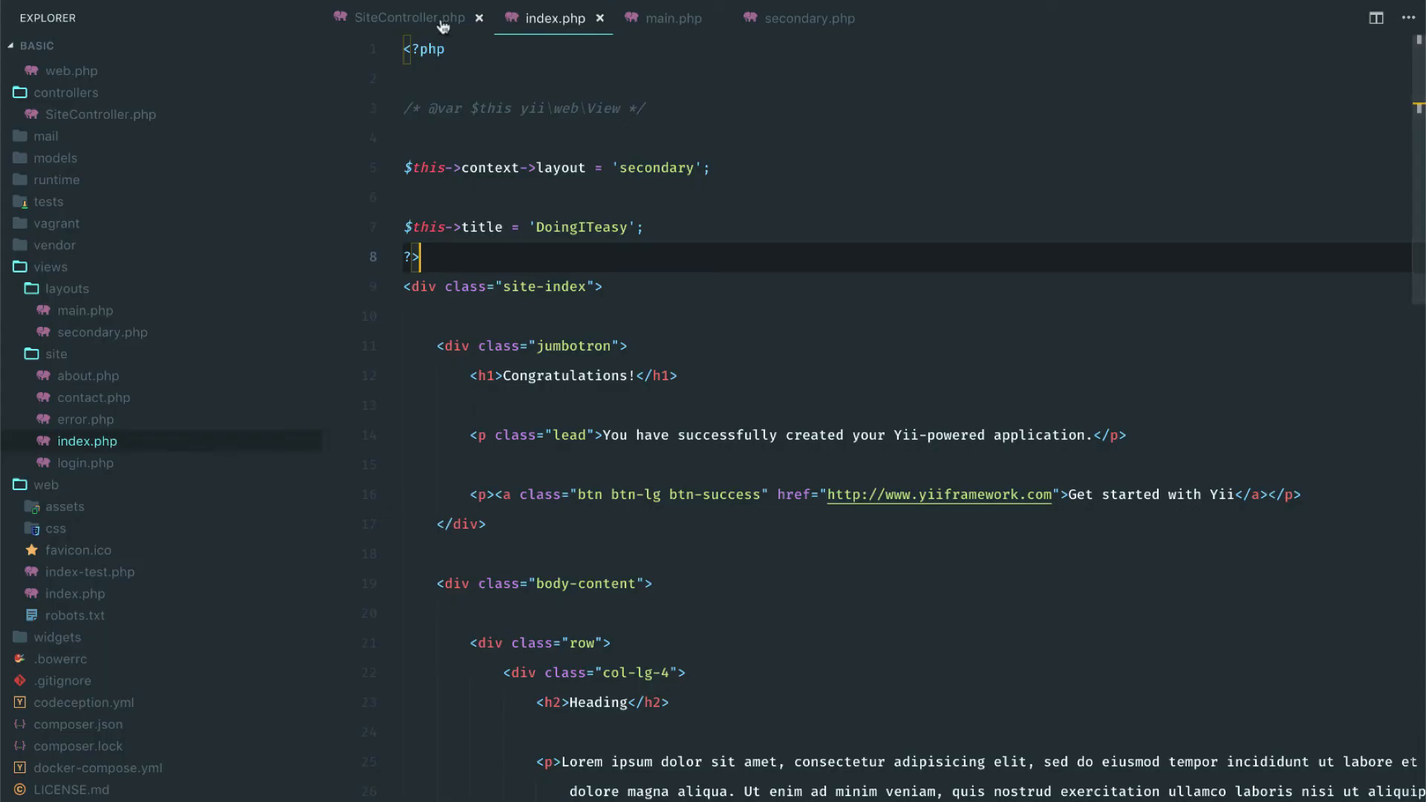
# Delete the commented layout line from actionIndex, save, and switch back to index.php
pyautogui.click(407, 18)
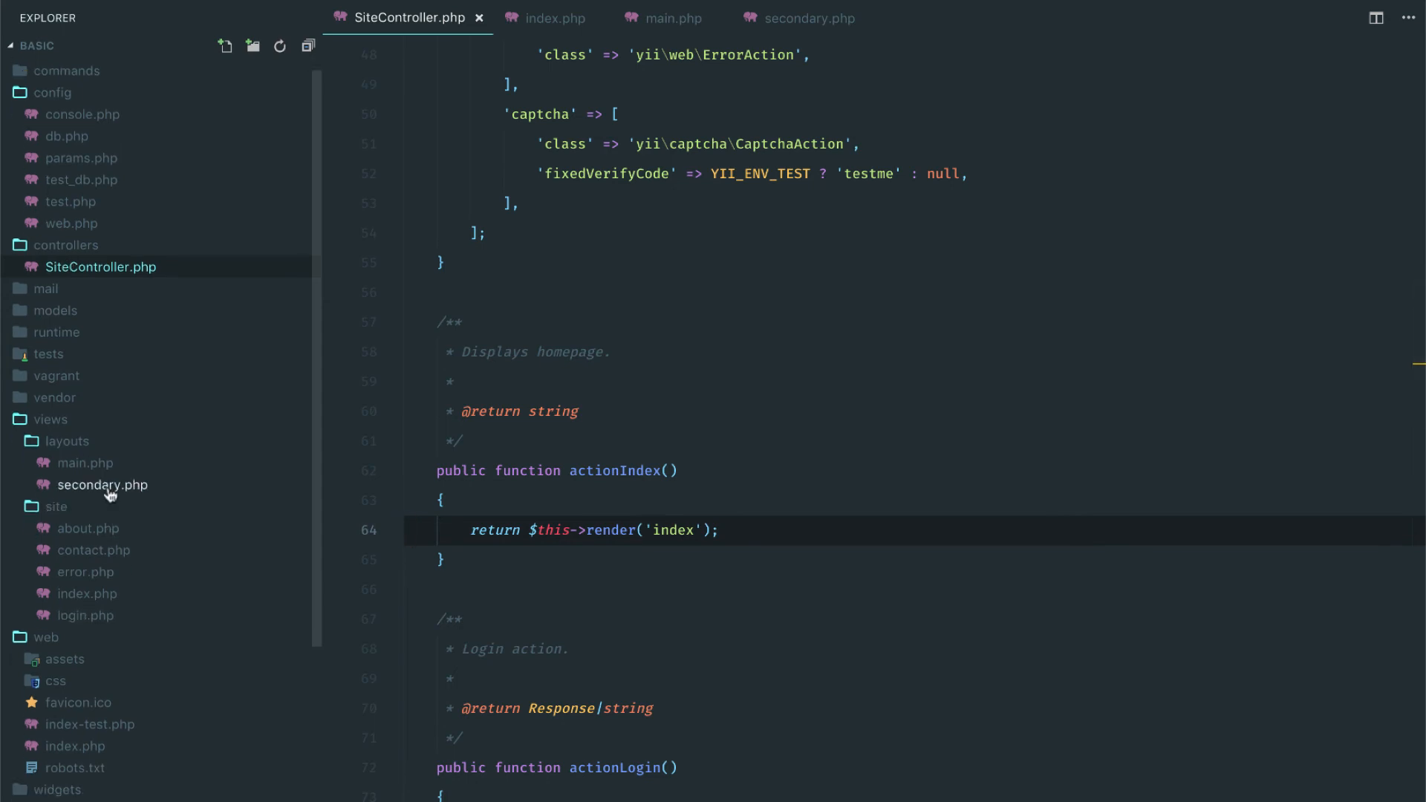
pyautogui.moveTo(107, 494)
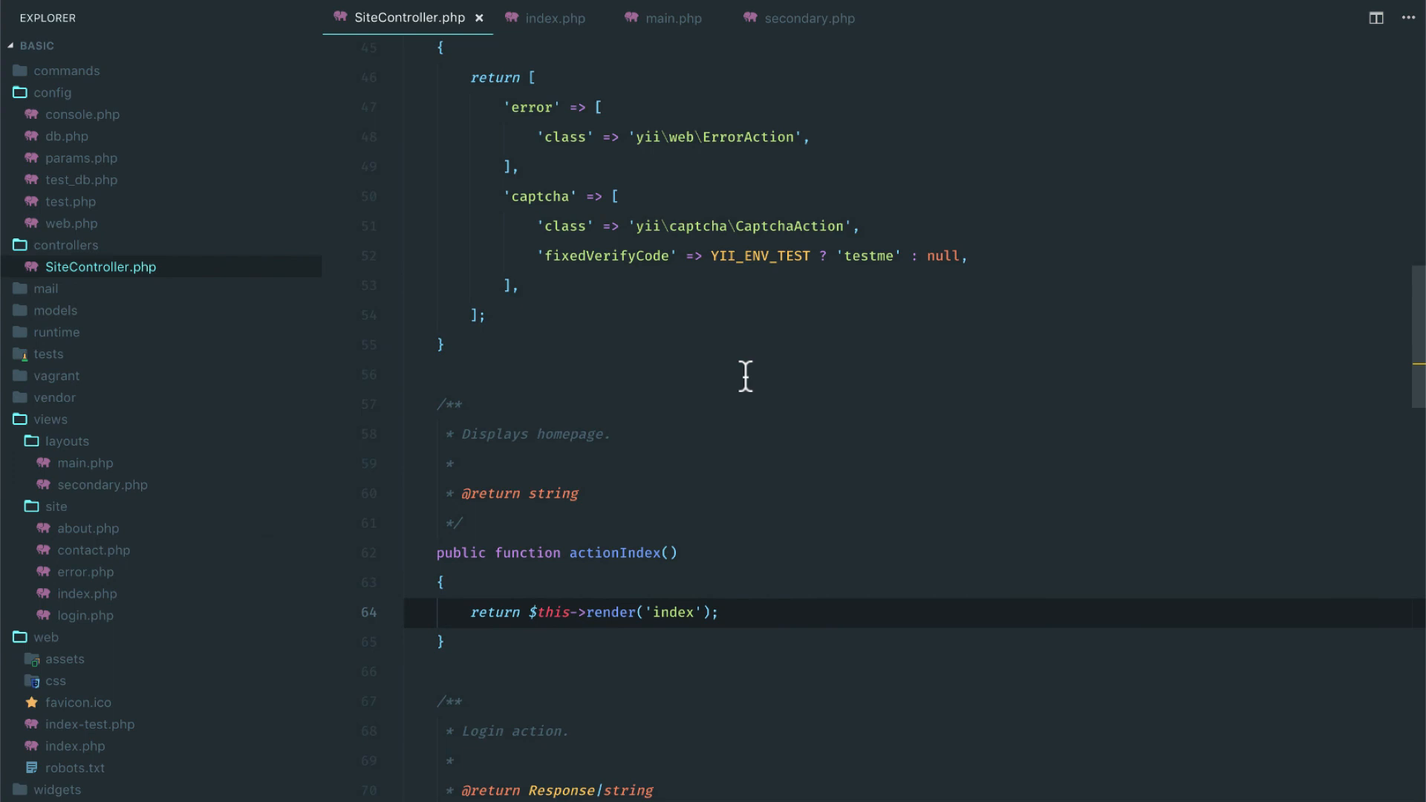
pyautogui.scroll(-3)
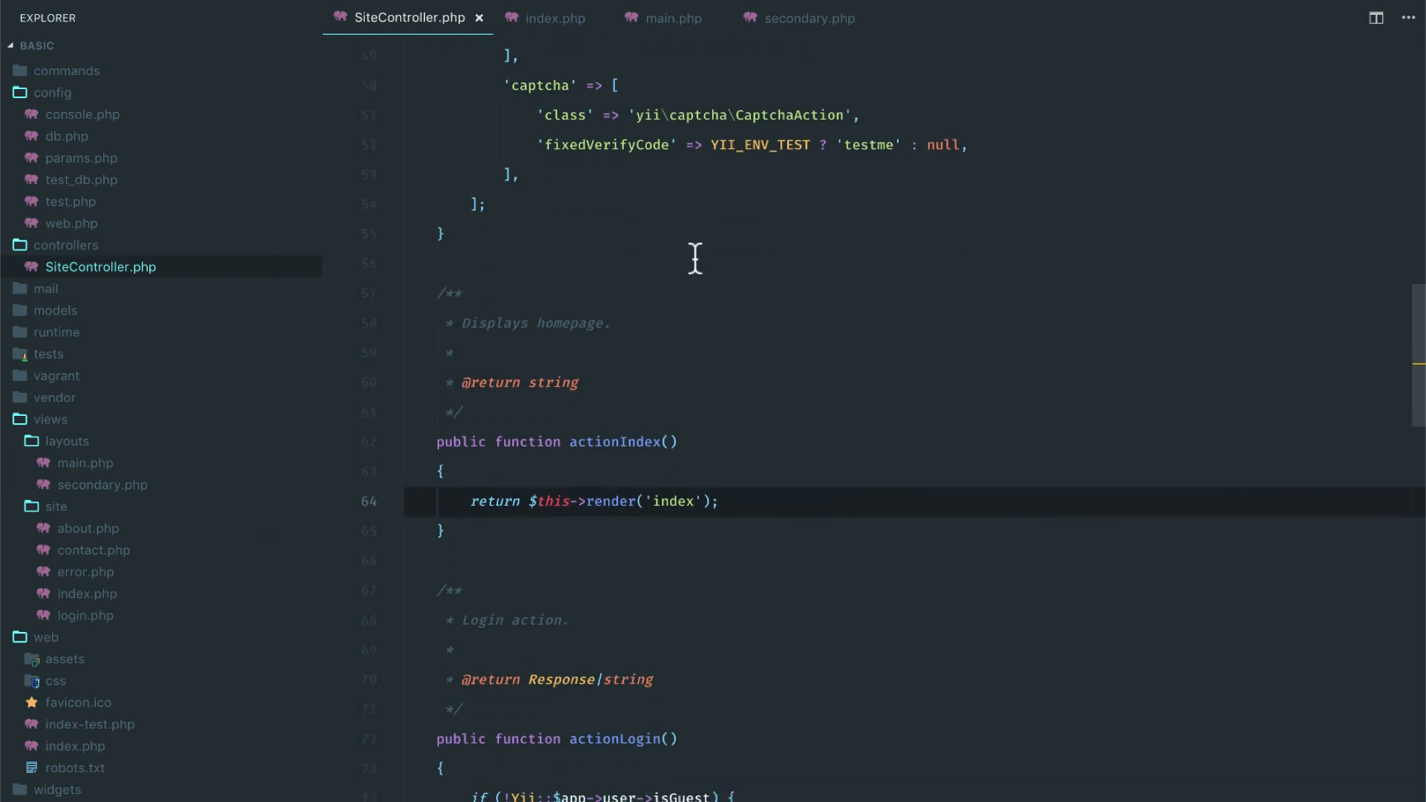
pyautogui.click(487, 443)
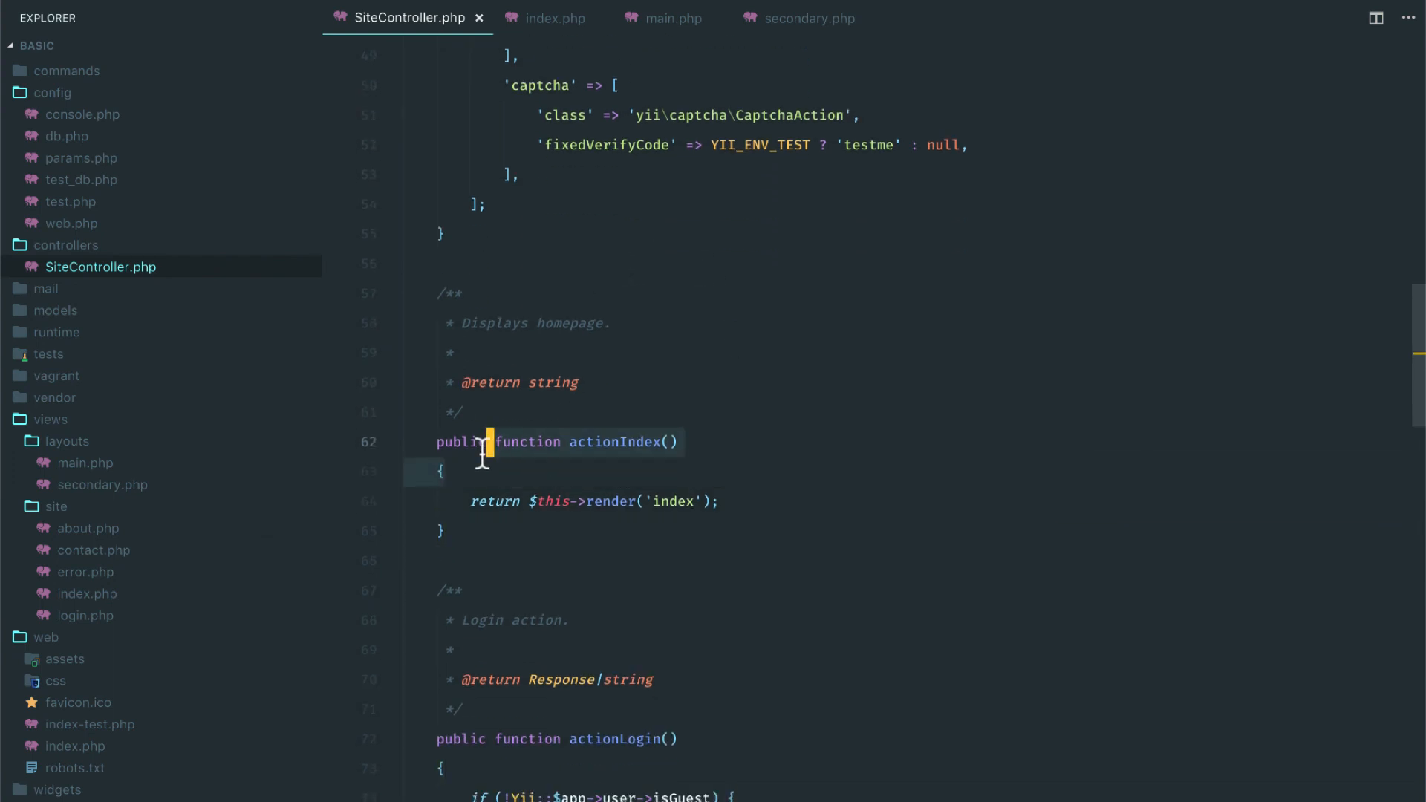
pyautogui.click(546, 18)
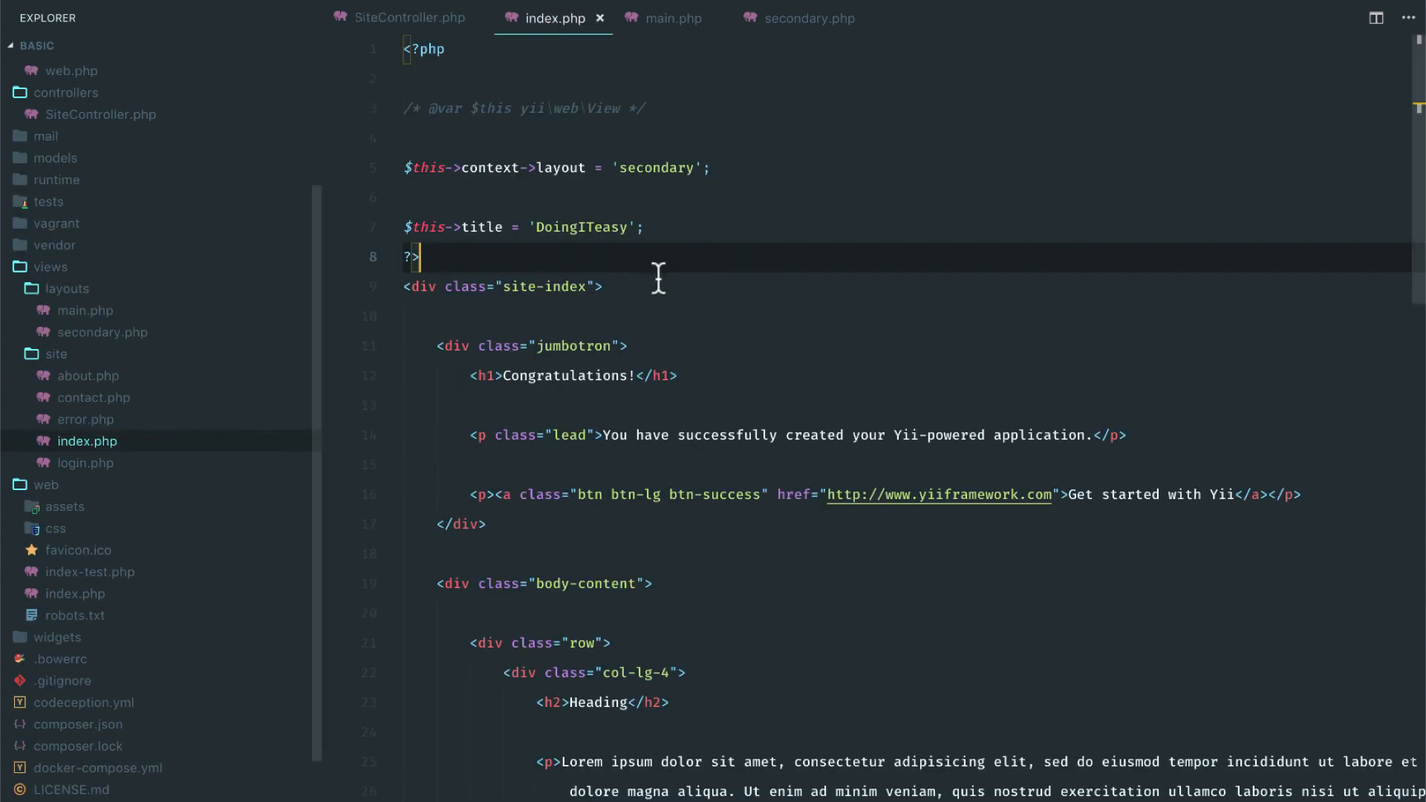